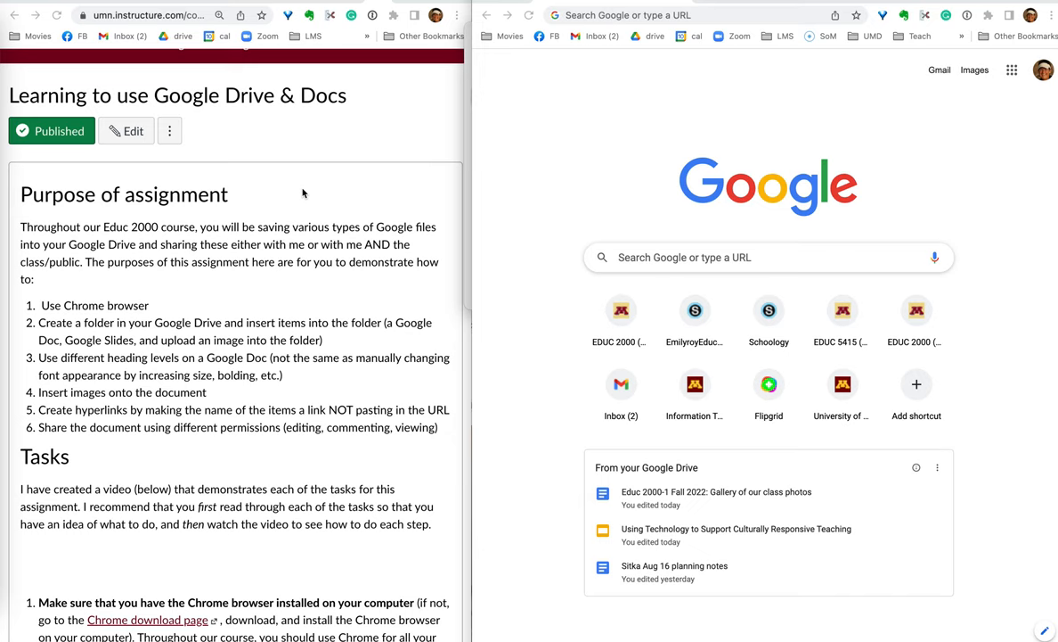
mouse_move(531, 206)
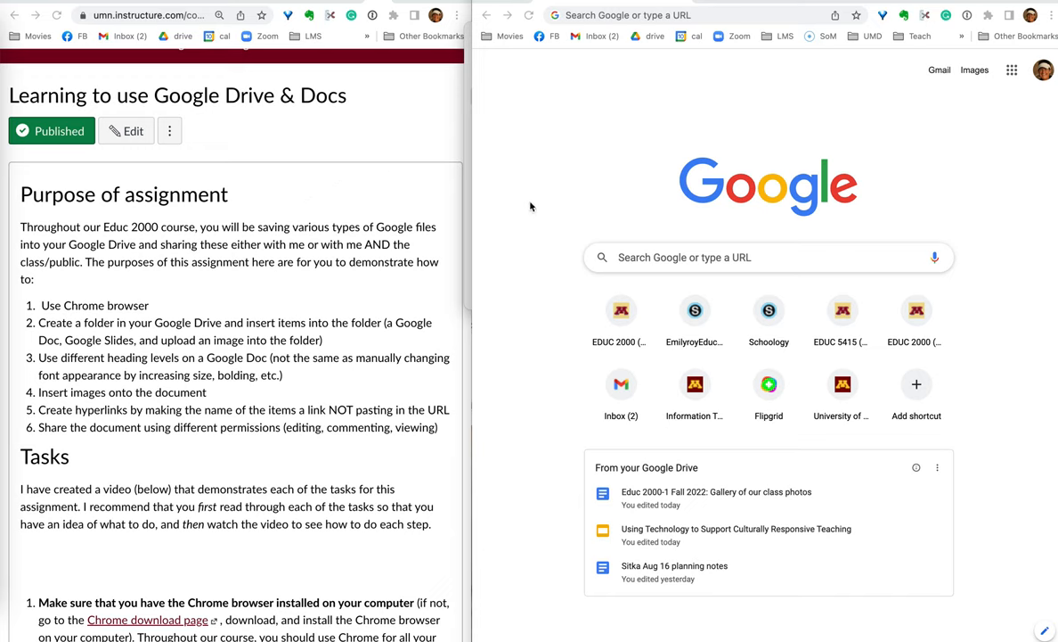
mouse_move(573, 183)
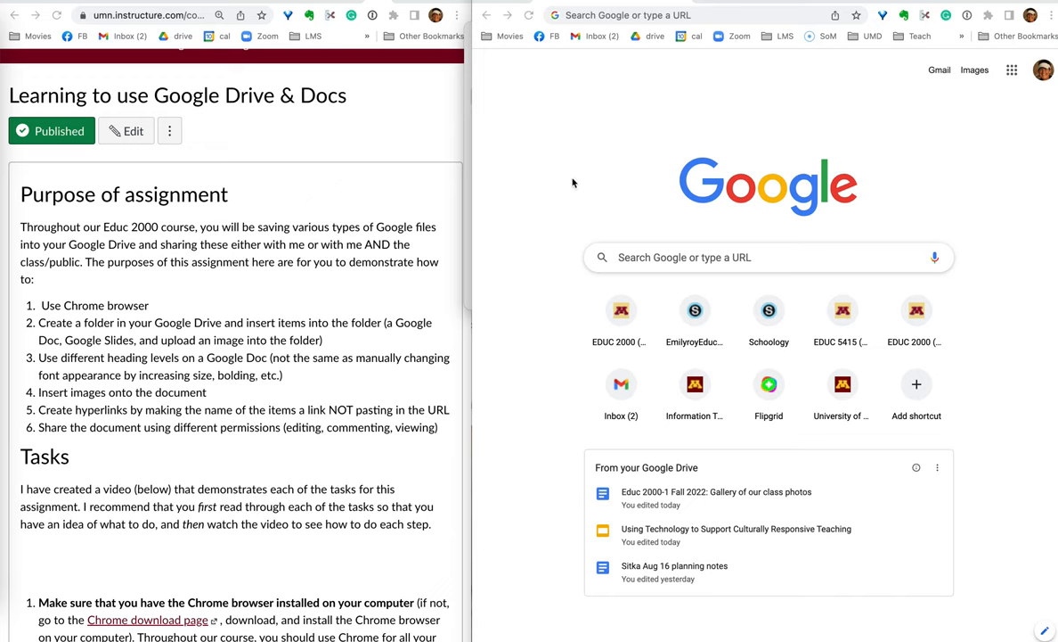
mouse_move(561, 148)
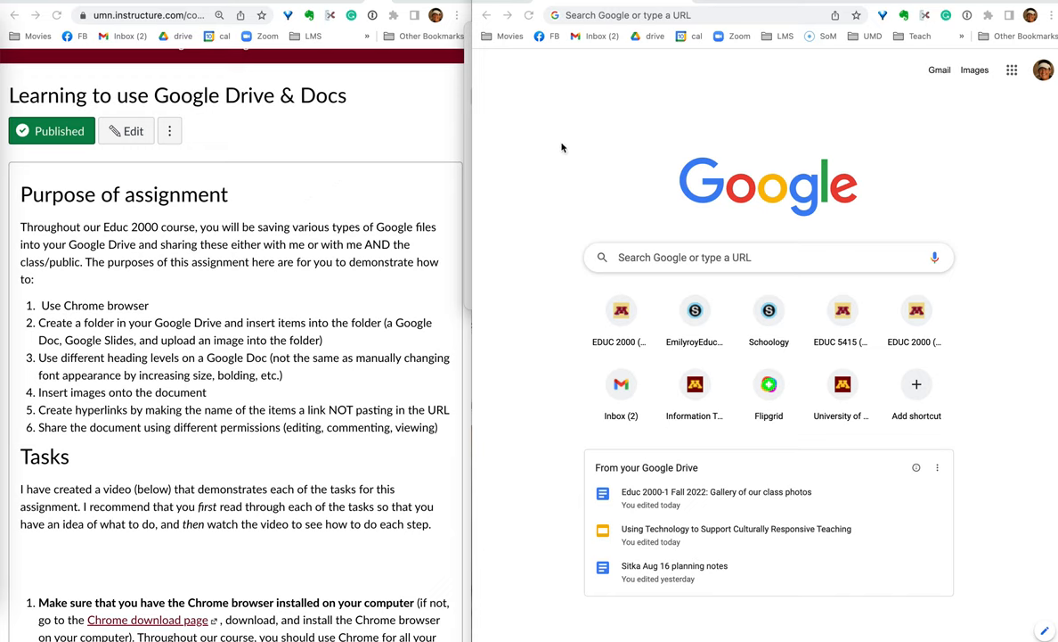
Open Google Drive from the Google apps menu and go to My Drive
scroll("down", 3)
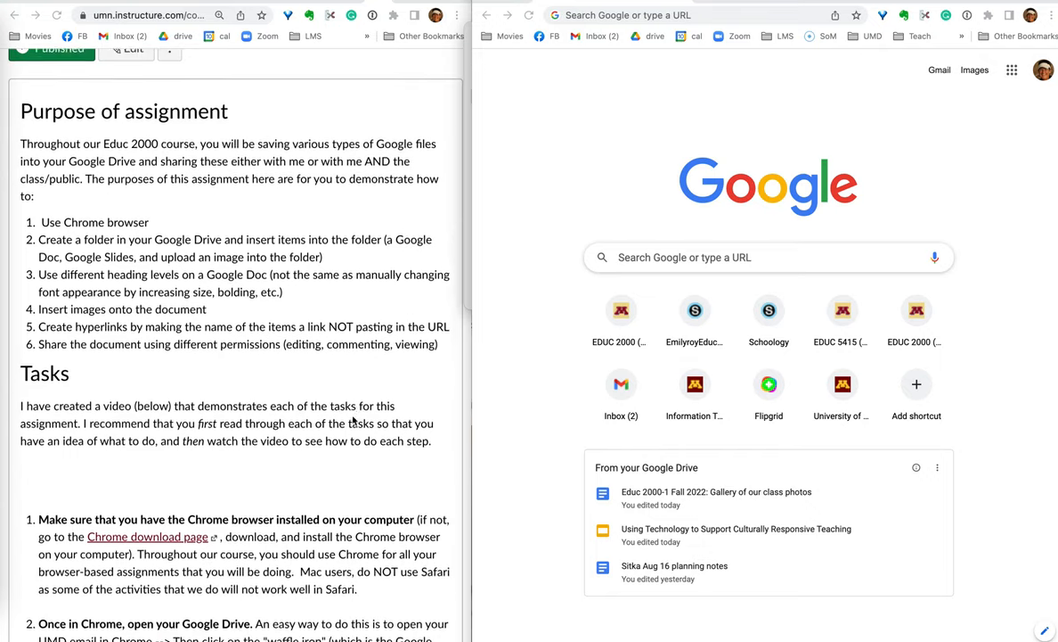
scroll("down", 3)
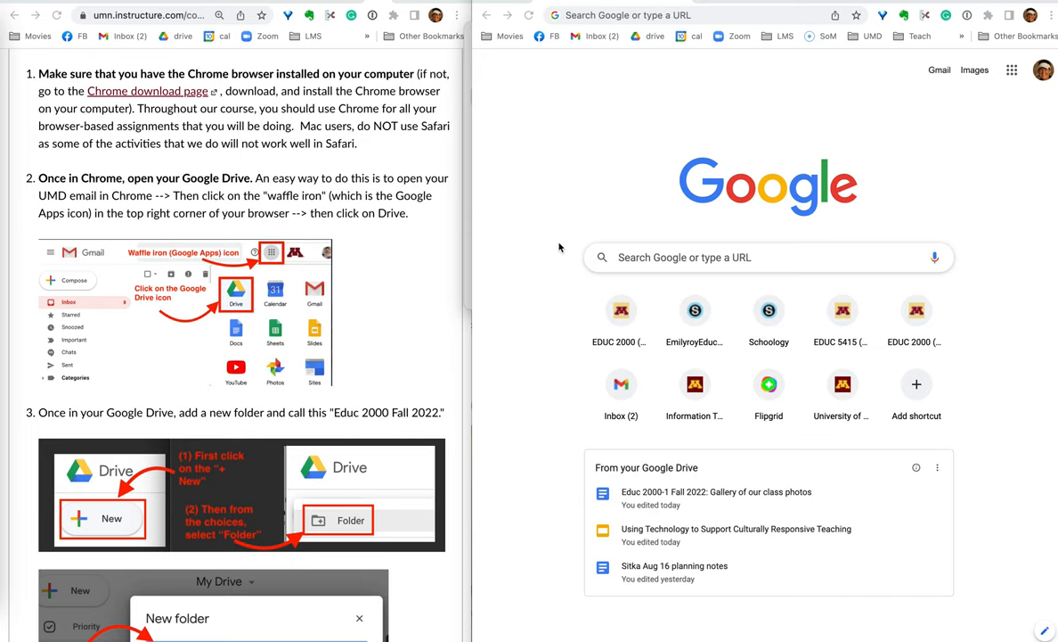
mouse_move(599, 128)
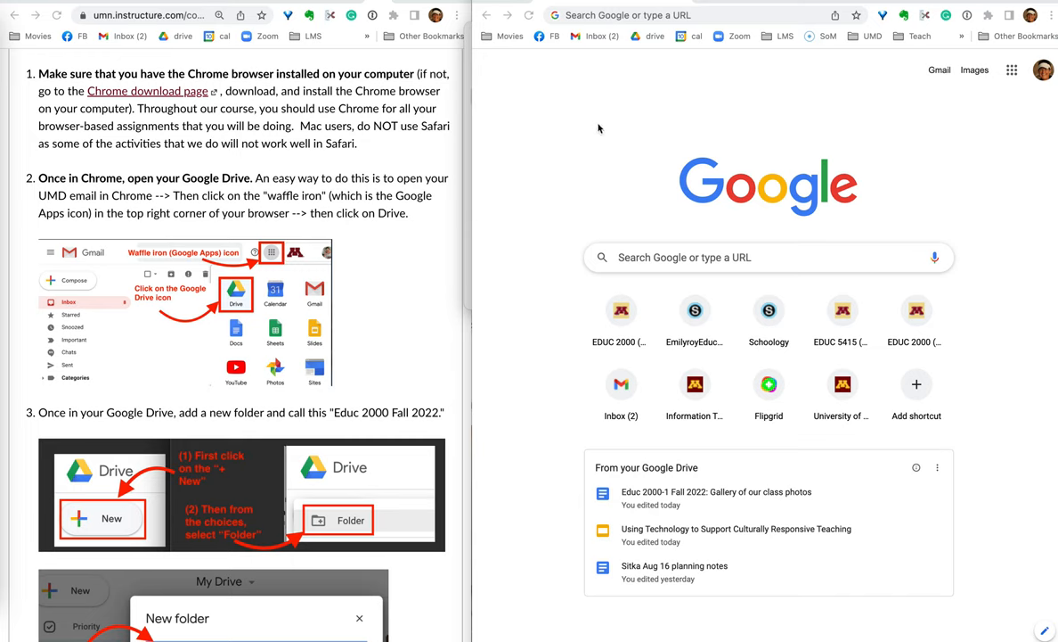
mouse_move(620, 103)
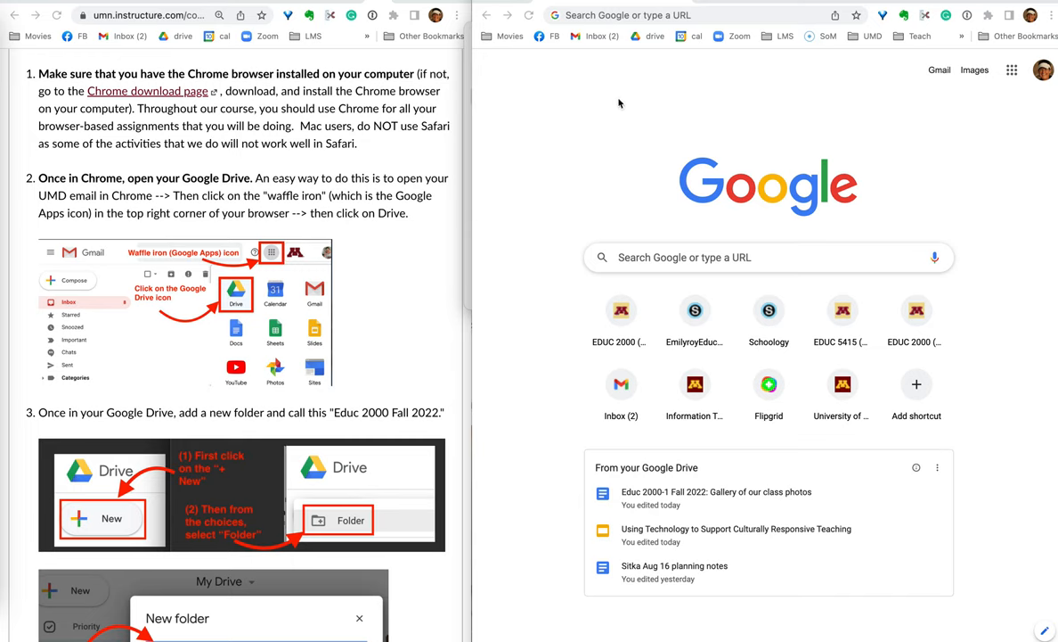
mouse_move(330, 100)
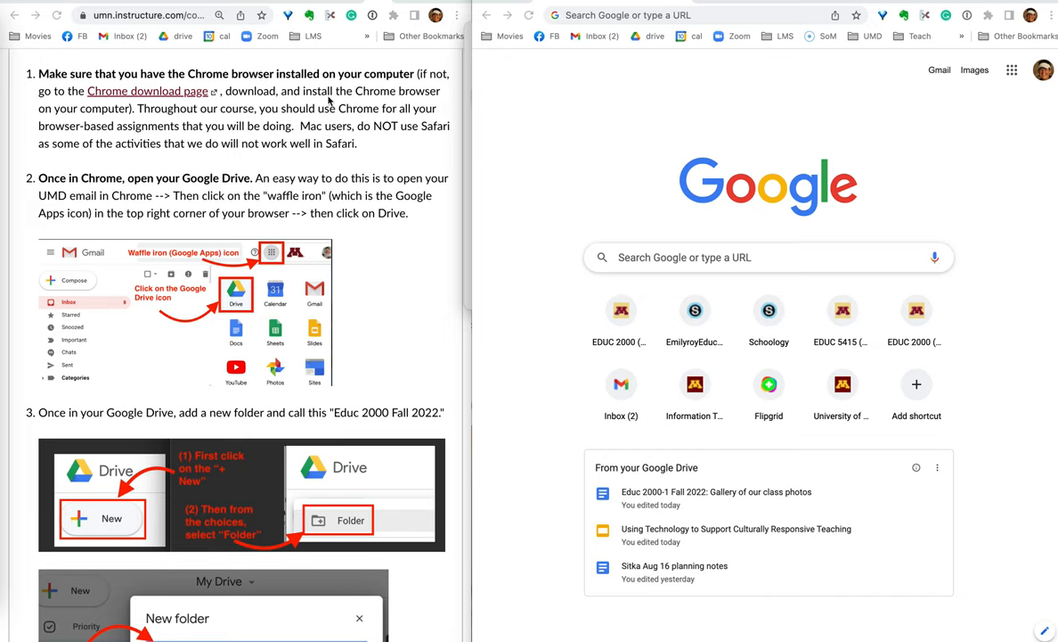
mouse_move(602, 59)
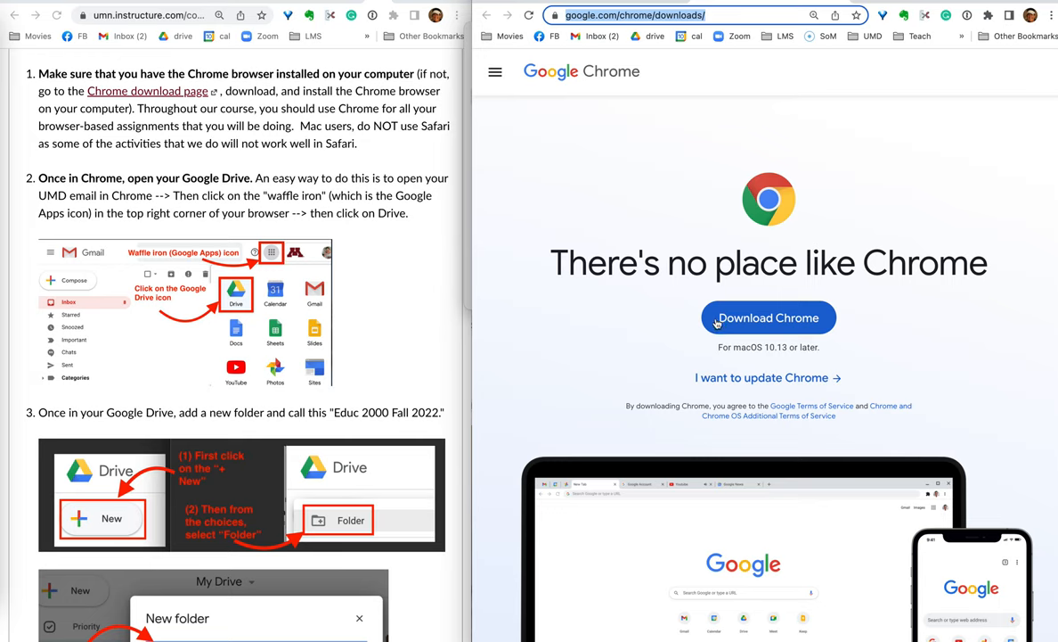
mouse_move(759, 360)
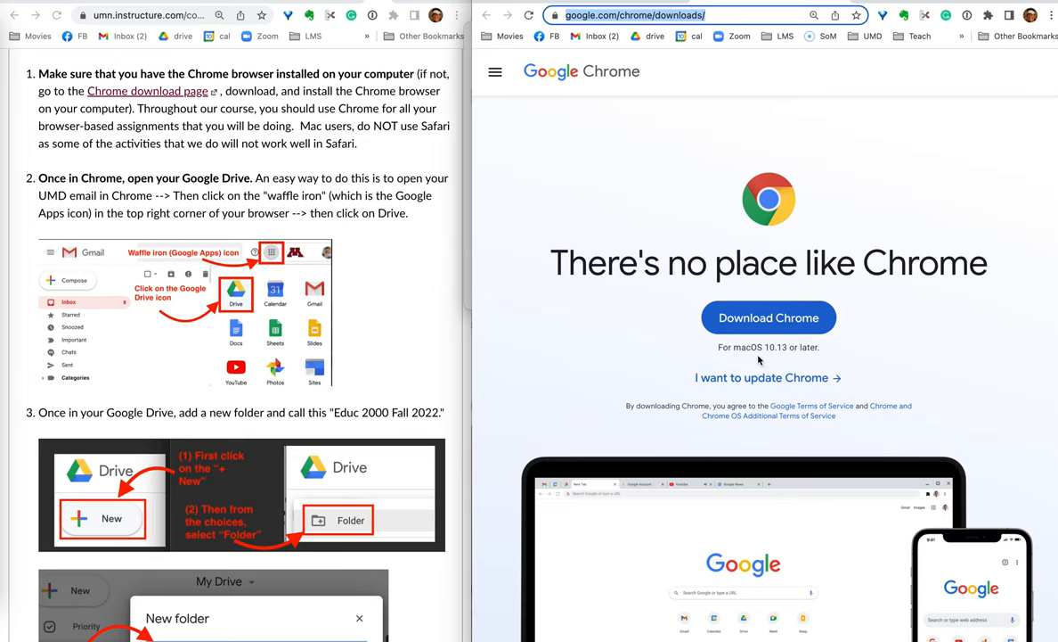
mouse_move(535, 278)
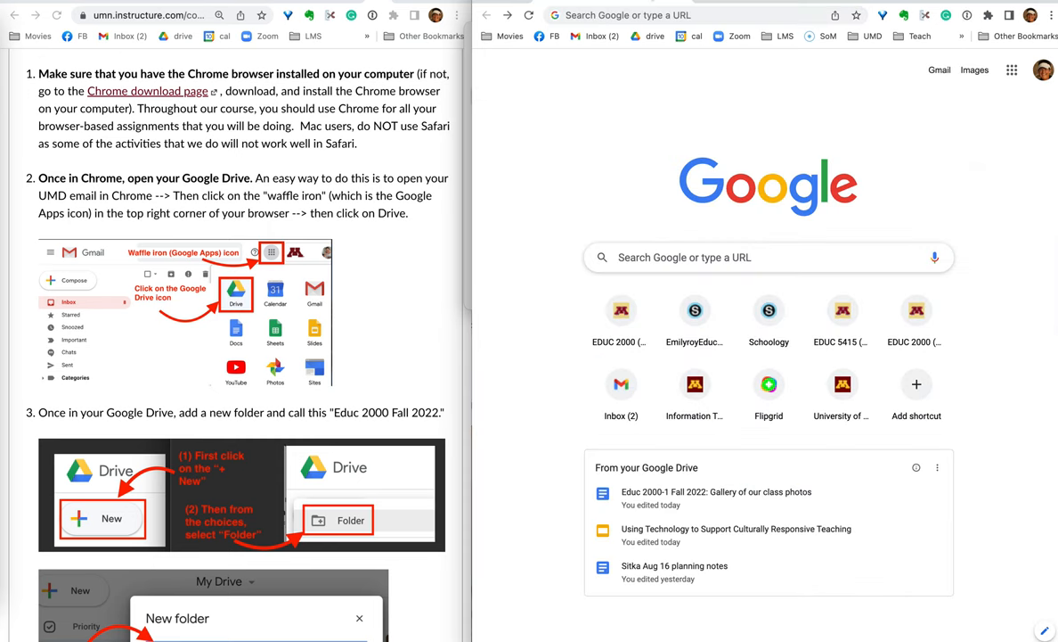
scroll("down", 3)
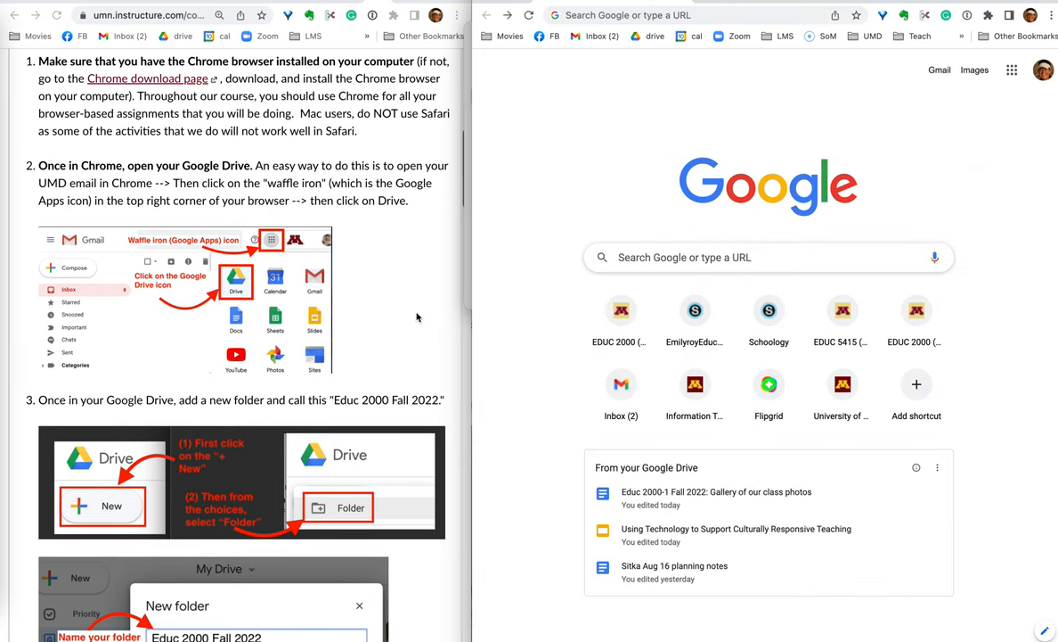
scroll("down", 3)
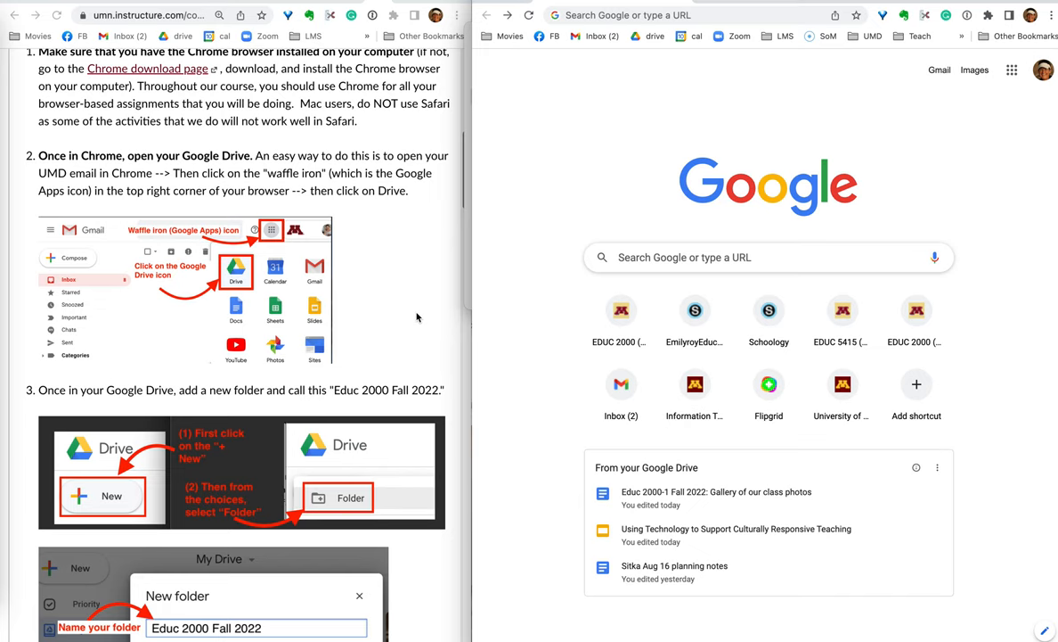
mouse_move(634, 164)
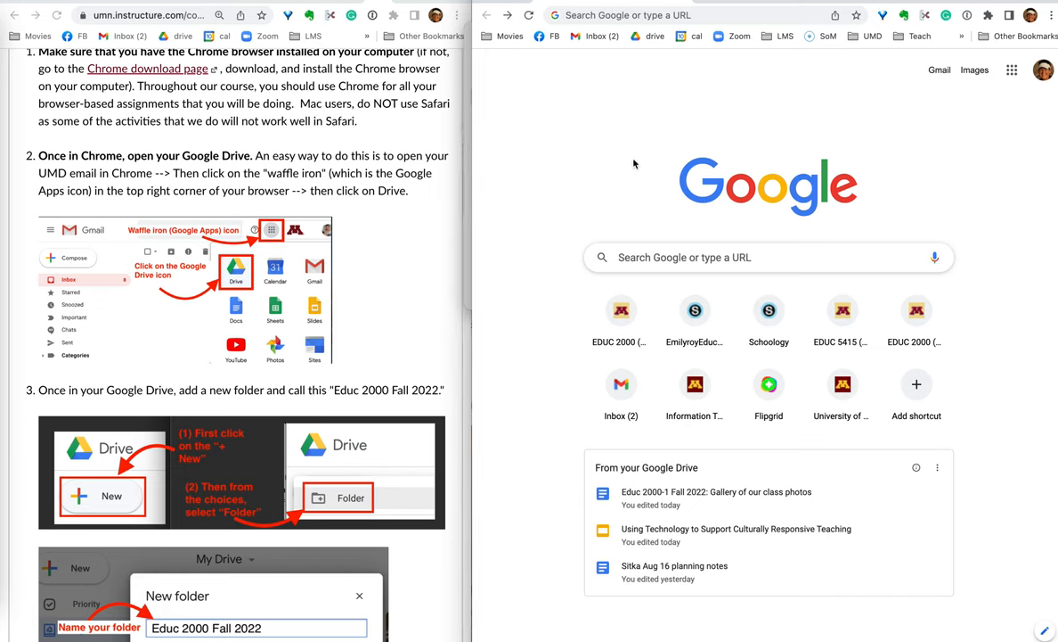
mouse_move(312, 169)
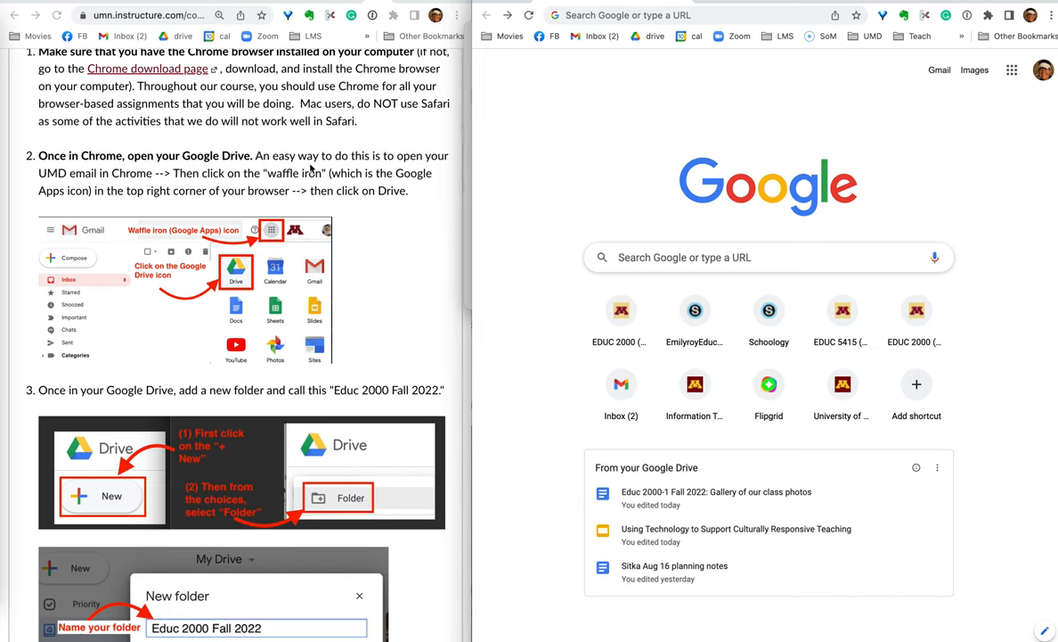
mouse_move(312, 176)
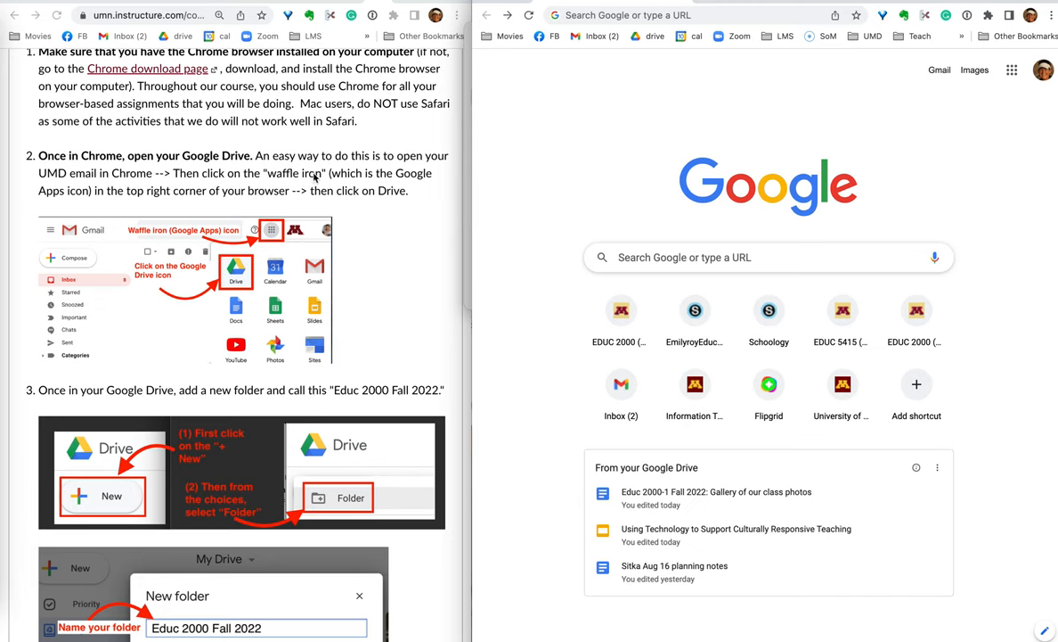
mouse_move(787, 125)
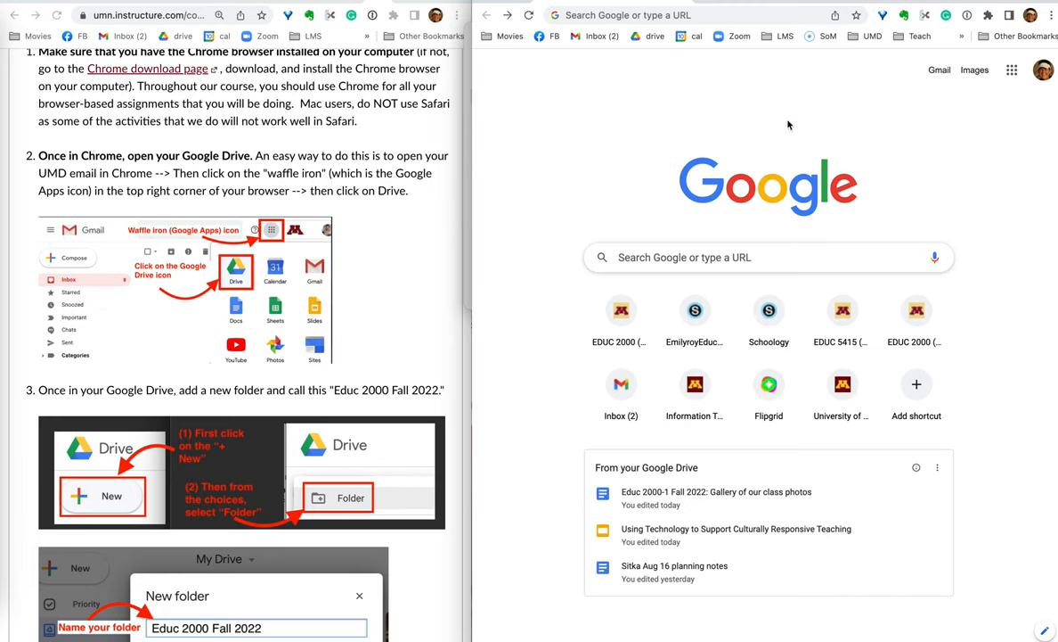
mouse_move(1014, 106)
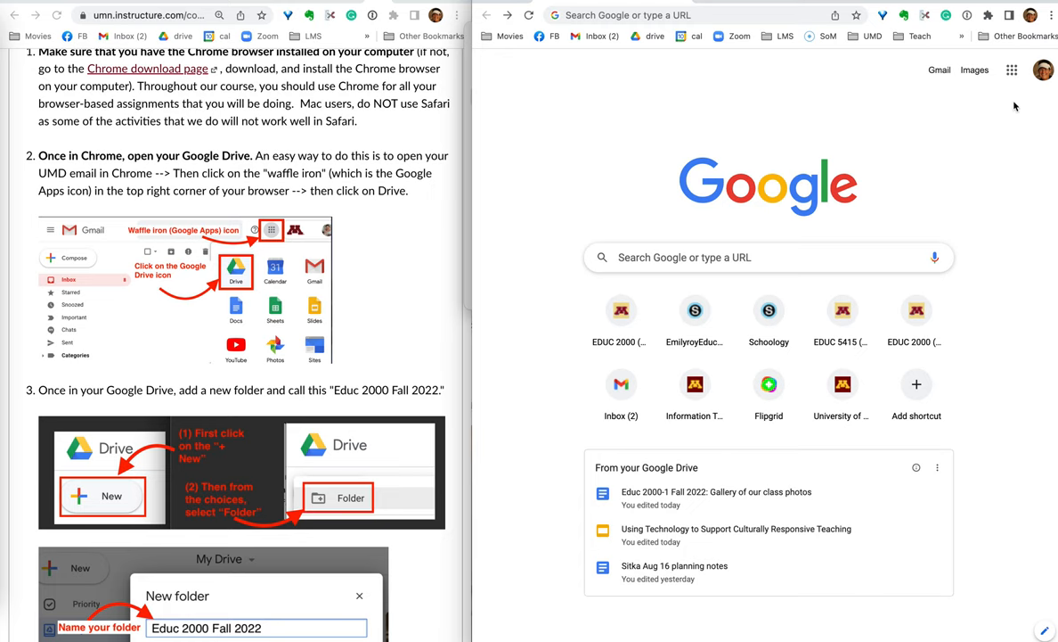
mouse_move(1011, 70)
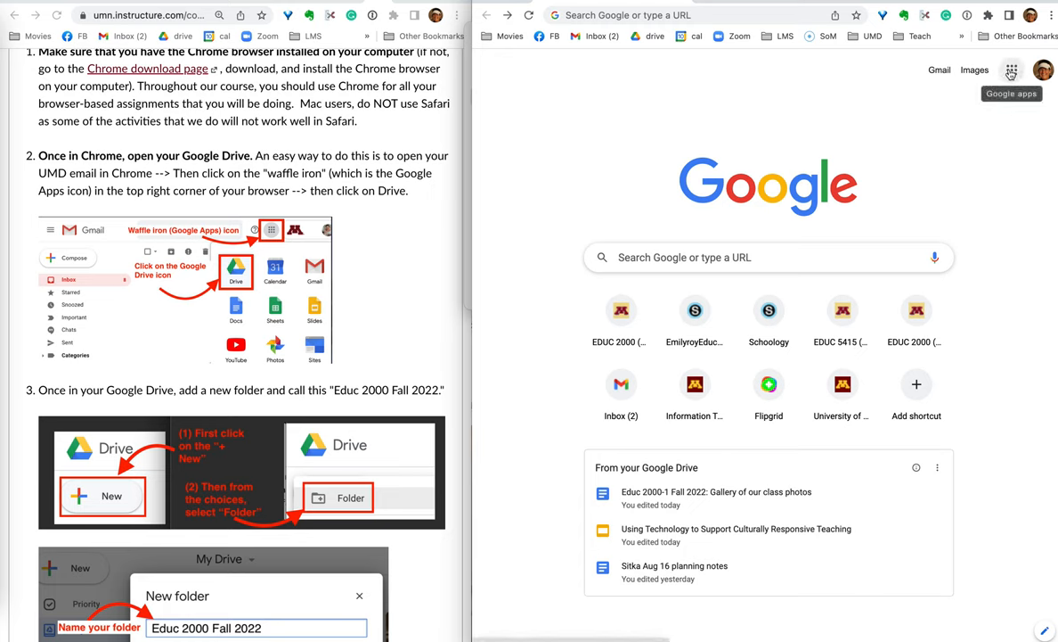
left_click(1011, 70)
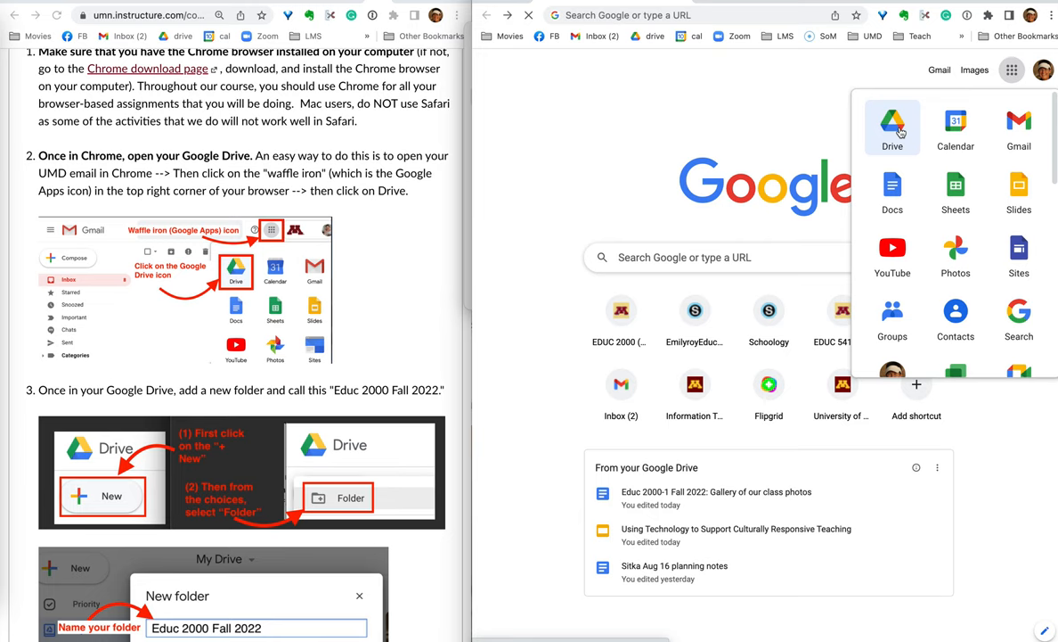
left_click(892, 127)
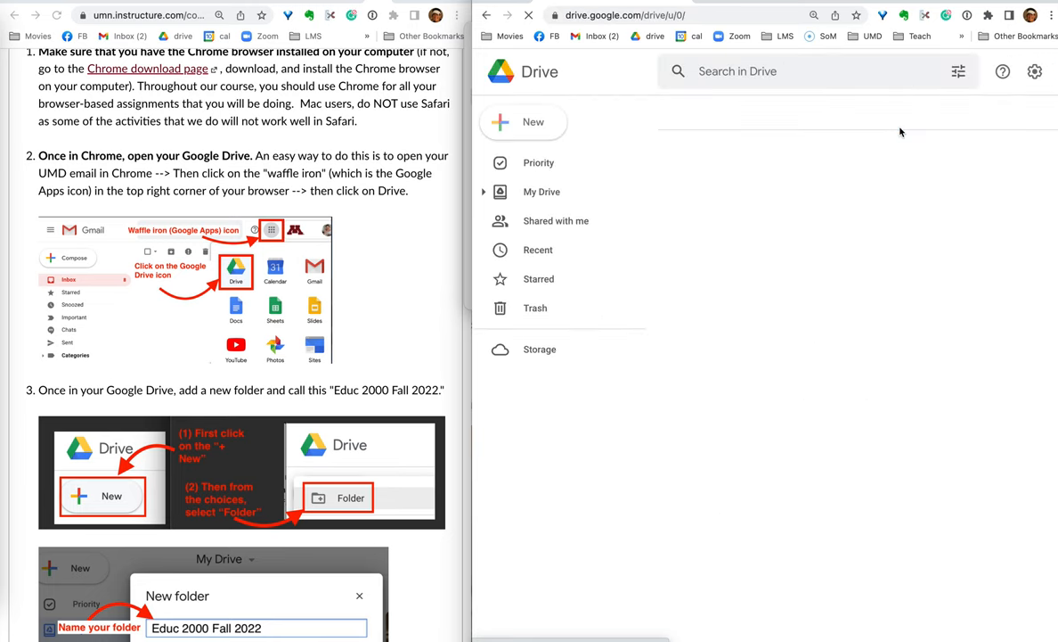
left_click(542, 192)
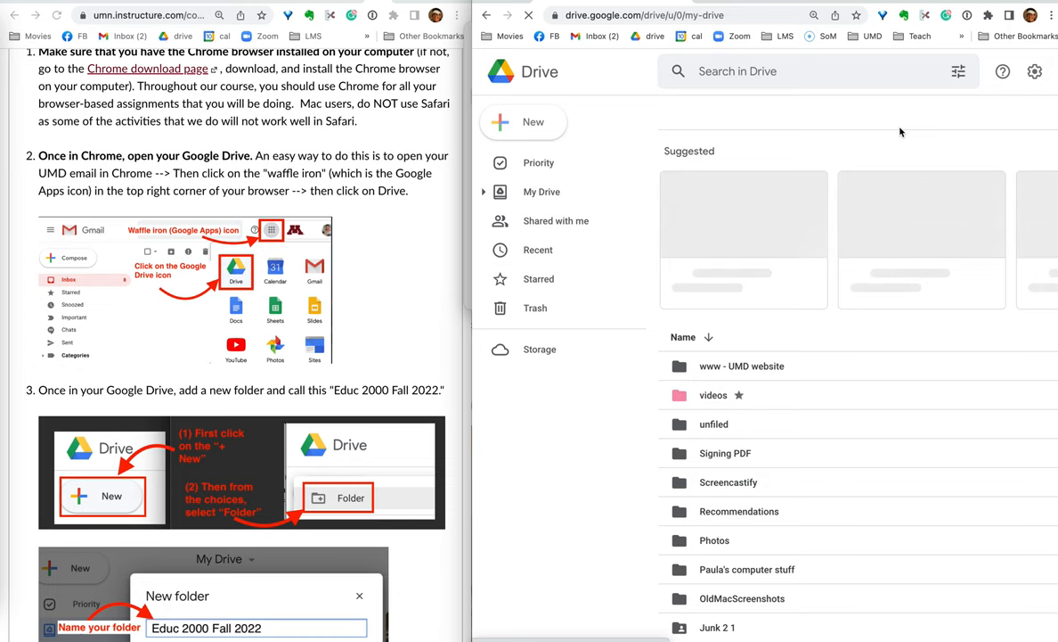
left_click(542, 191)
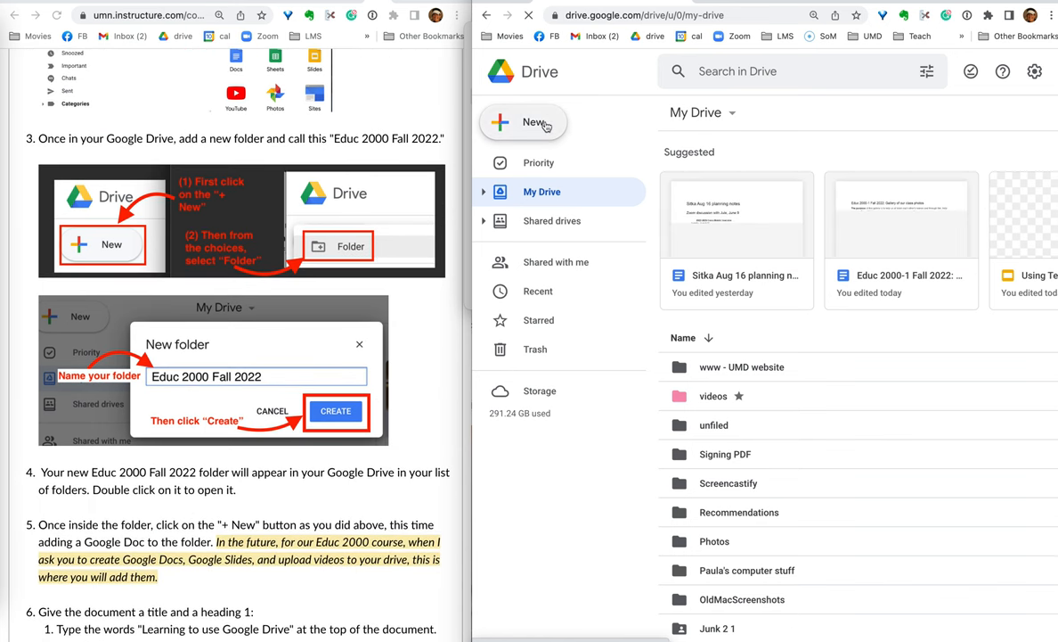
Start a new Drive folder and enter the name 'Educ 2000 Fall 2022'
left_click(523, 122)
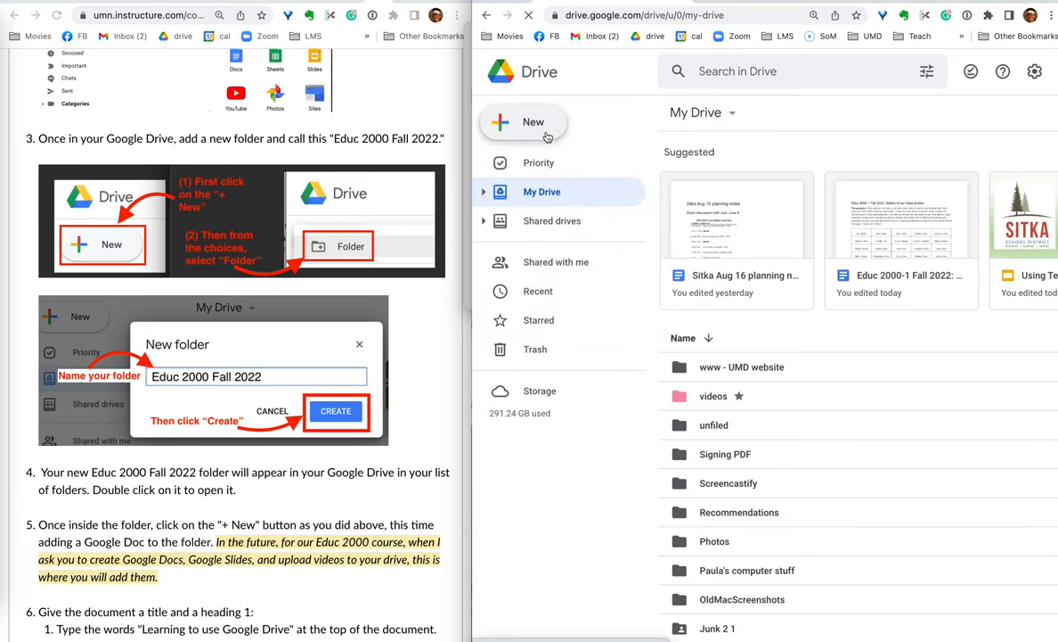
left_click(523, 122)
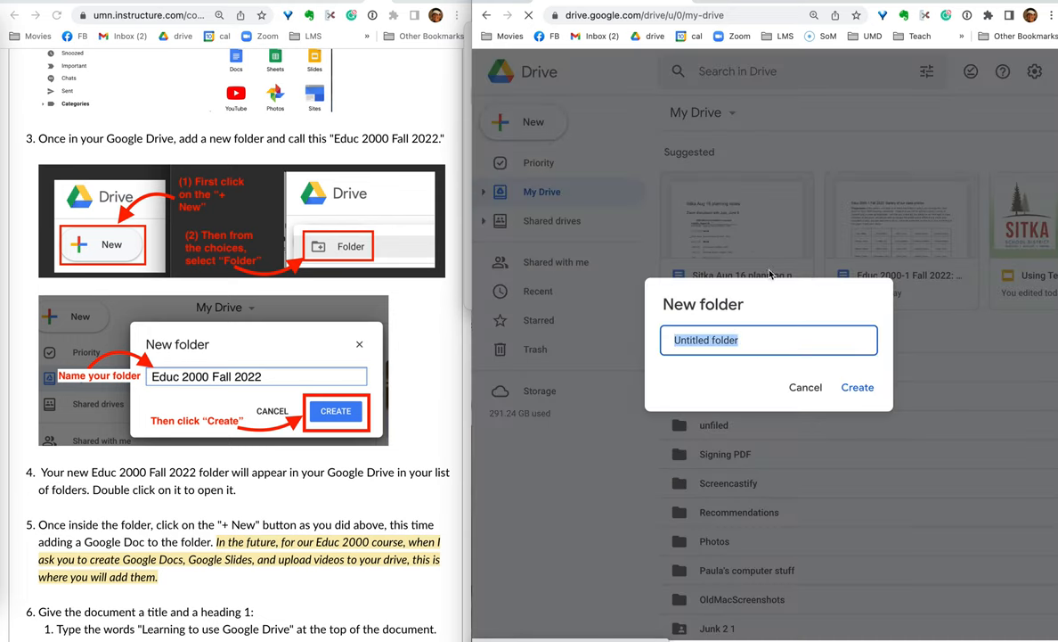
mouse_move(781, 322)
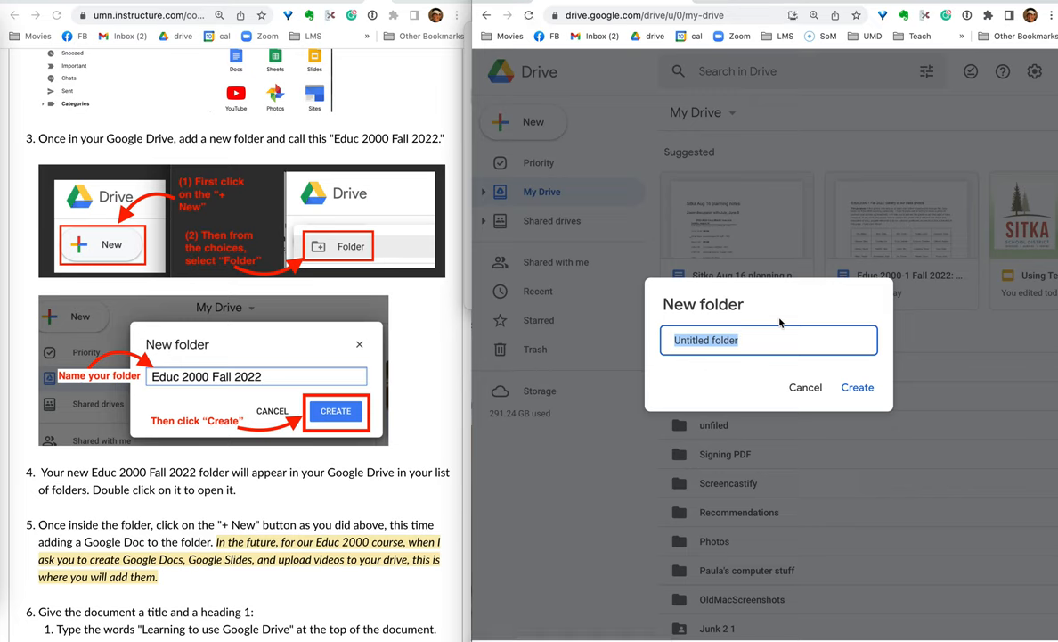
type("Educ")
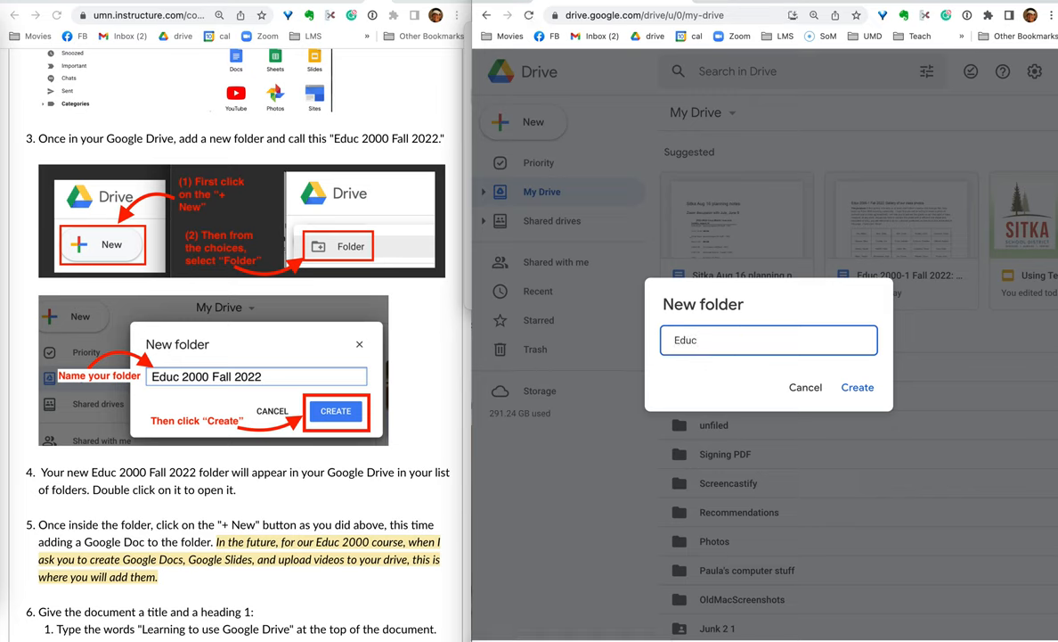
type("2000 Fa")
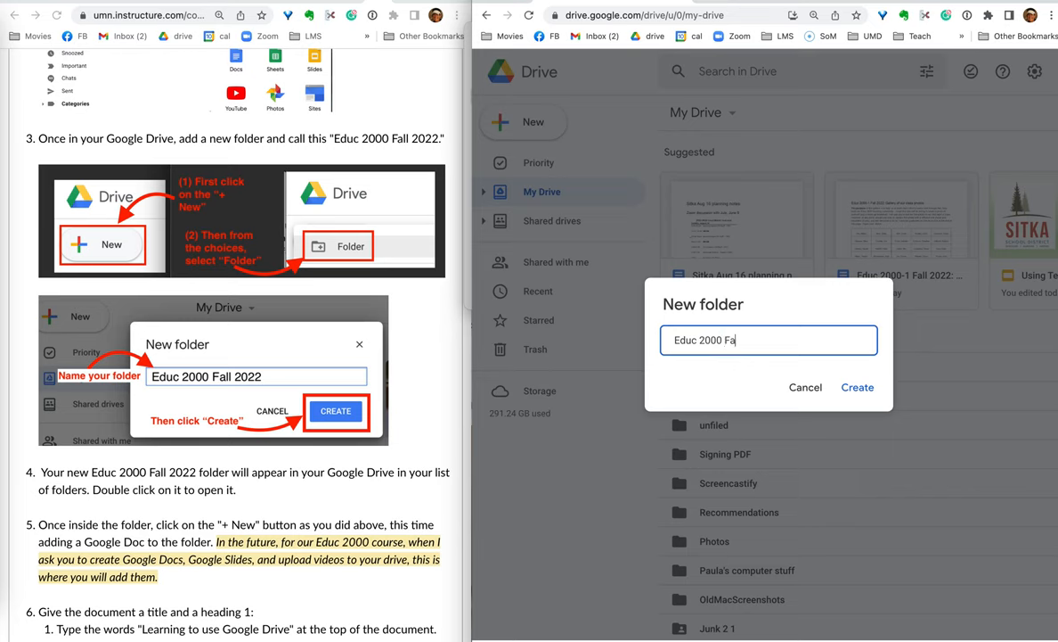
type("ll 2022")
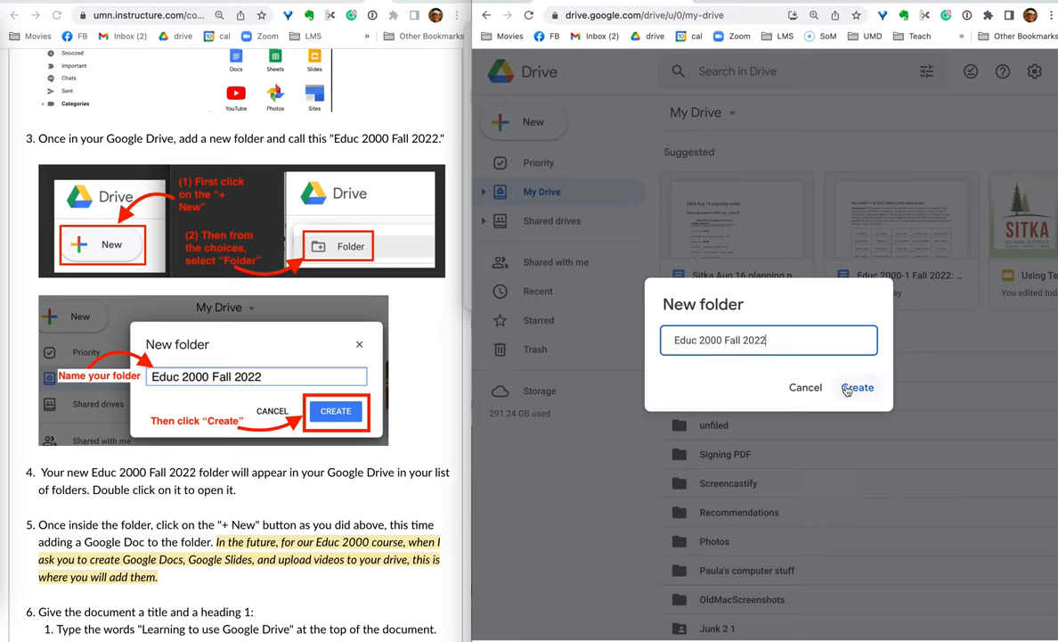
Create the folder, then scroll My Drive and open Educ 2000 Fall 2022
left_click(857, 388)
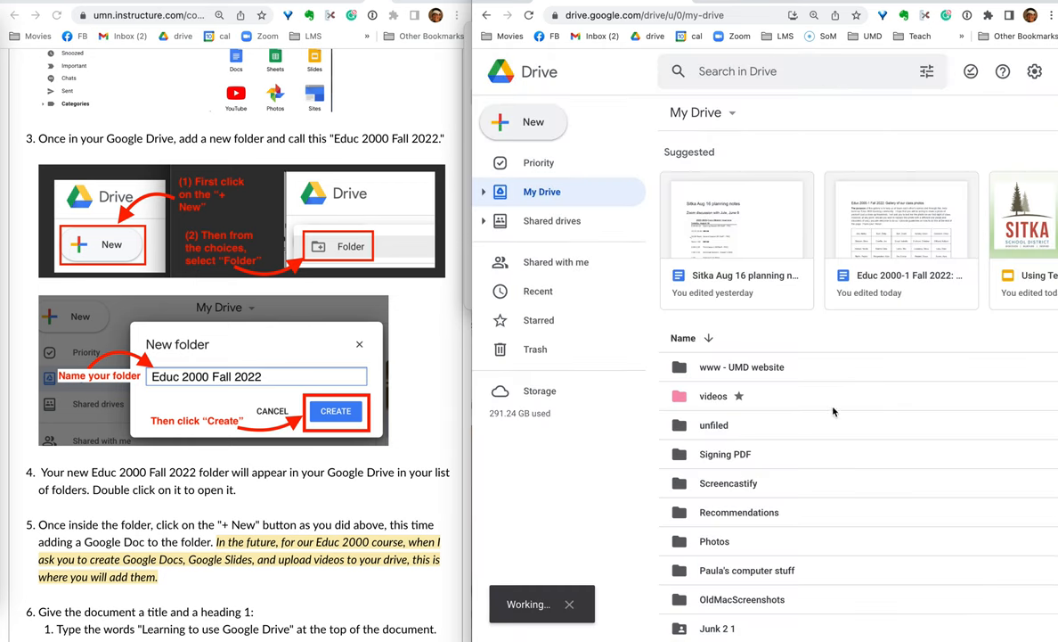
scroll("down", 3)
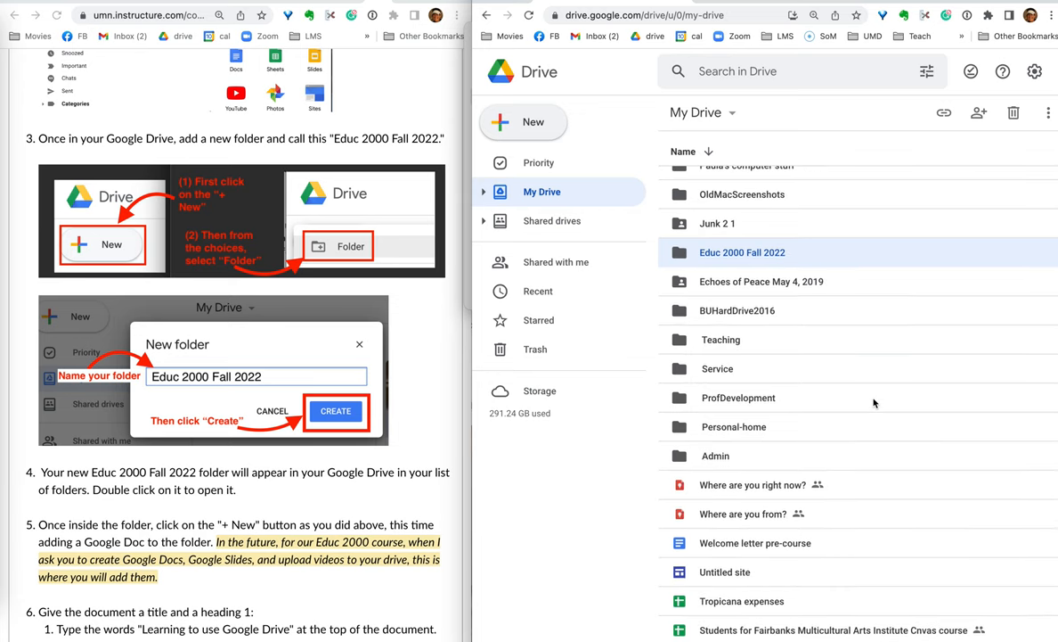
mouse_move(742, 252)
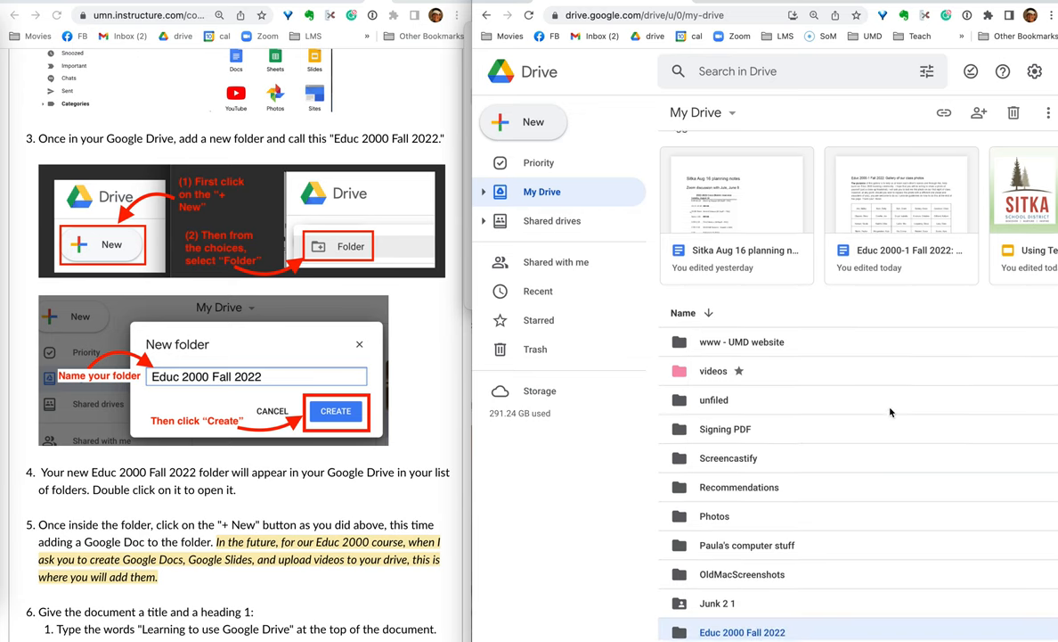
scroll("down", 3)
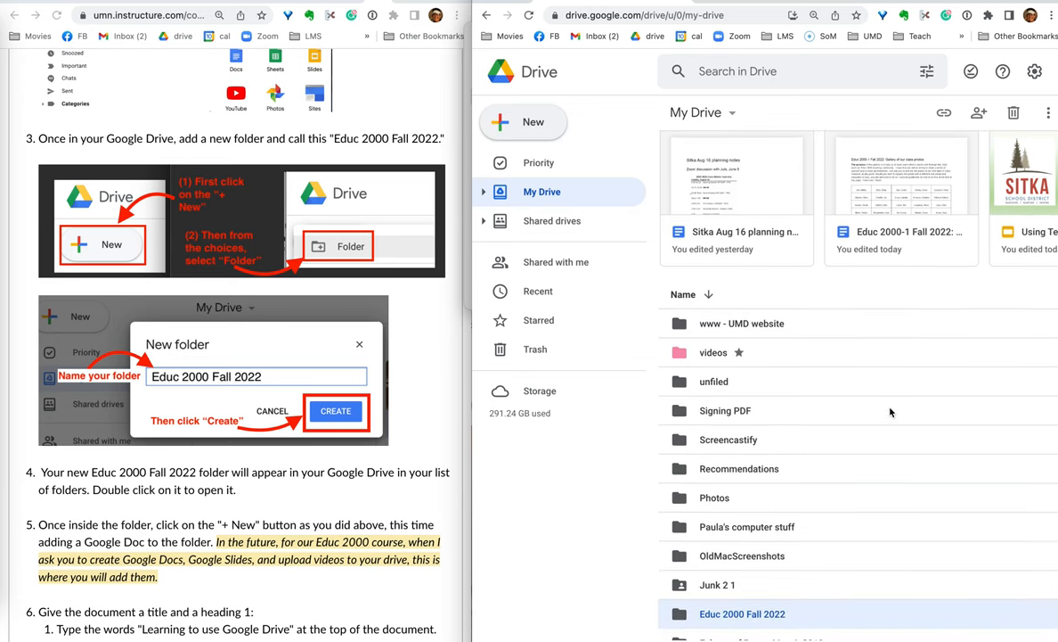
scroll("down", 3)
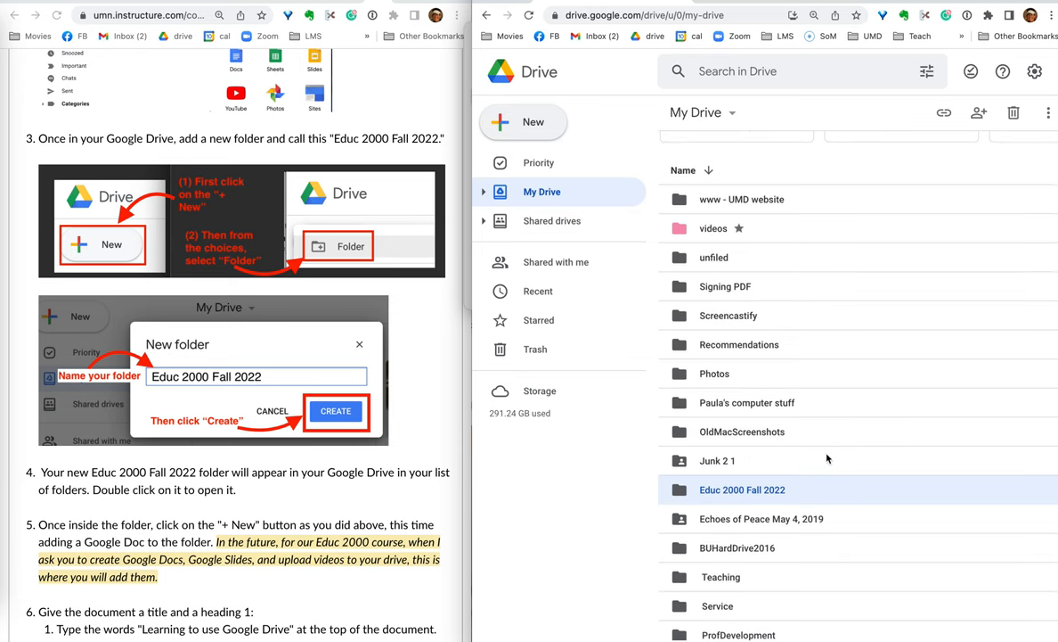
scroll("down", 3)
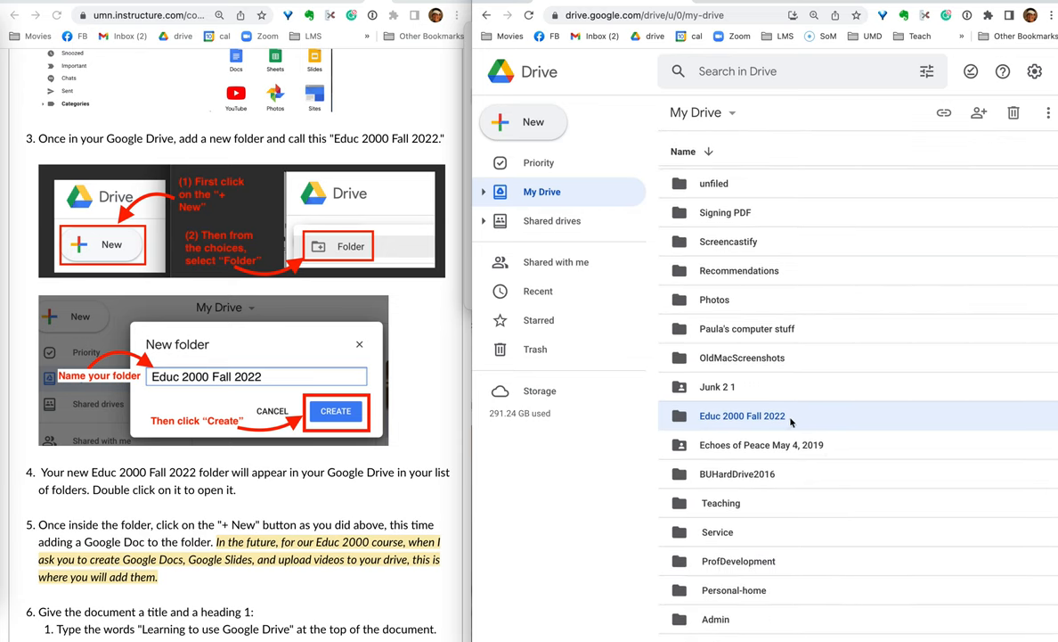
mouse_move(742, 415)
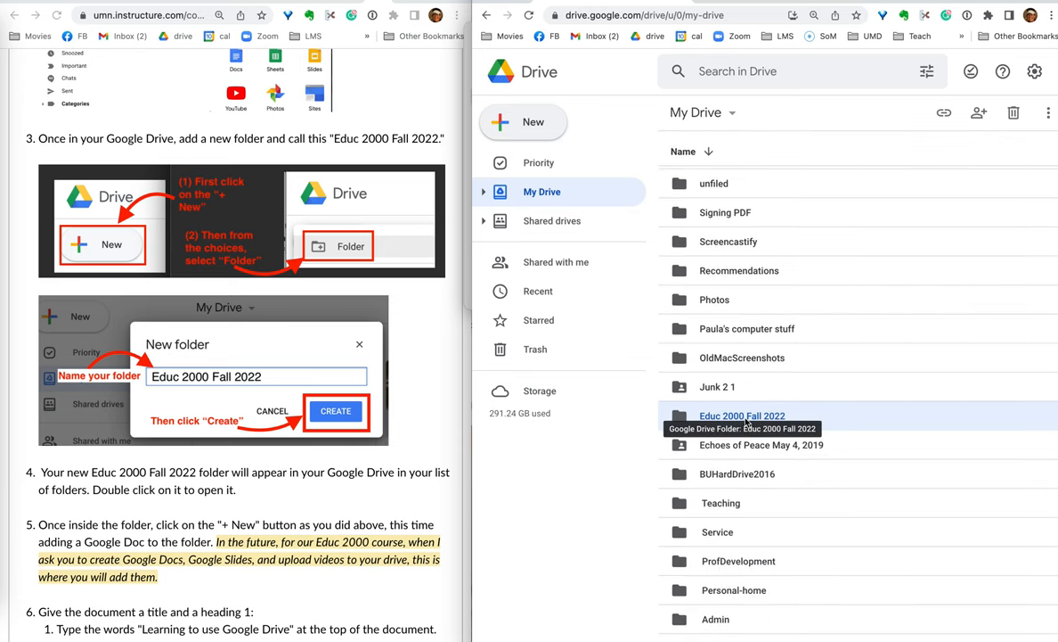
mouse_move(695, 419)
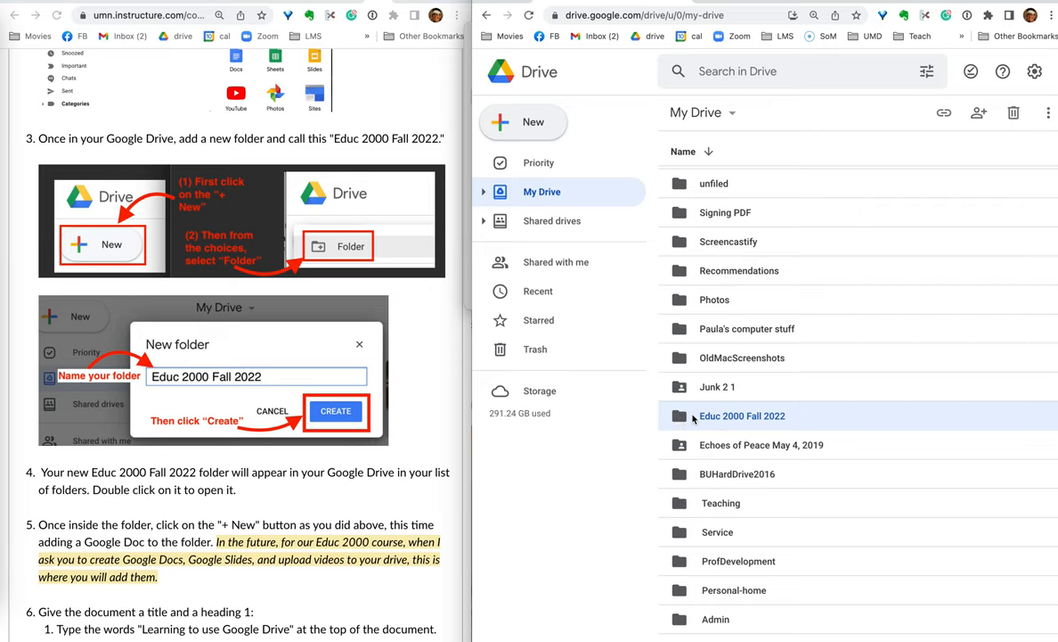
double_click(743, 415)
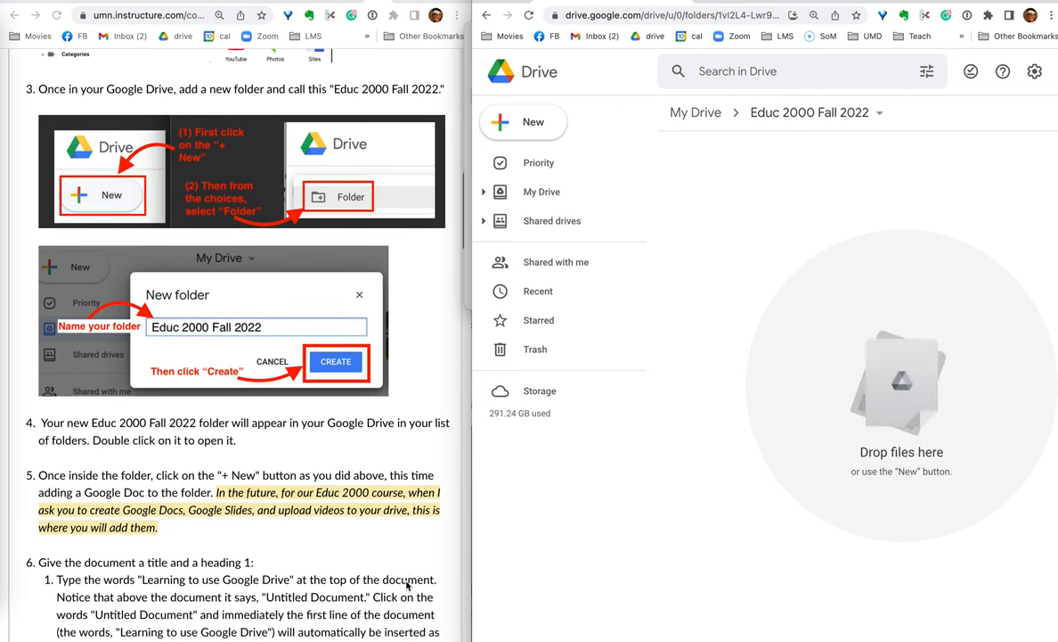
mouse_move(752, 339)
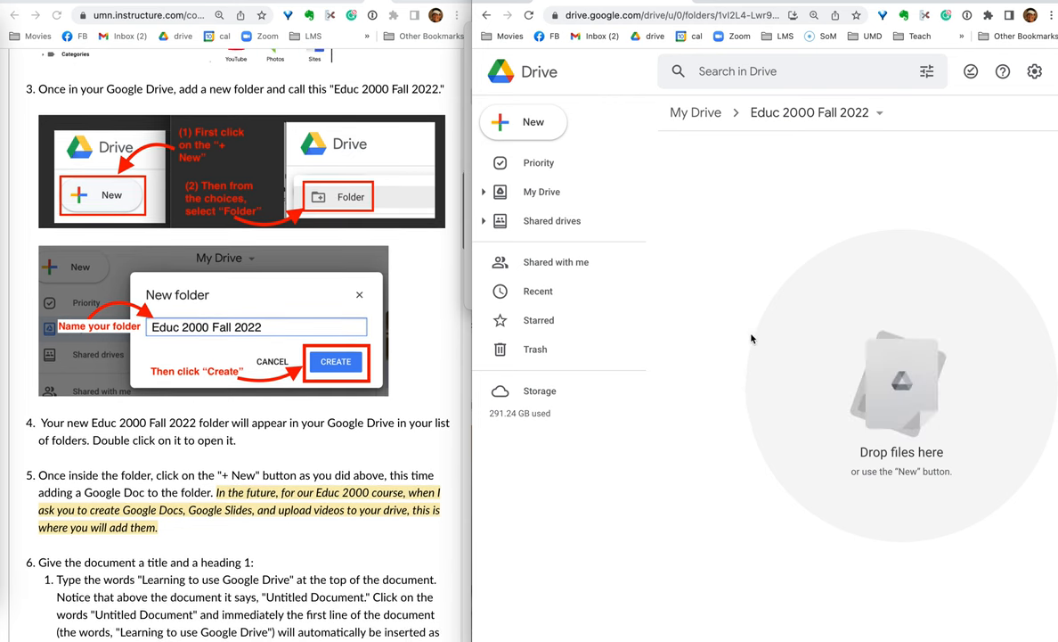
Bring up the + New creation menu inside the Educ 2000 Fall 2022 folder
left_click(523, 122)
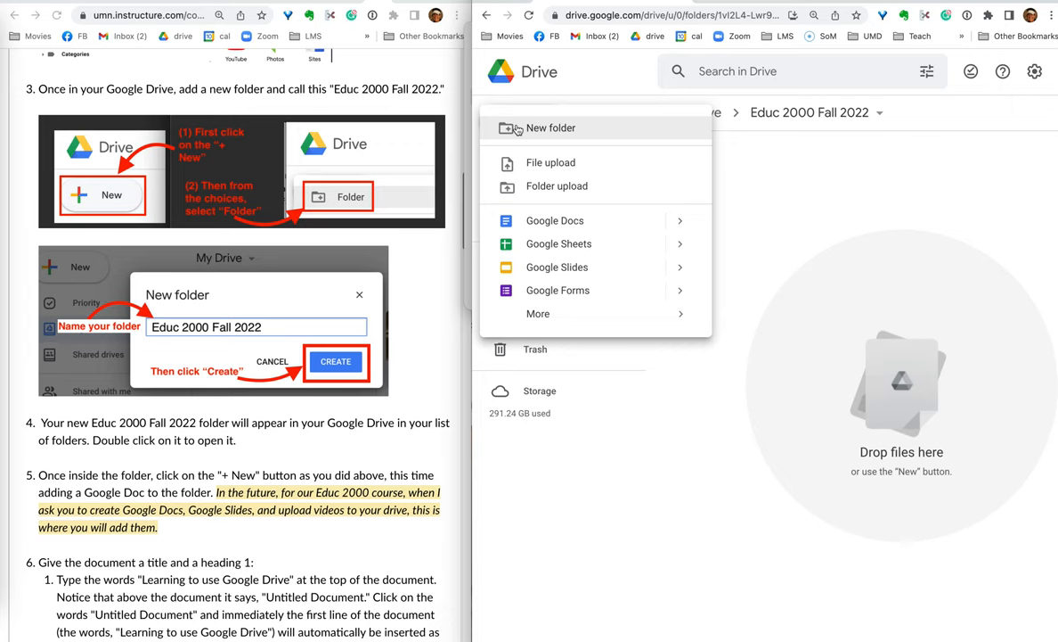
mouse_move(555, 220)
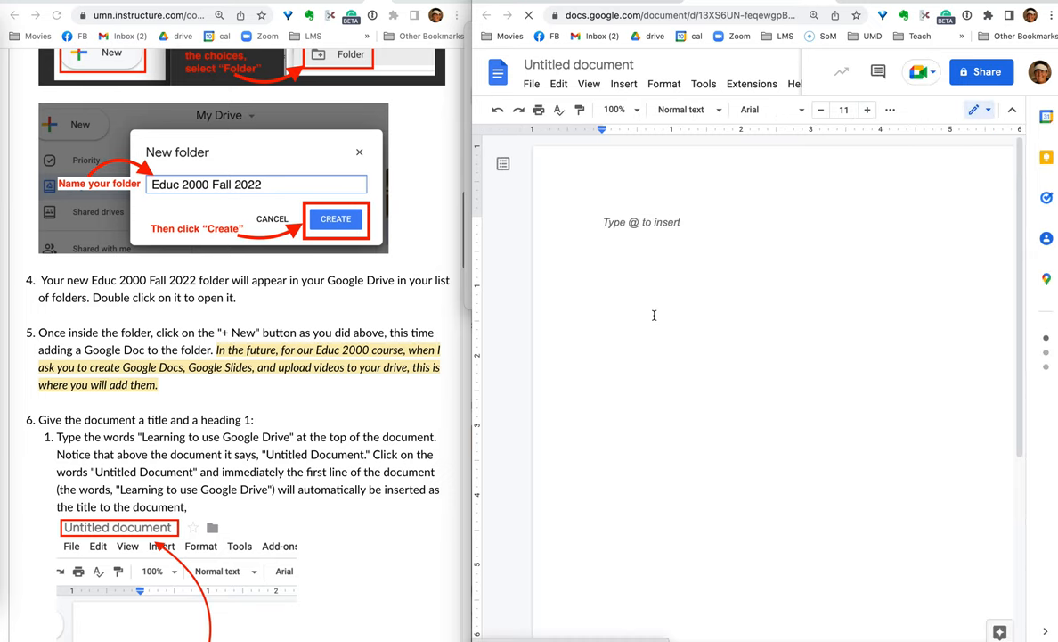
Type 'Learning to use Google Drive' as the document's first line
type("Learning")
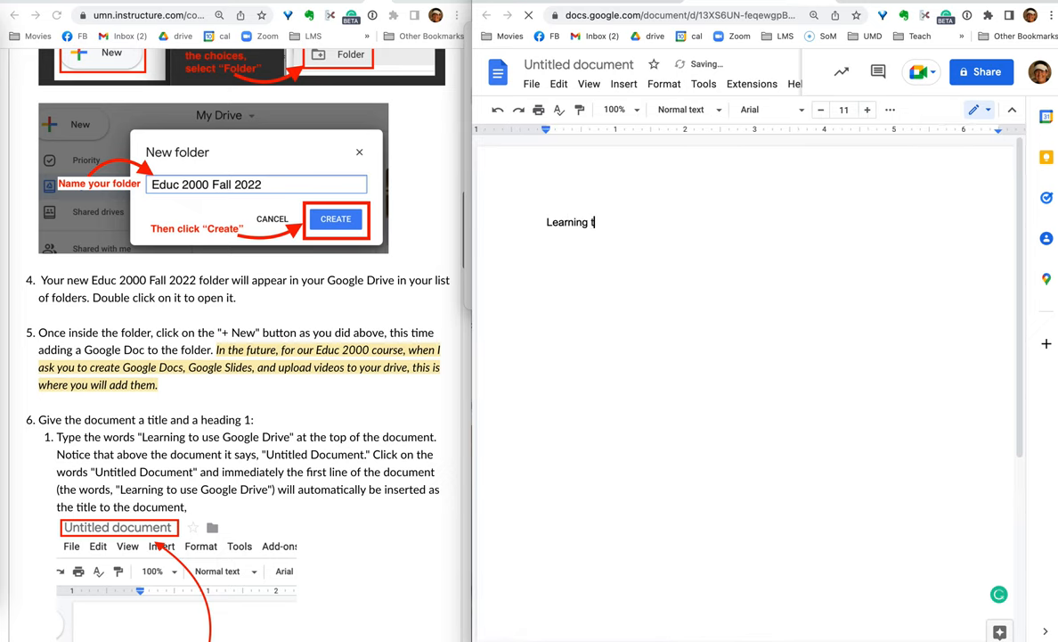
type("to use Google Drive")
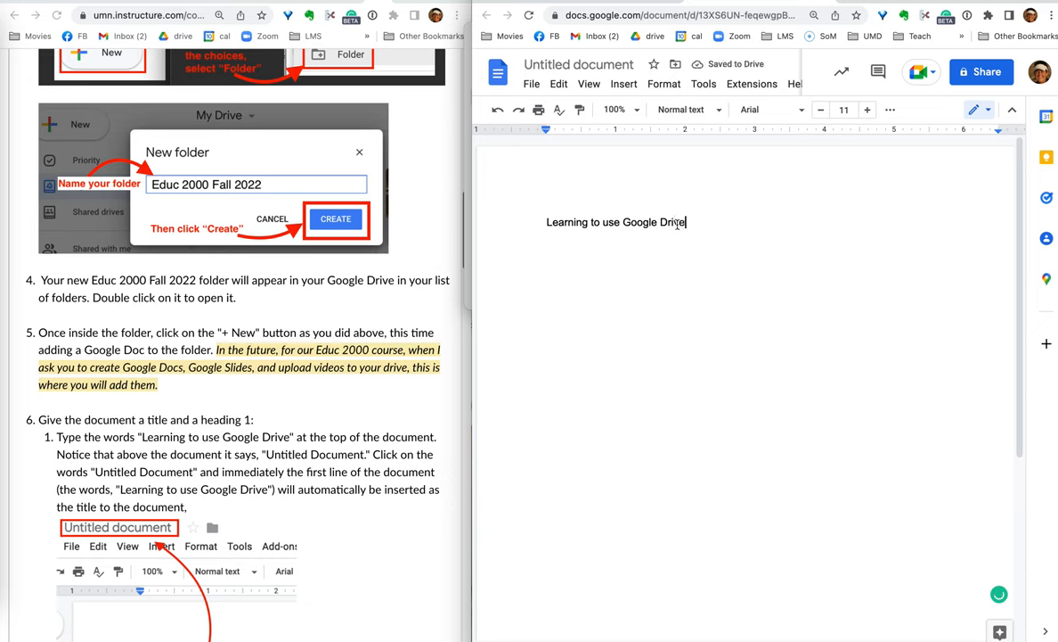
mouse_move(578, 64)
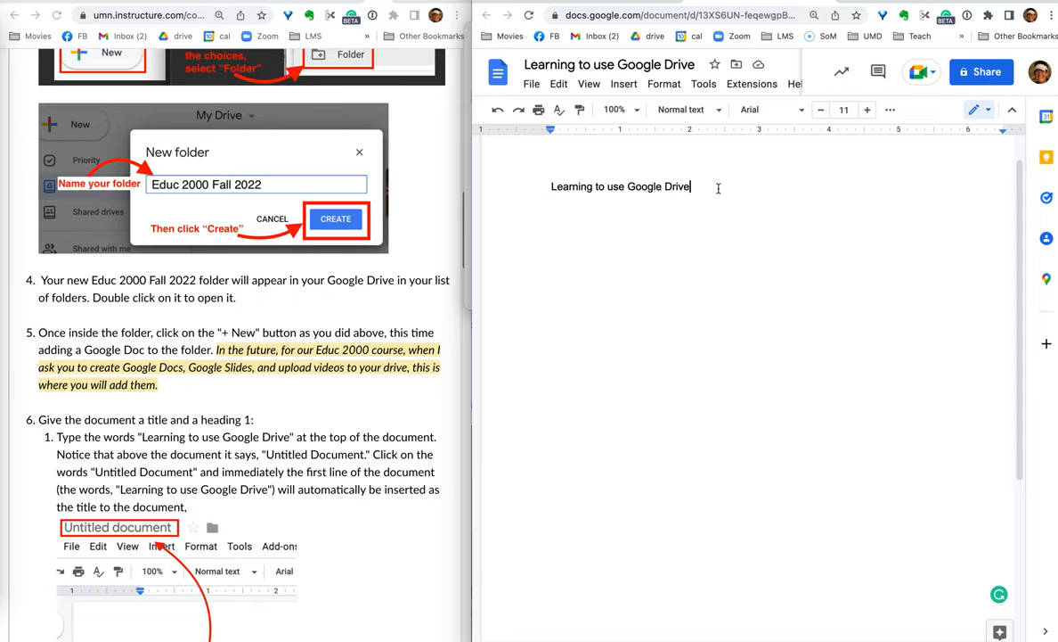
Style the 'Learning to use Google Drive' line as Heading 1, then deselect it
scroll("down", 3)
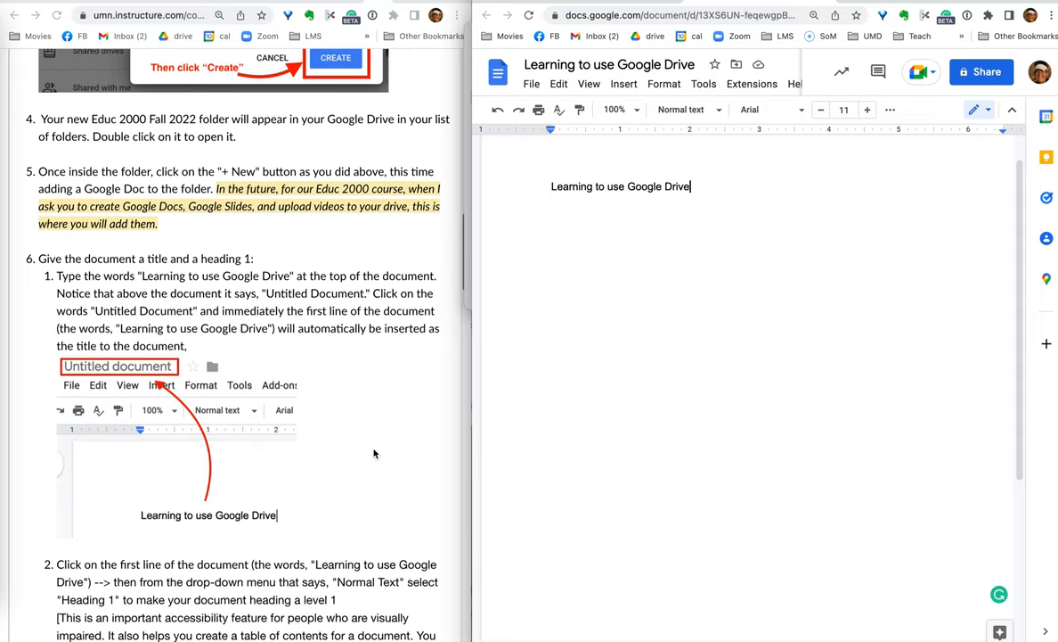
scroll("down", 3)
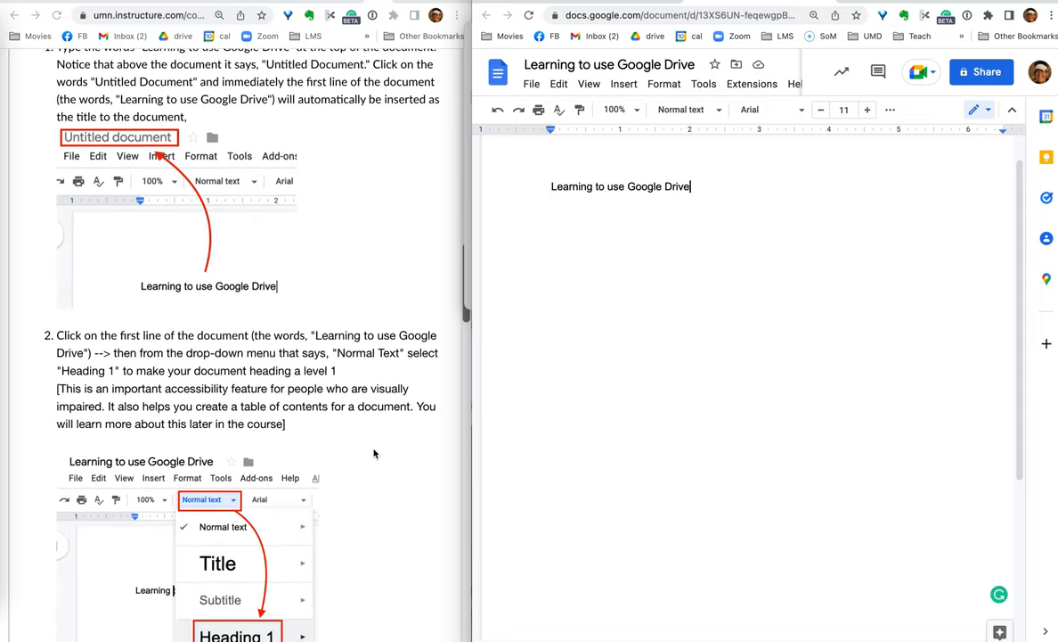
mouse_move(602, 345)
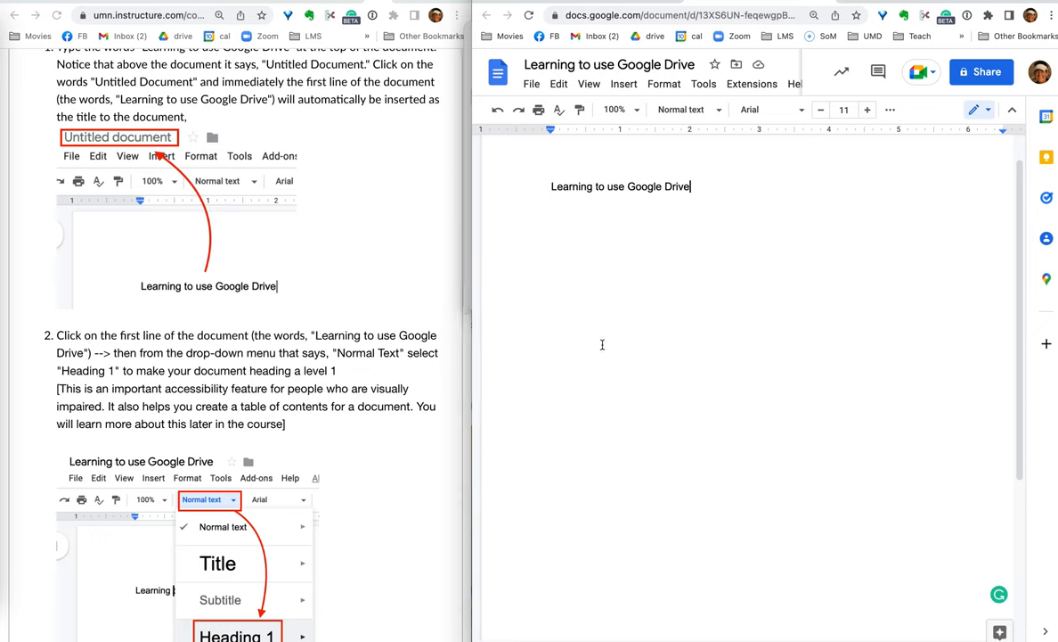
mouse_move(688, 153)
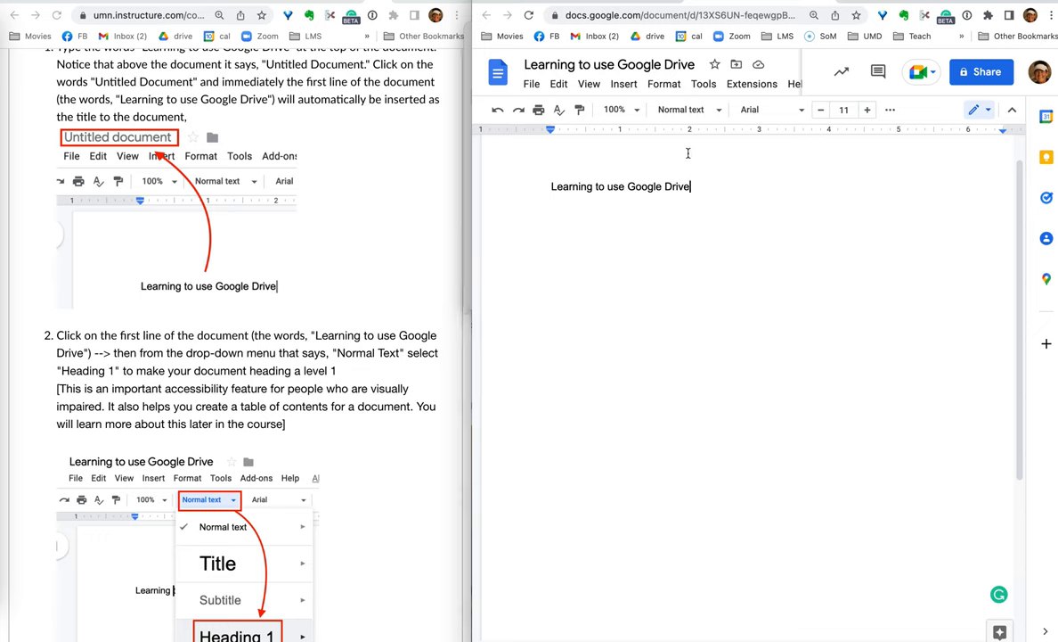
mouse_move(711, 139)
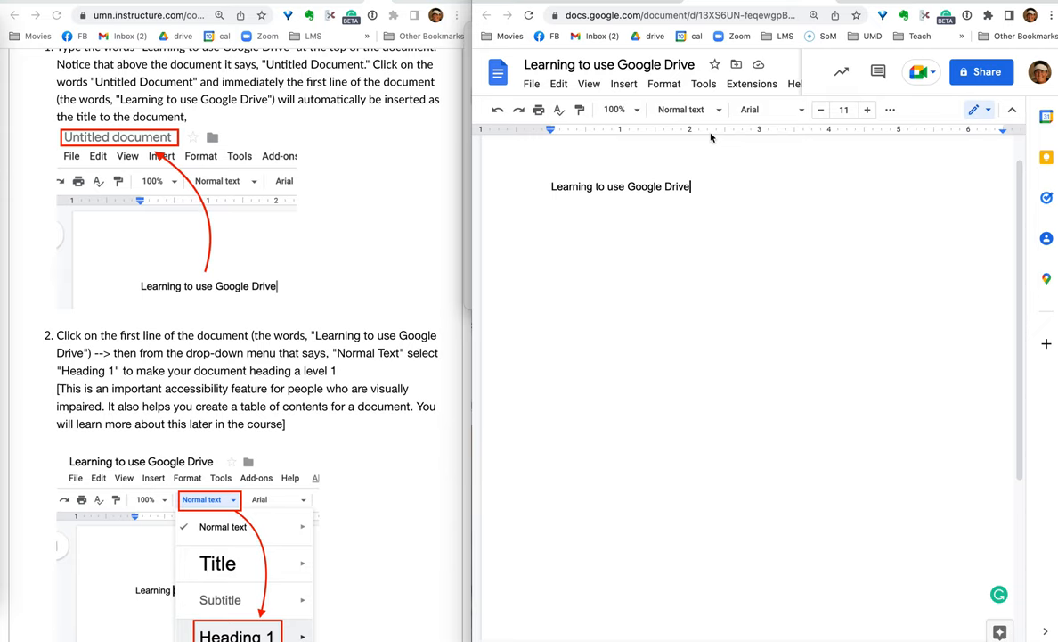
mouse_move(640, 183)
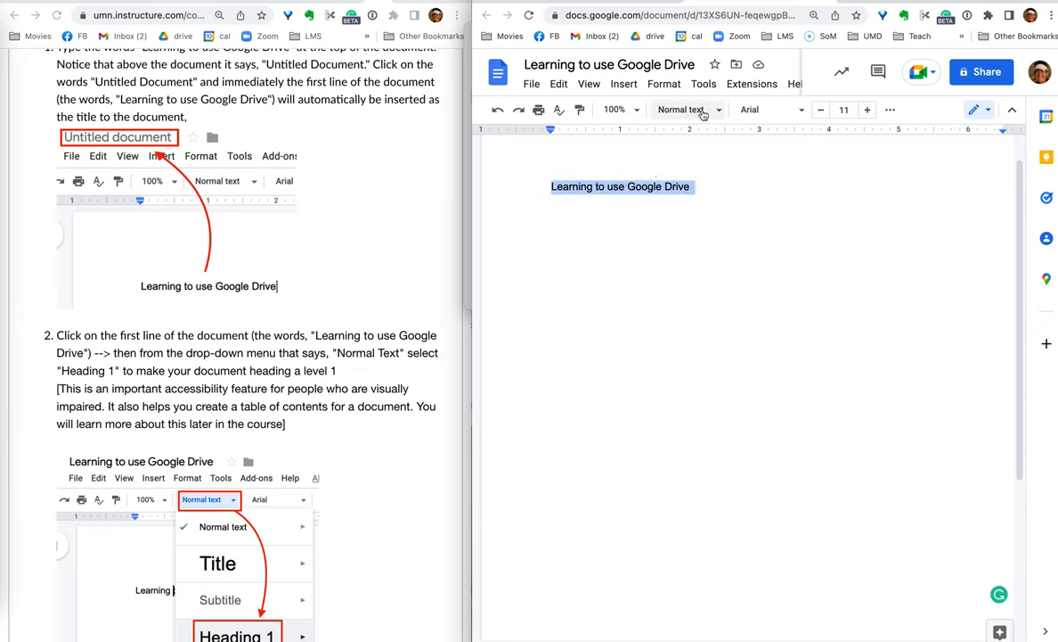
mouse_move(704, 109)
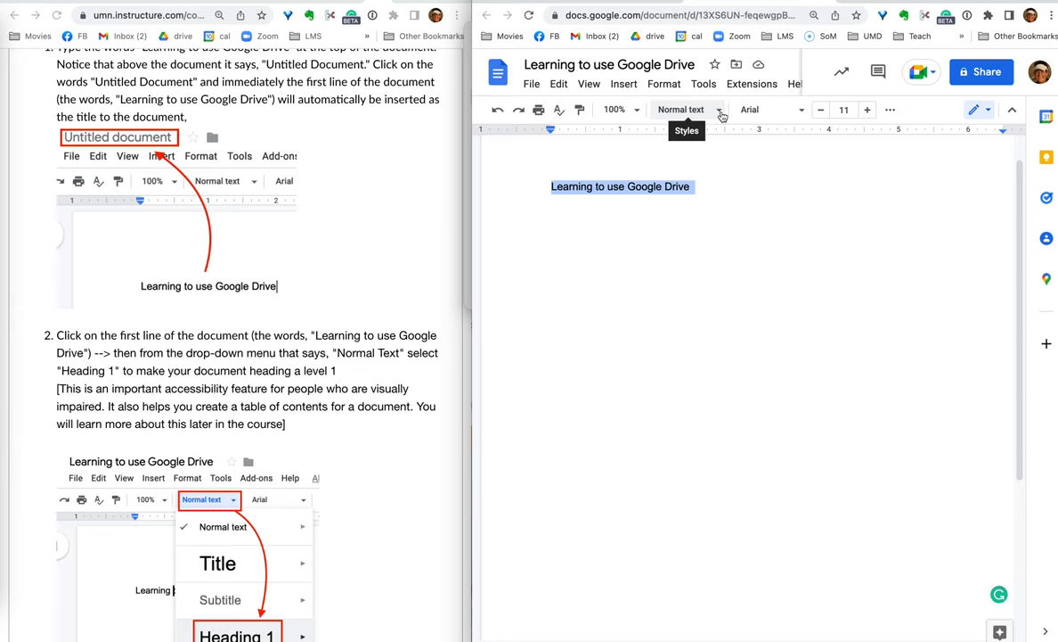
mouse_move(666, 131)
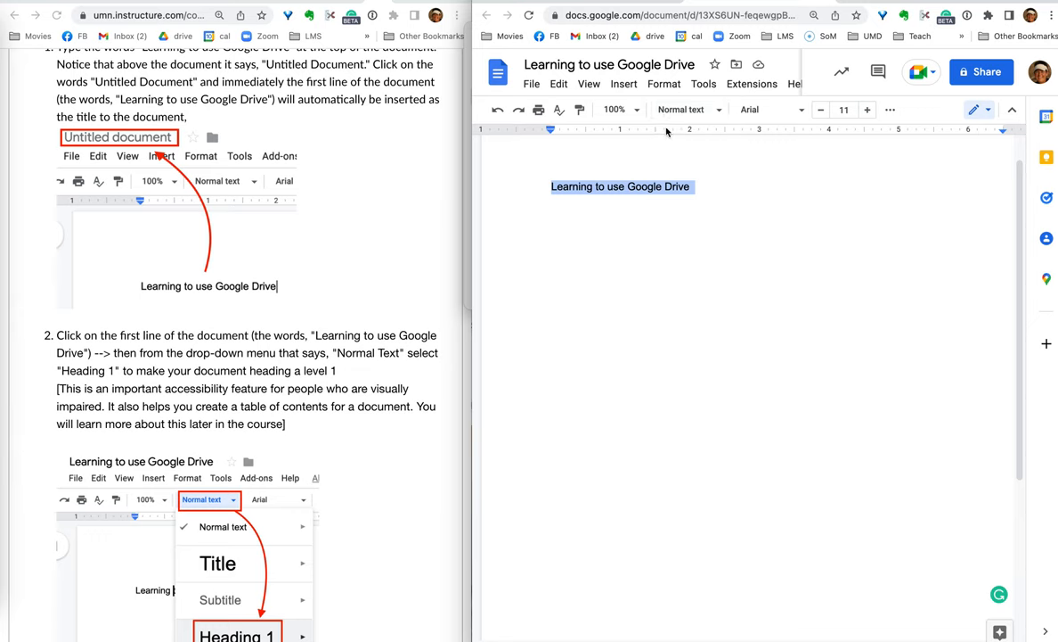
mouse_move(686, 109)
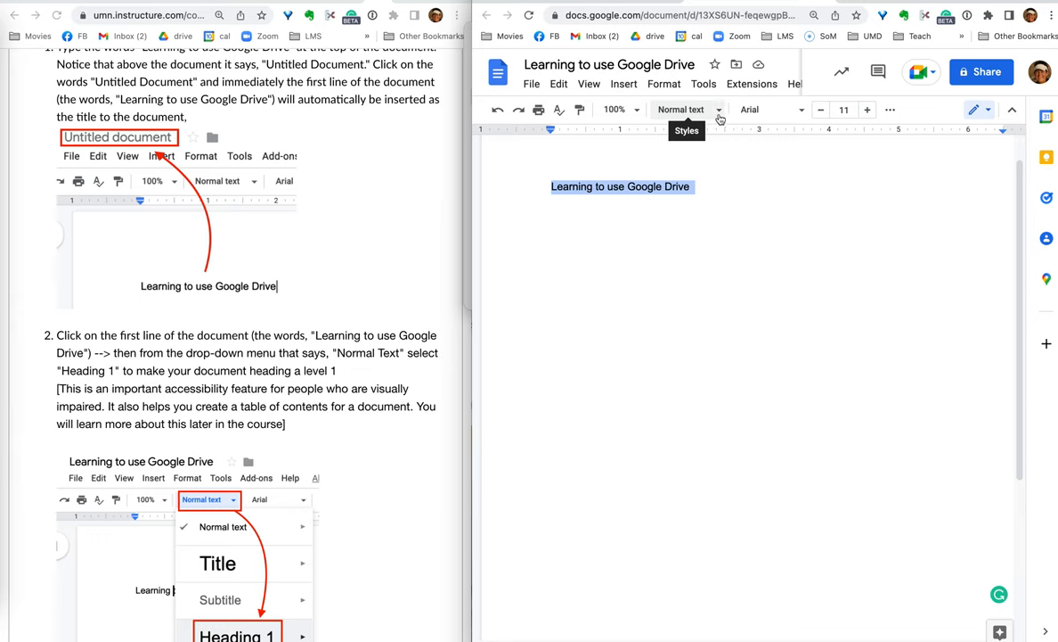
left_click(686, 109)
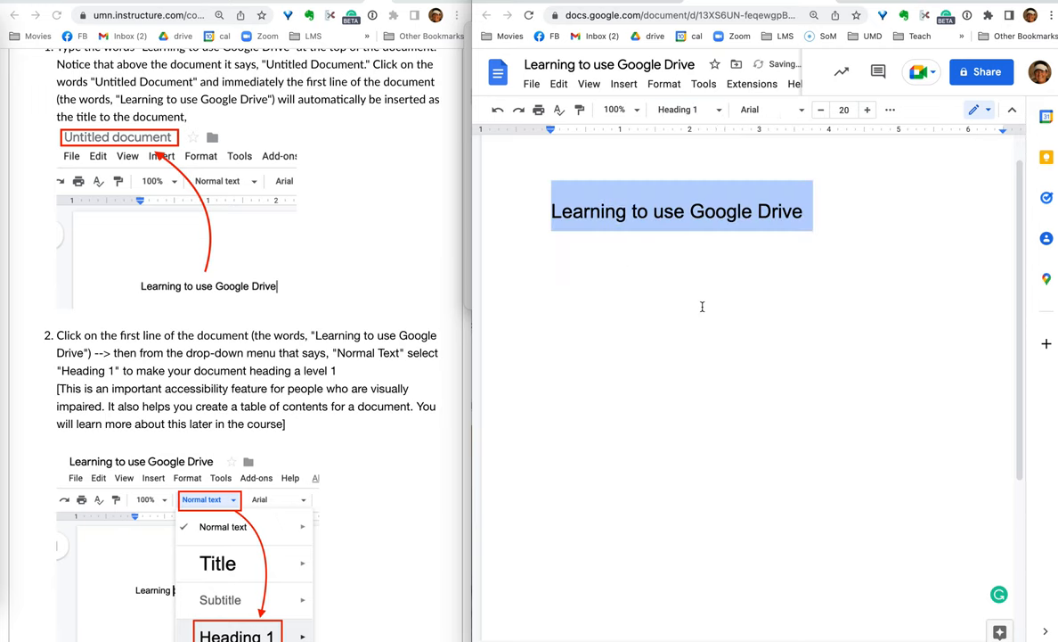
left_click(588, 371)
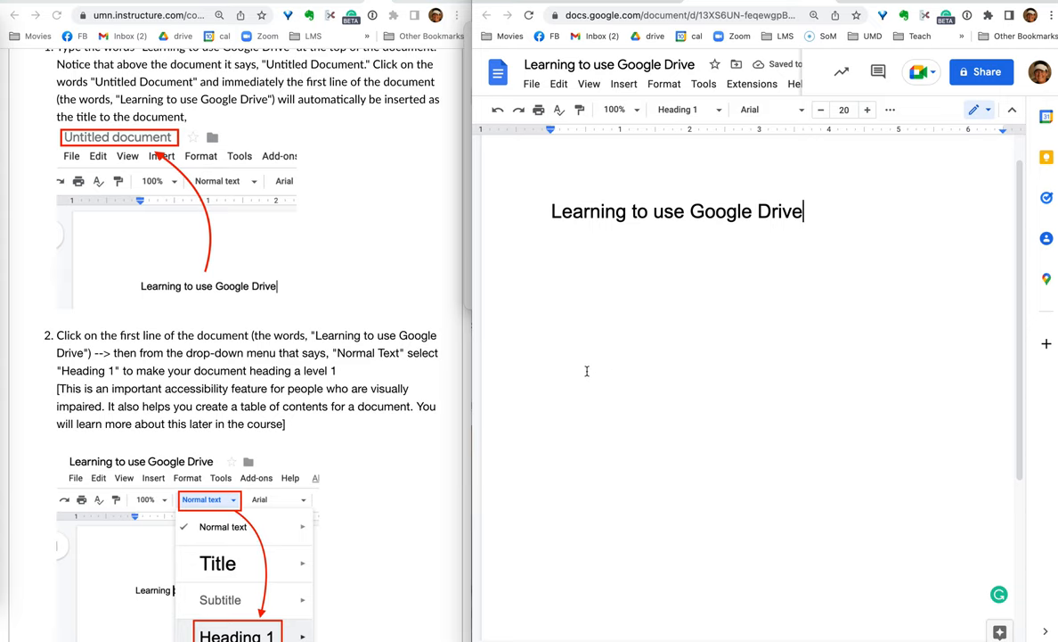
mouse_move(810, 235)
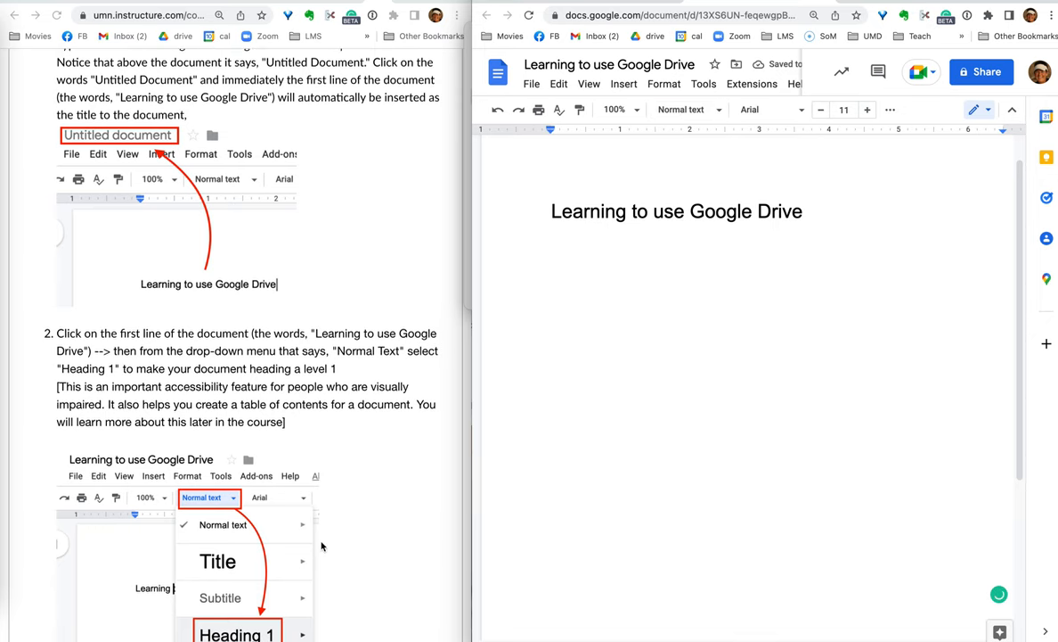
Scroll the Canvas instructions down to the step about sharing the document
scroll("down", 3)
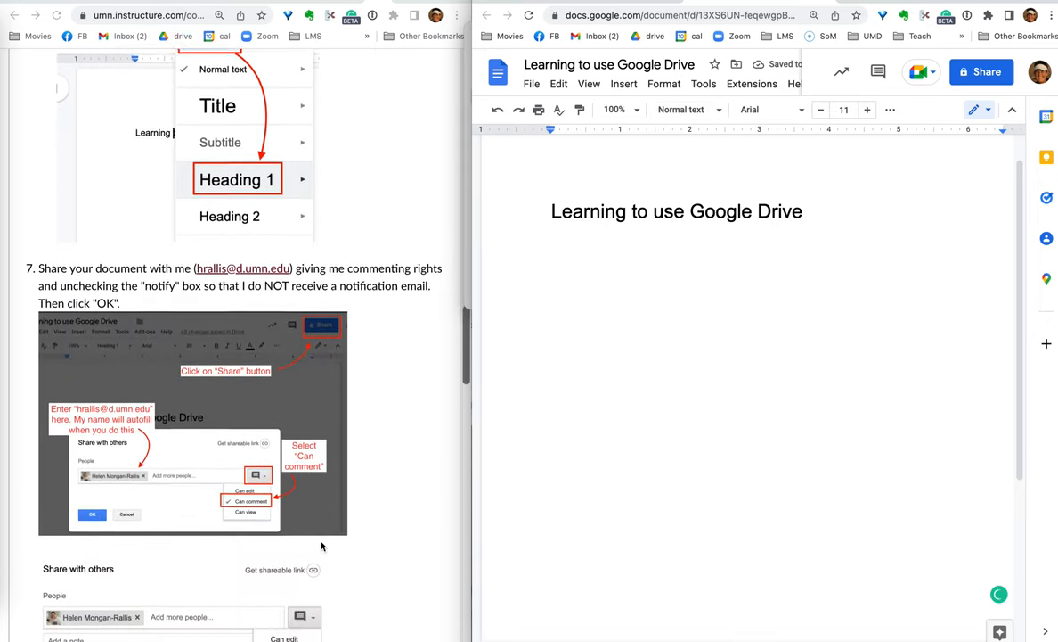
scroll("down", 3)
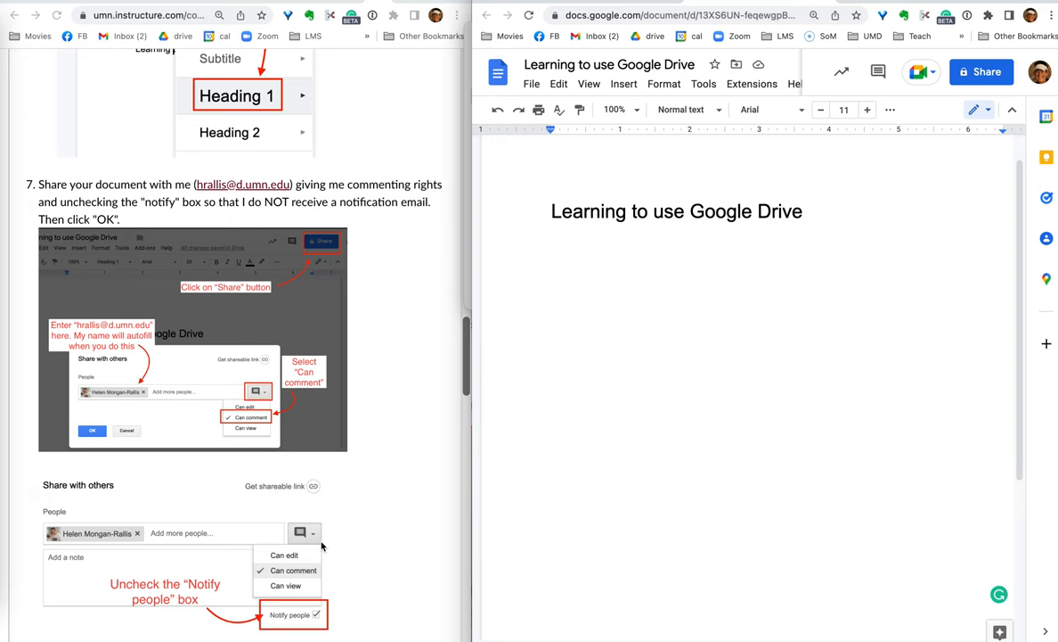
scroll("down", 3)
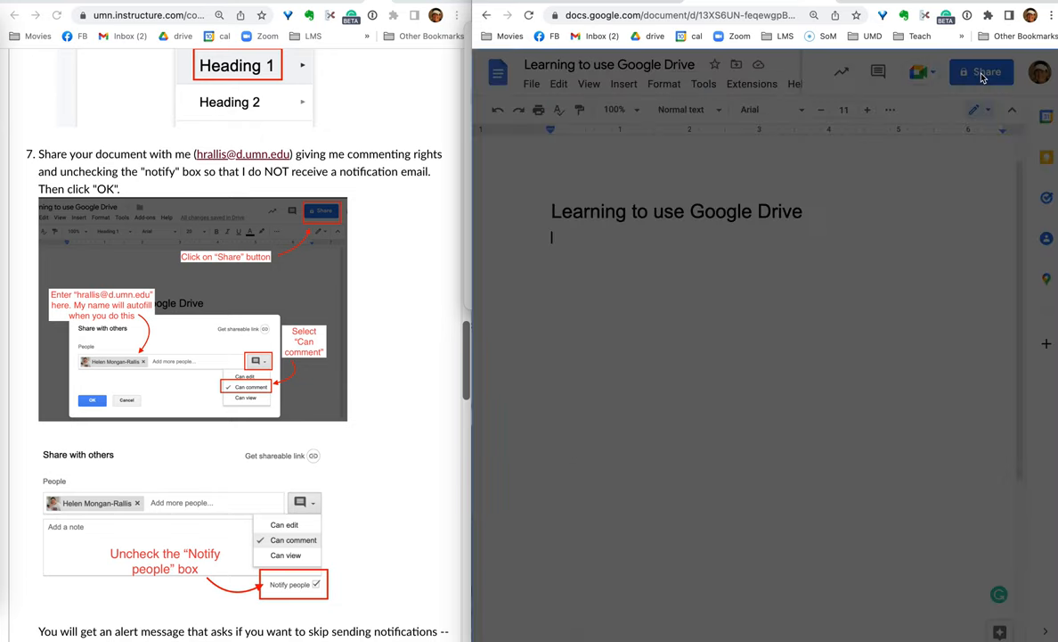
left_click(981, 72)
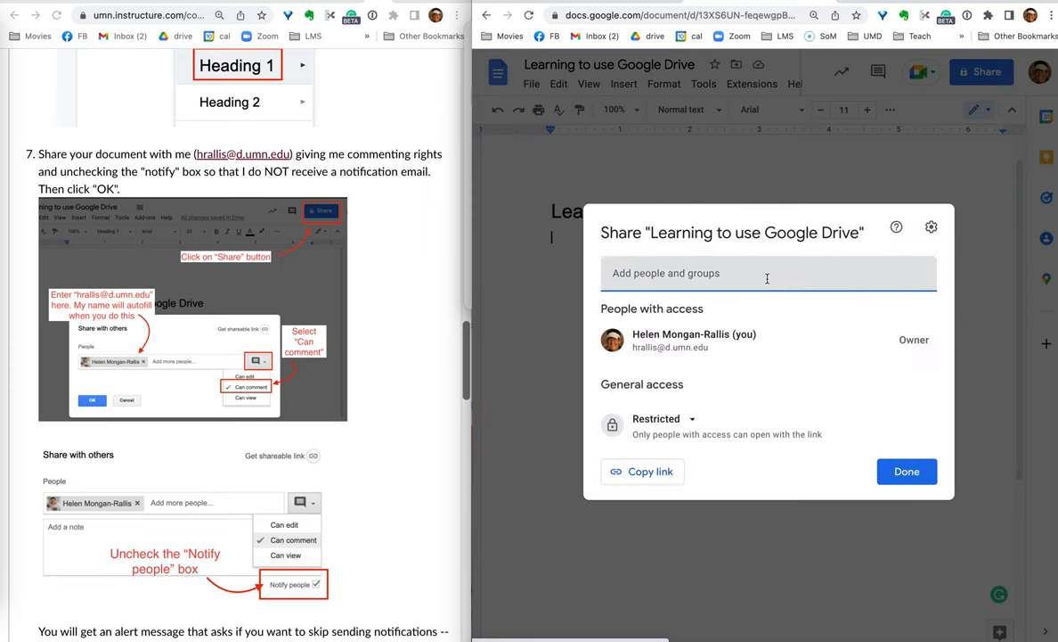
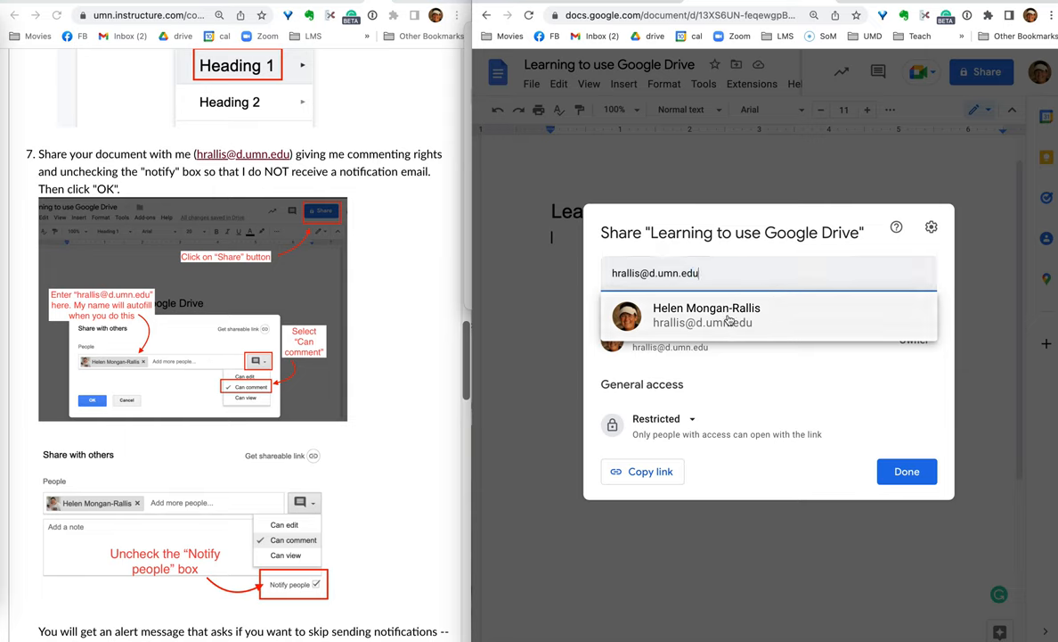
left_click(706, 315)
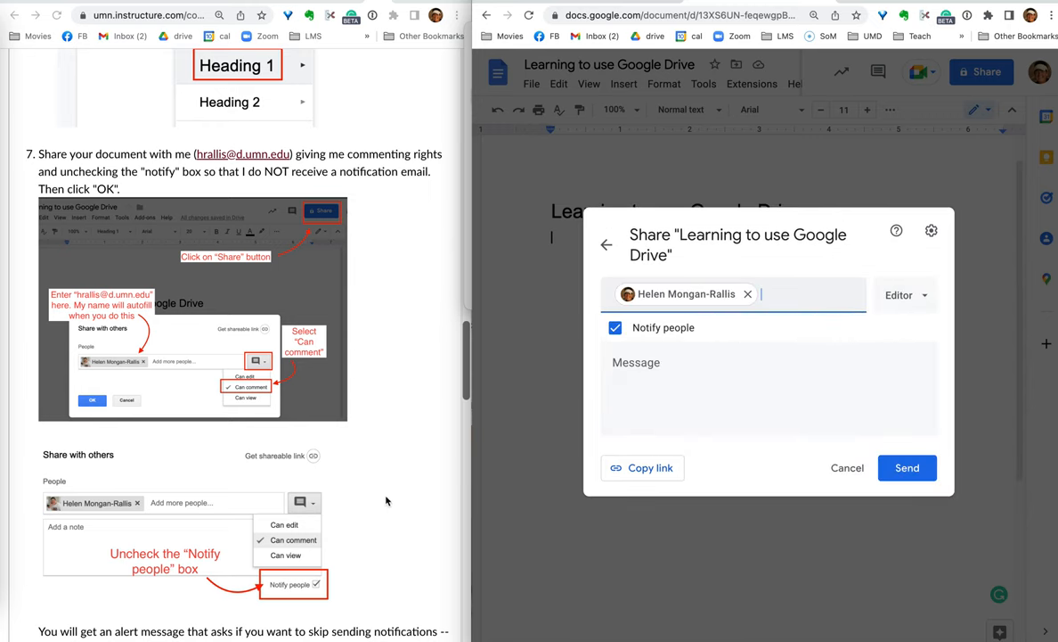
scroll("down", 3)
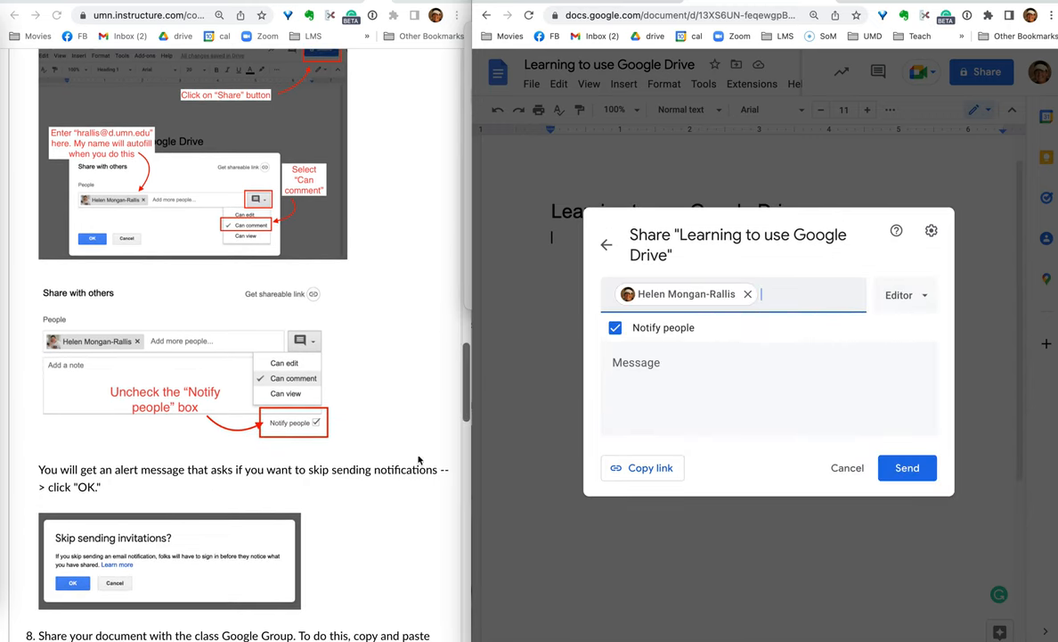
left_click(800, 294)
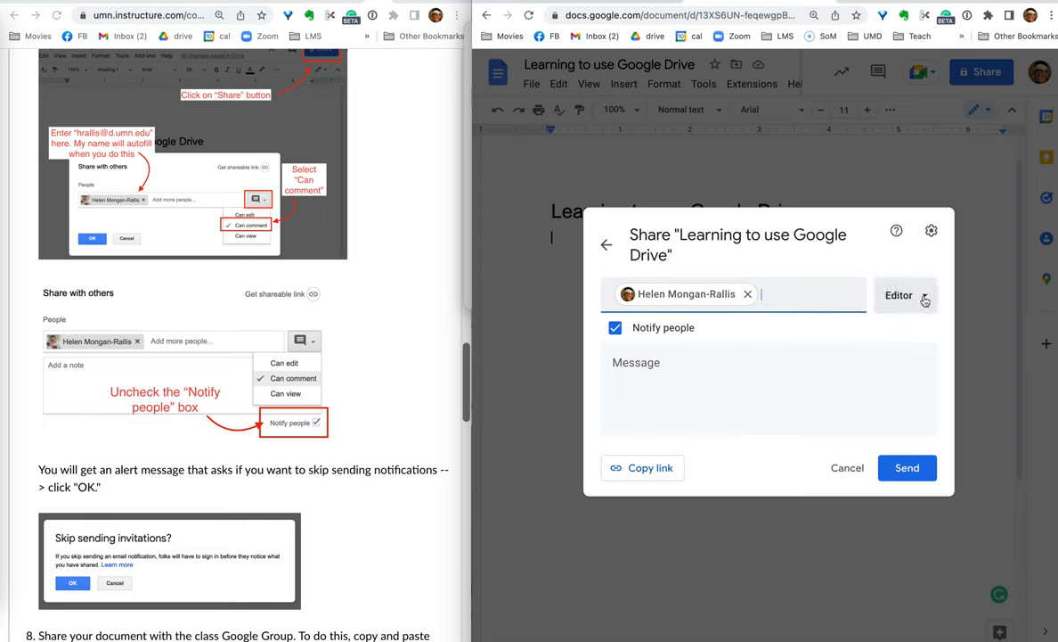
left_click(905, 295)
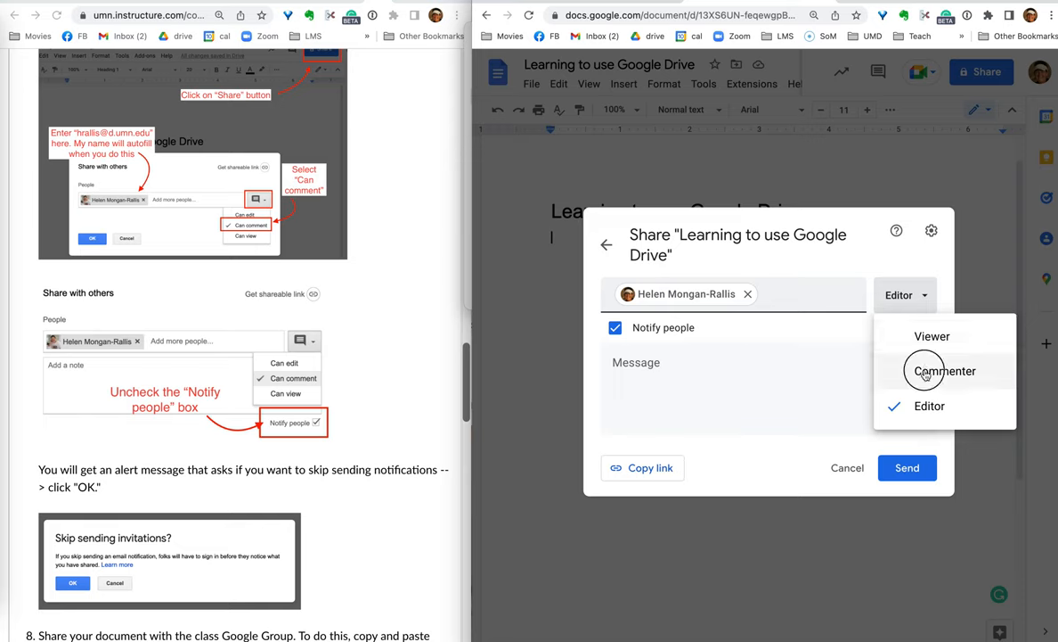
left_click(944, 370)
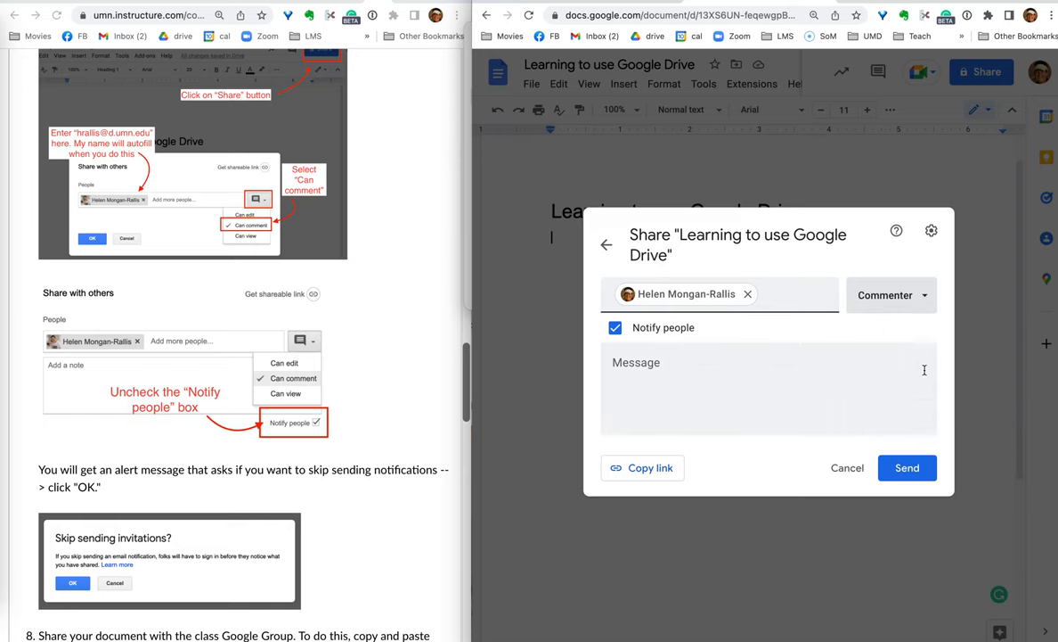
mouse_move(792, 357)
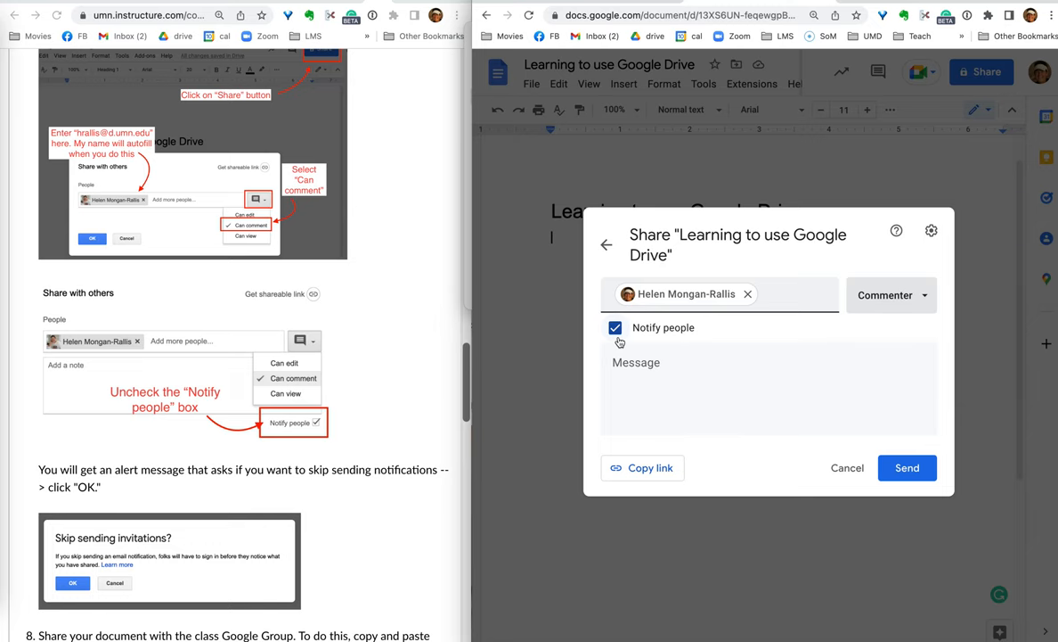
left_click(615, 327)
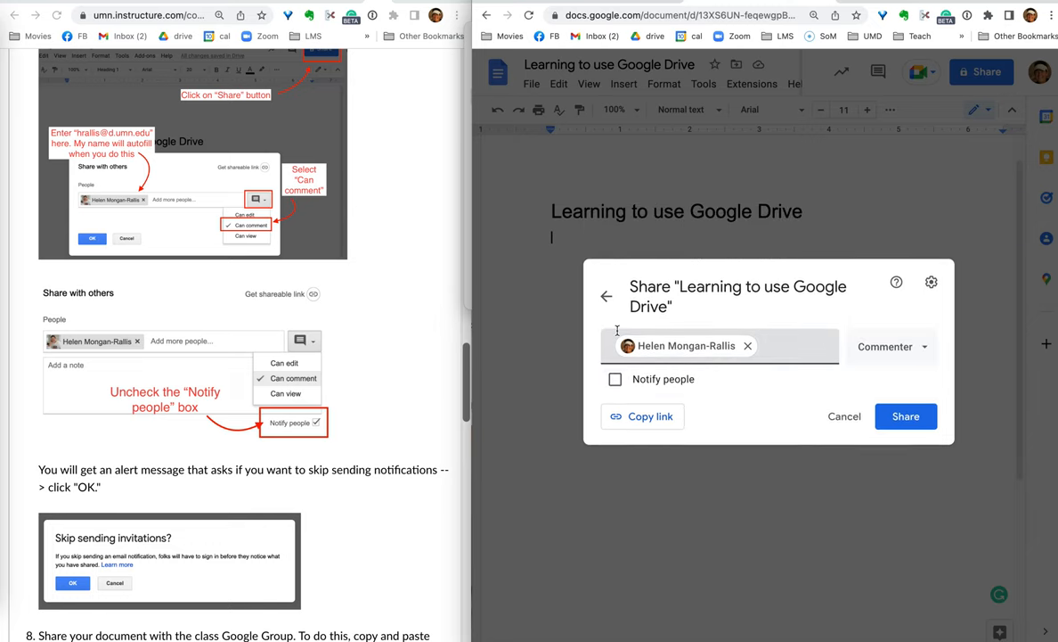
scroll("down", 3)
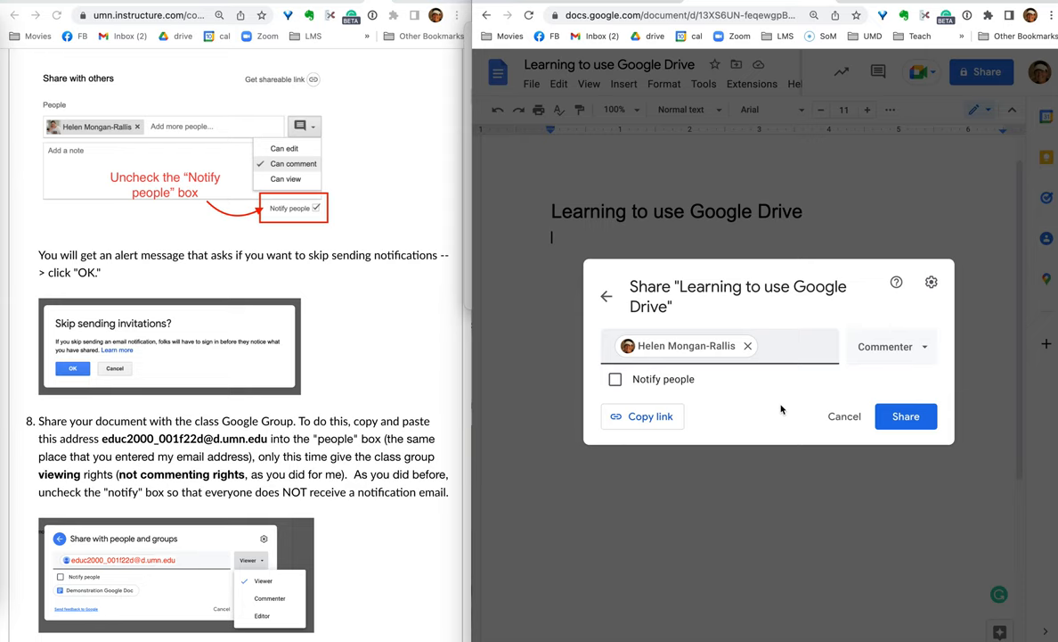
mouse_move(754, 417)
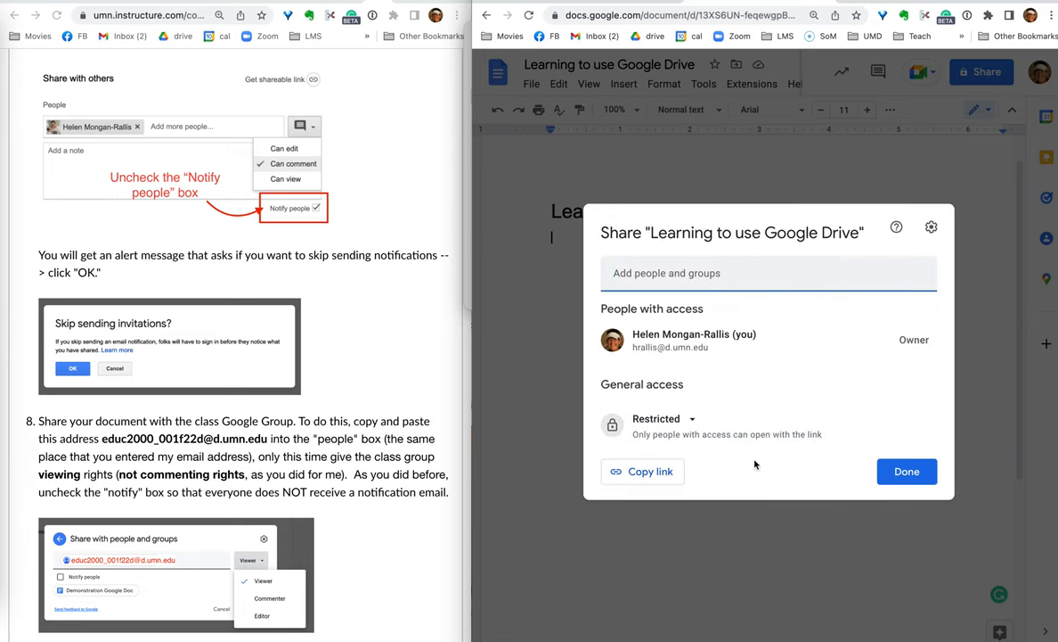
mouse_move(914, 423)
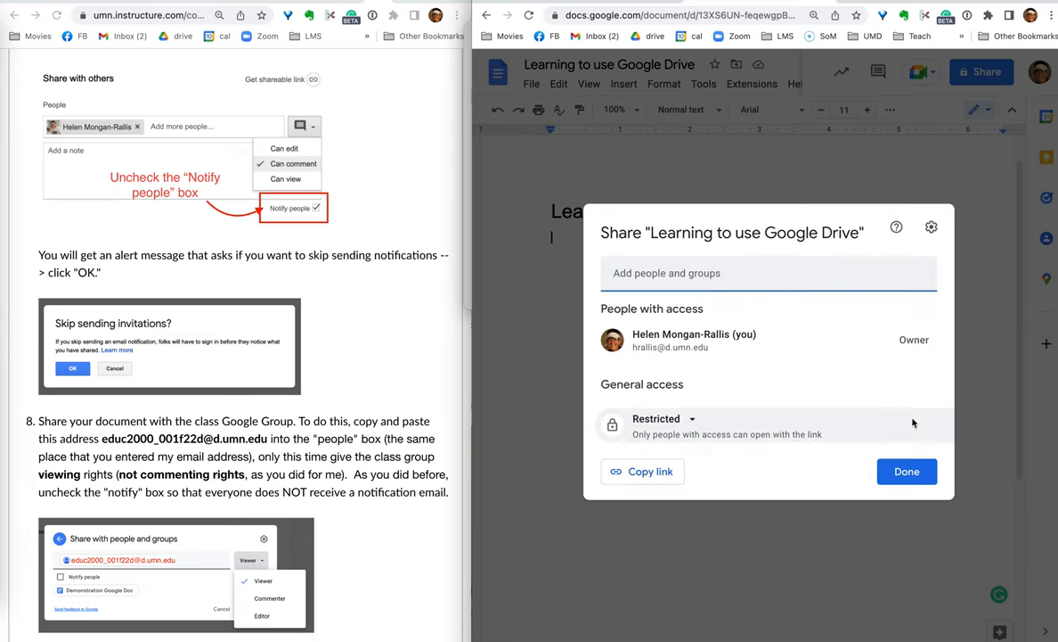
Close the sharing settings, leaving only the owner with access
left_click(907, 472)
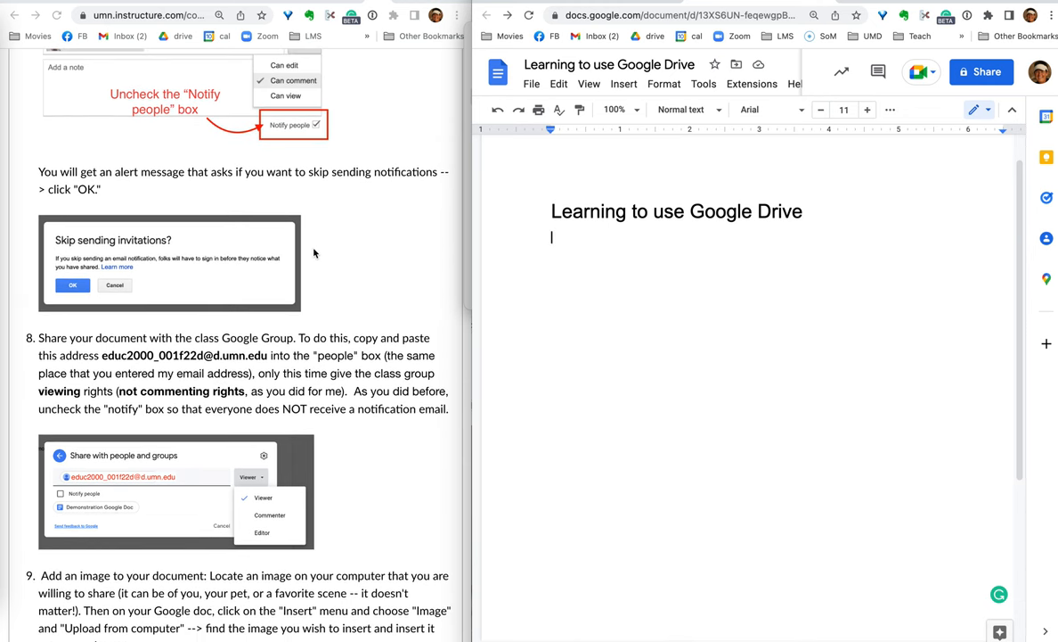
mouse_move(287, 280)
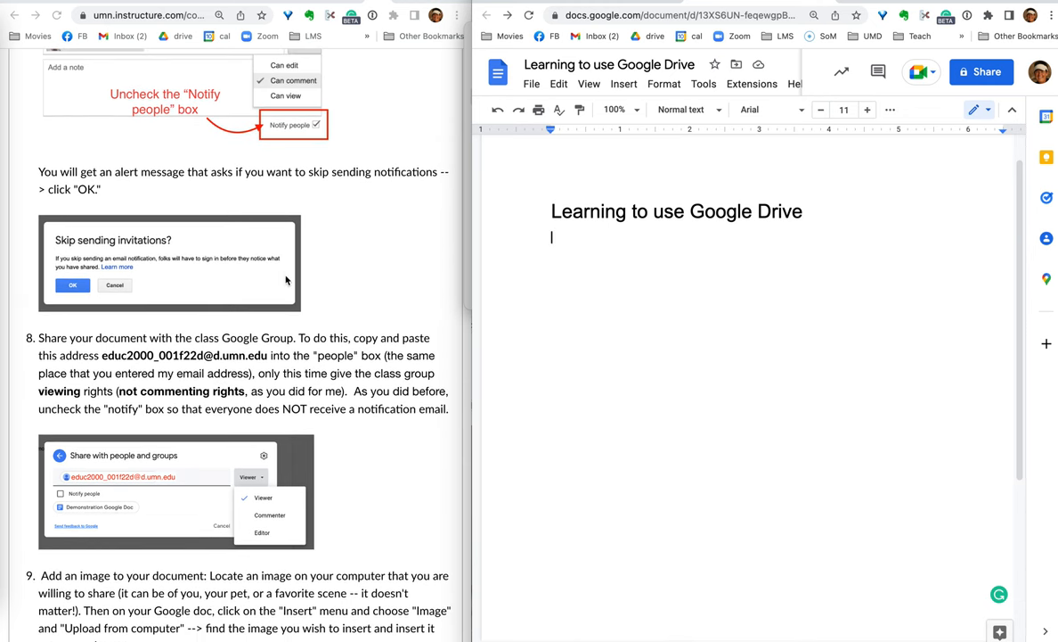
mouse_move(68, 318)
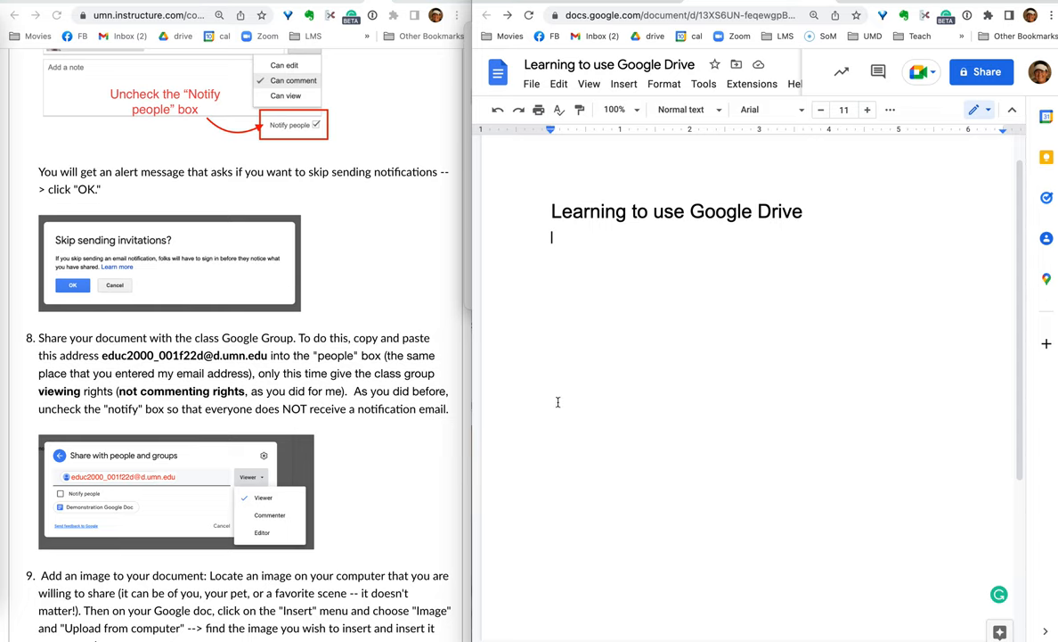
mouse_move(566, 407)
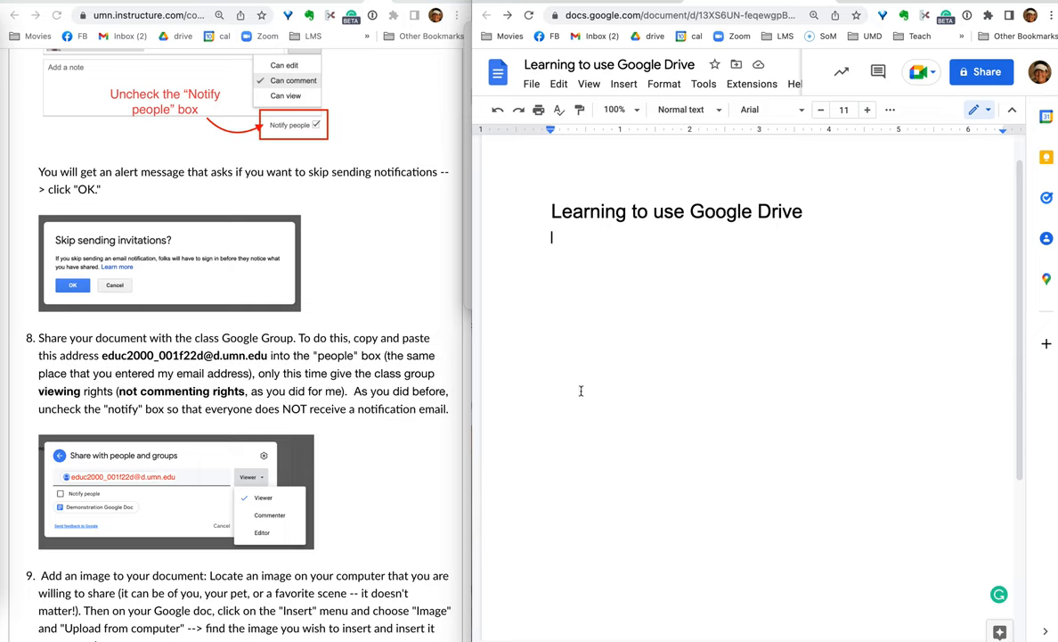
mouse_move(632, 351)
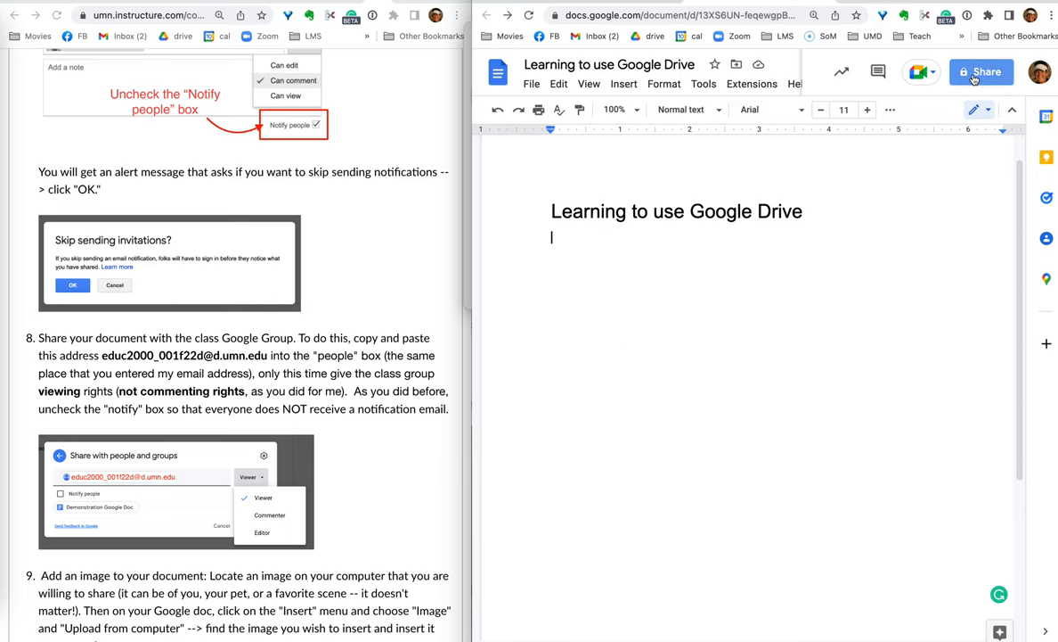
left_click(982, 72)
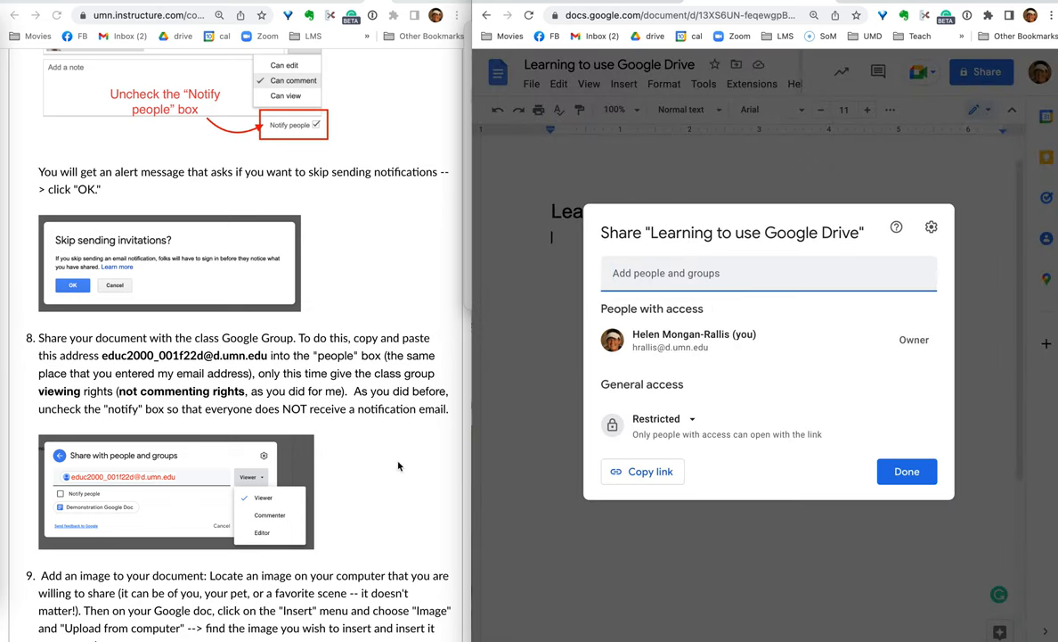
mouse_move(401, 466)
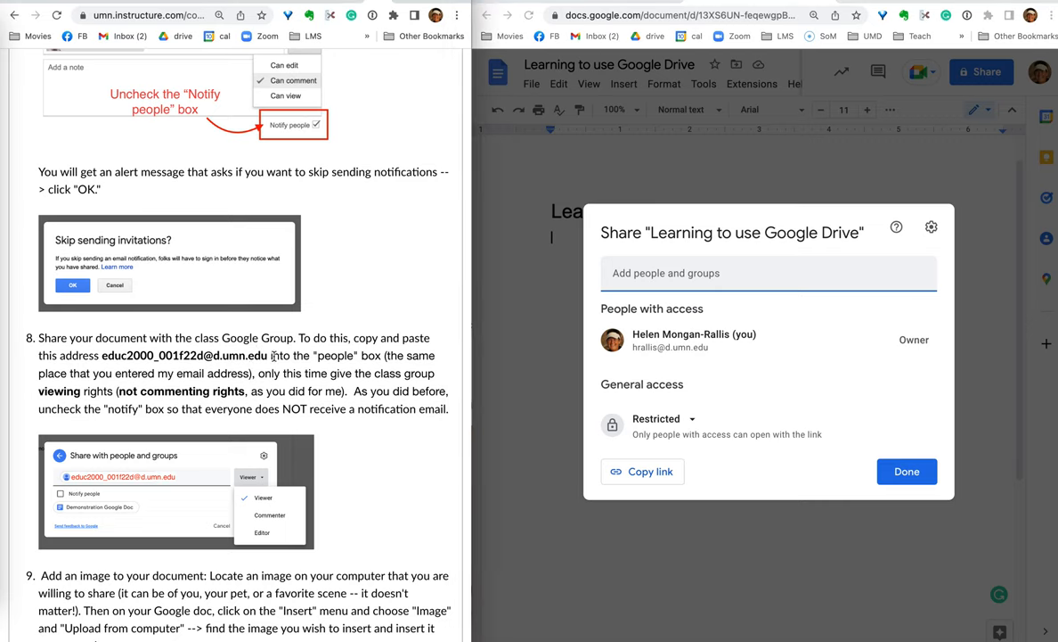
double_click(184, 356)
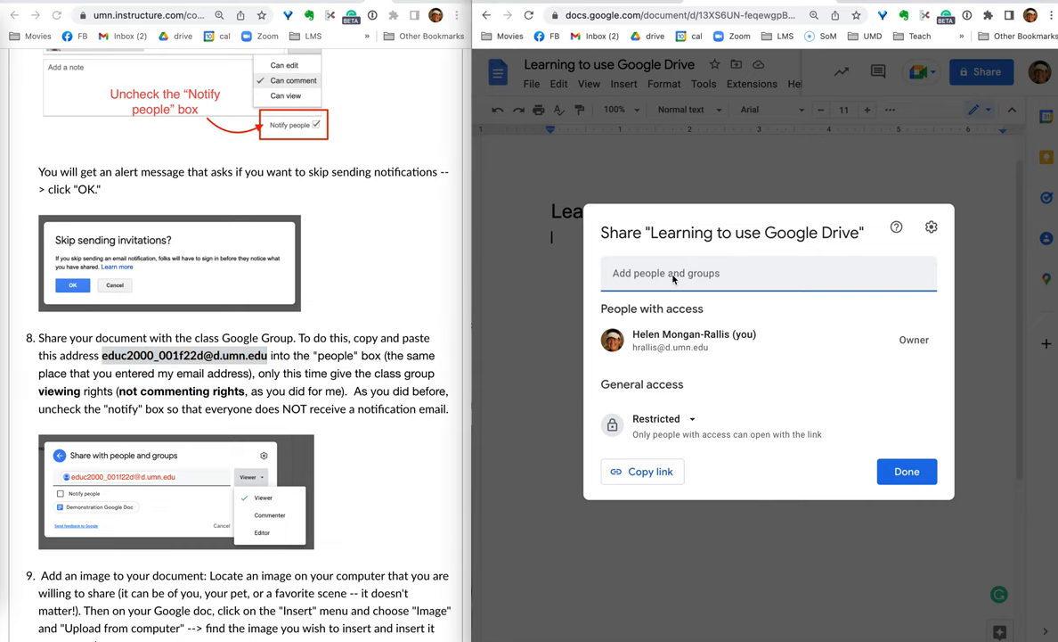
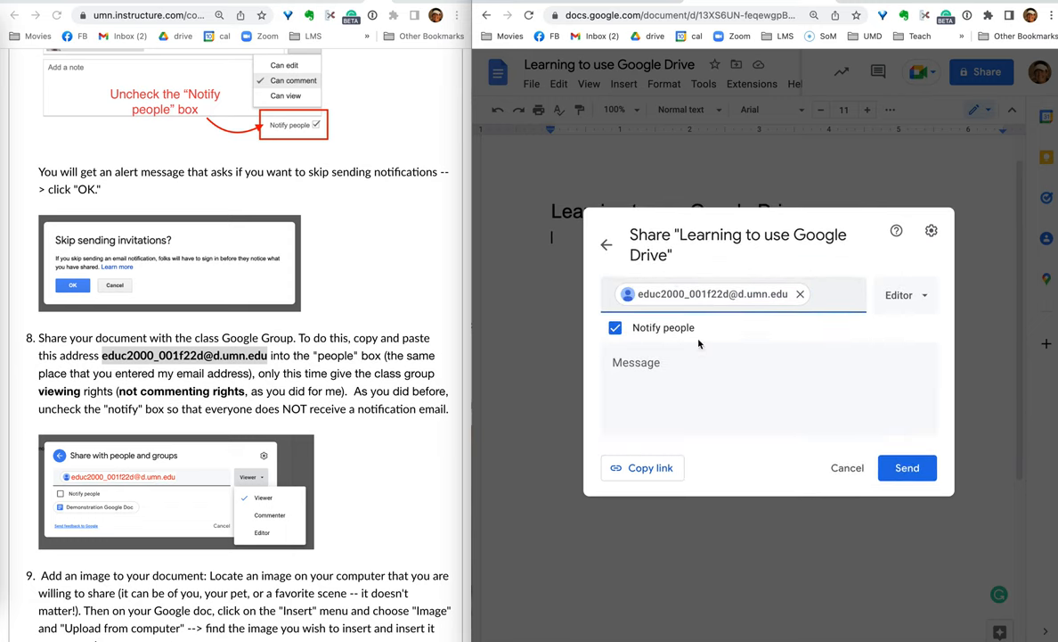
scroll("down", 3)
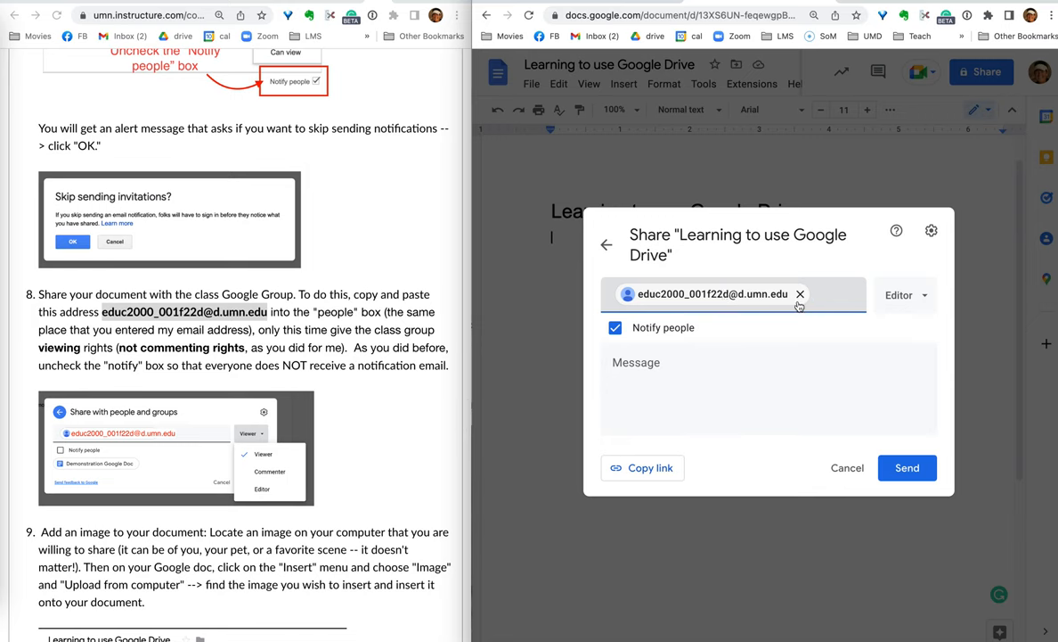
left_click(902, 295)
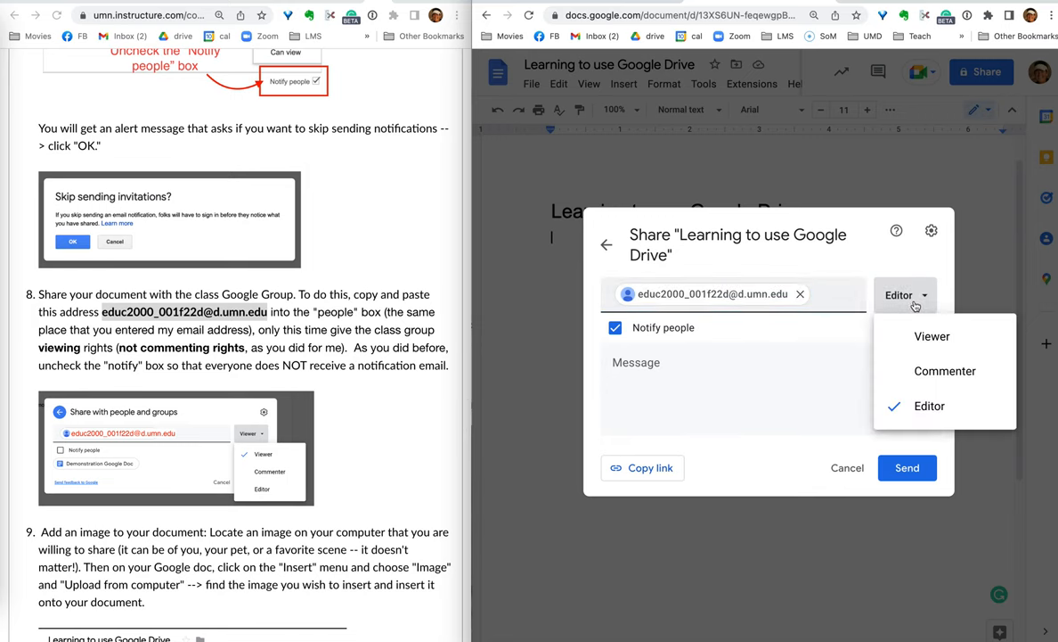
left_click(932, 336)
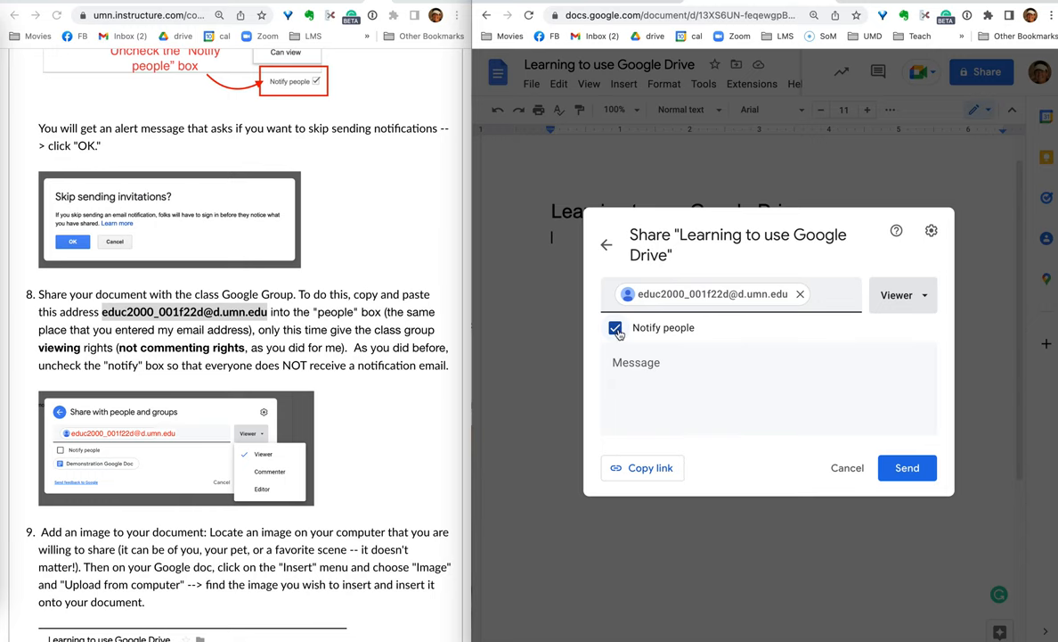
left_click(615, 327)
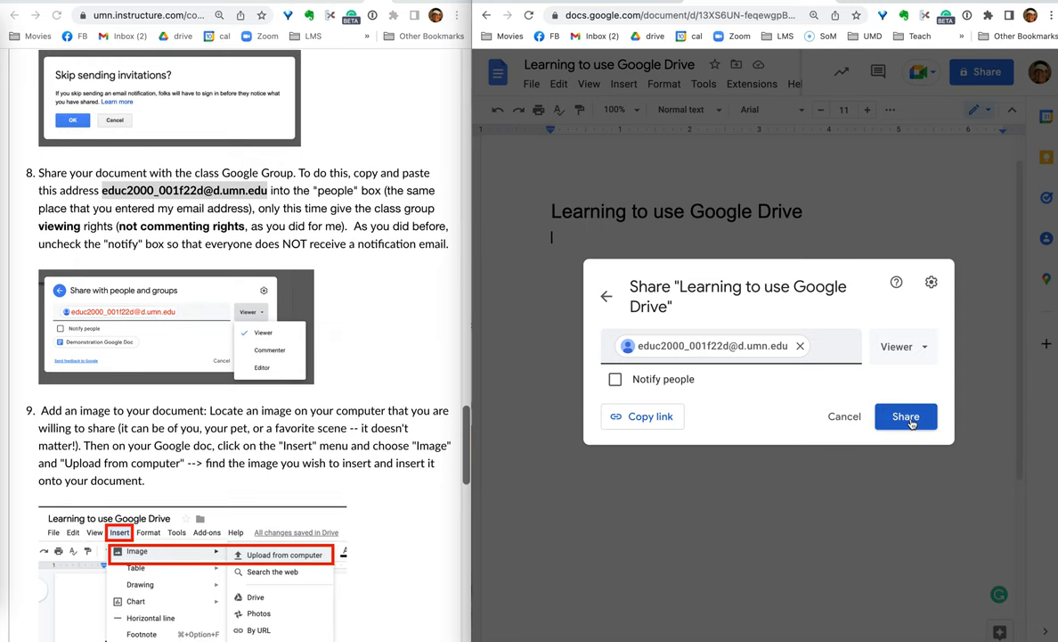
left_click(905, 417)
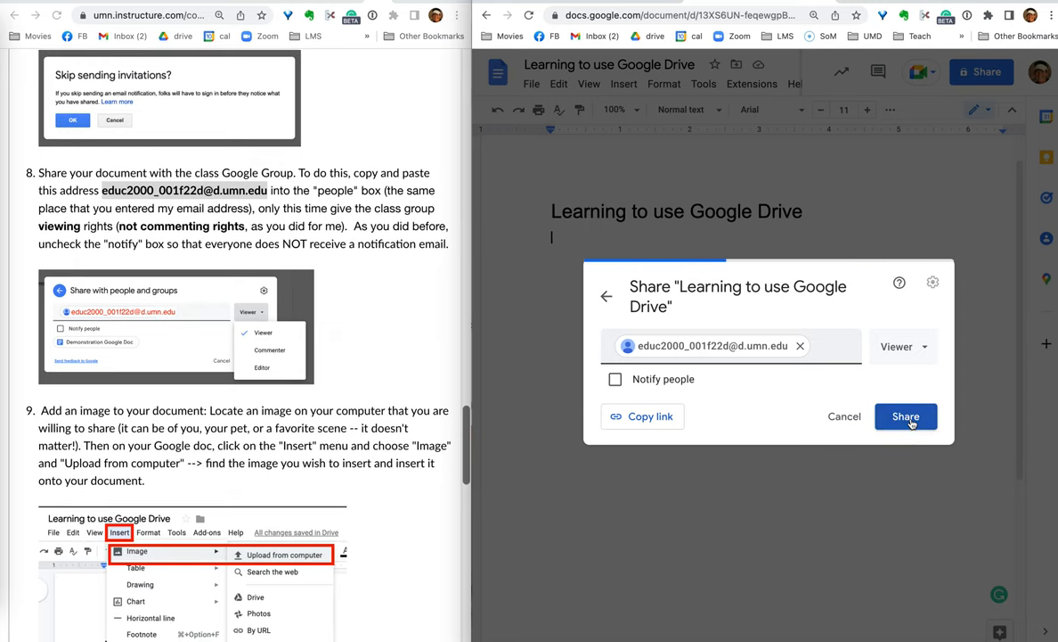
left_click(906, 416)
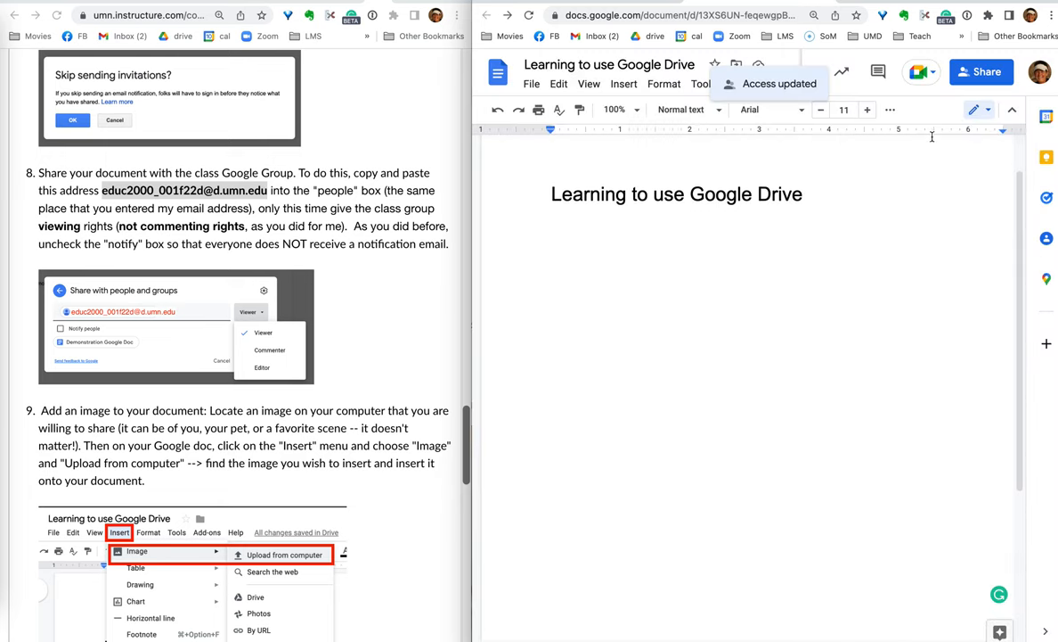
mouse_move(856, 342)
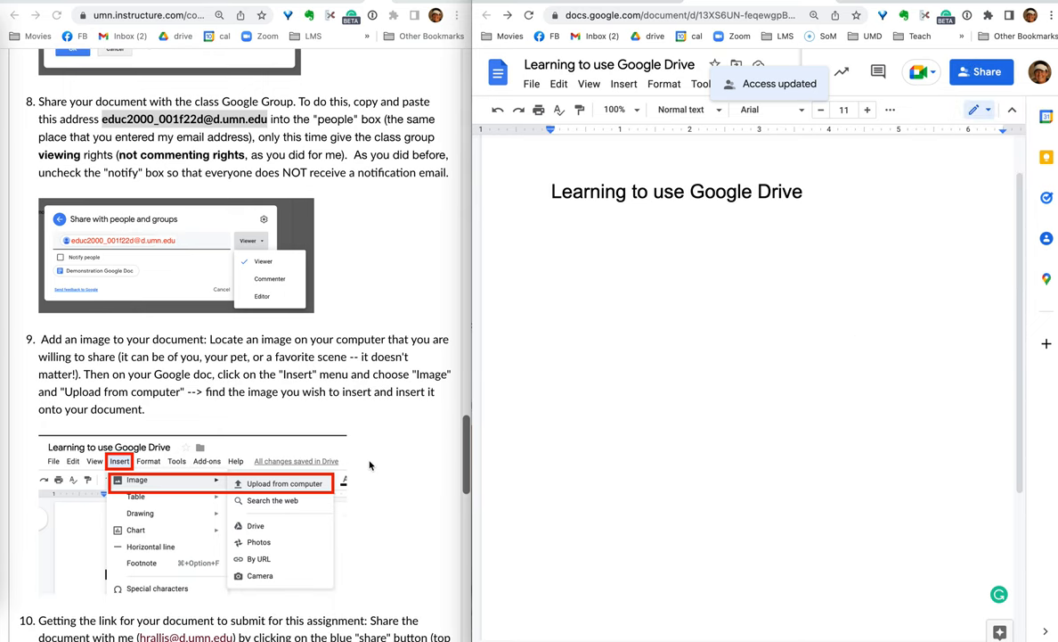
mouse_move(381, 441)
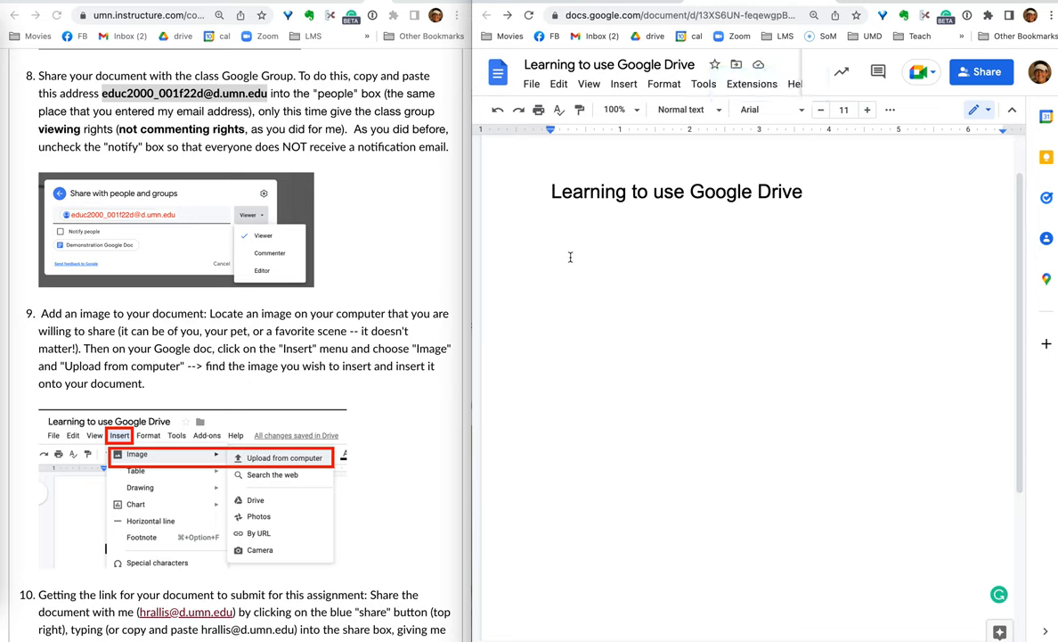
mouse_move(623, 84)
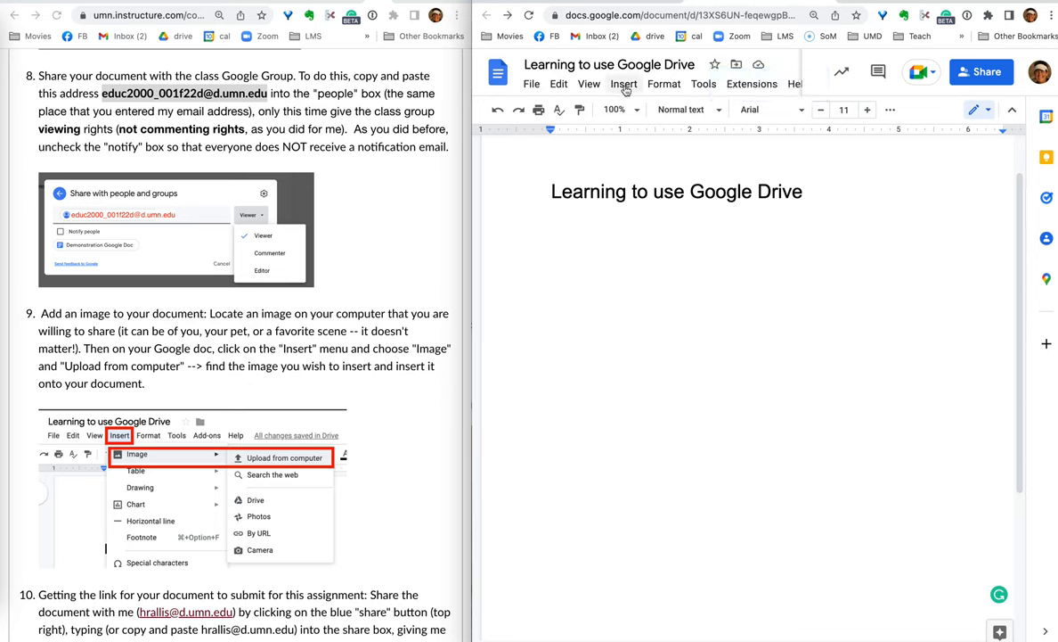
left_click(625, 83)
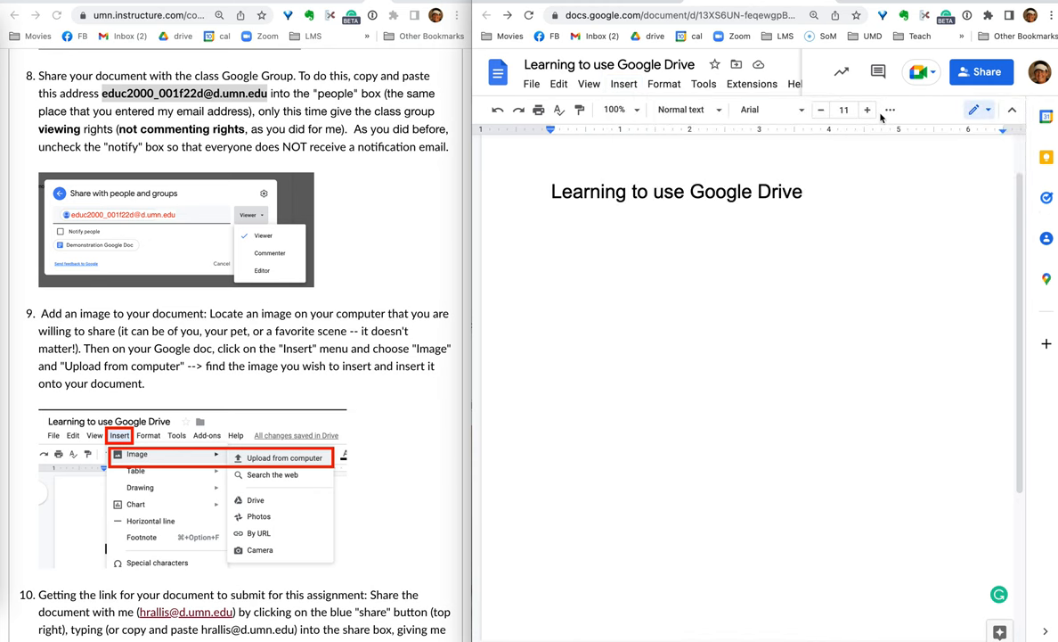
Upload the chess pieces photo from Desktop, switching the file view to icons
left_click(284, 457)
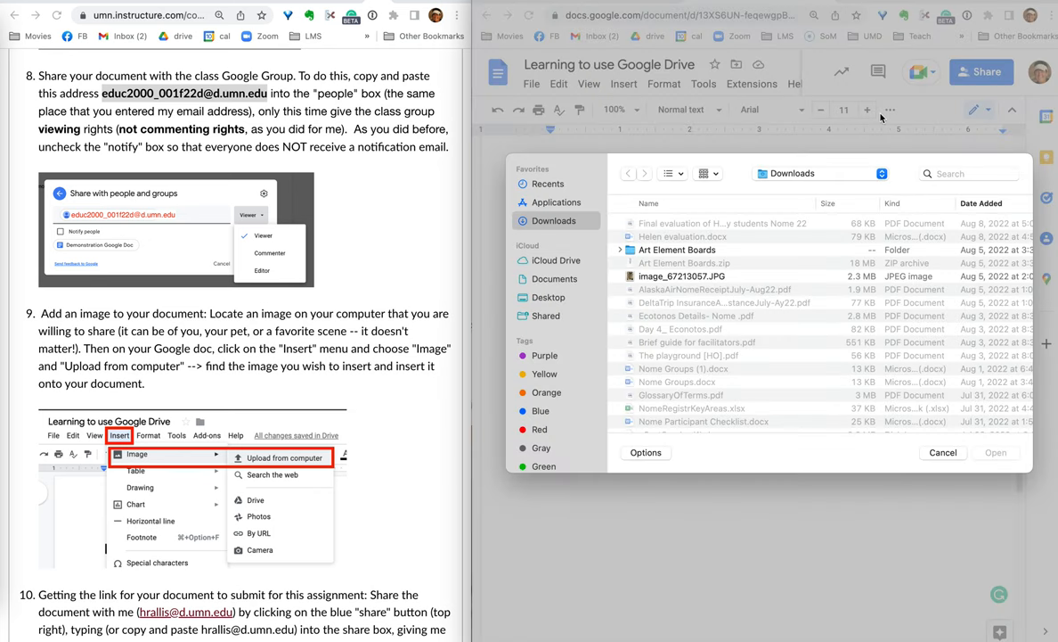
mouse_move(562, 300)
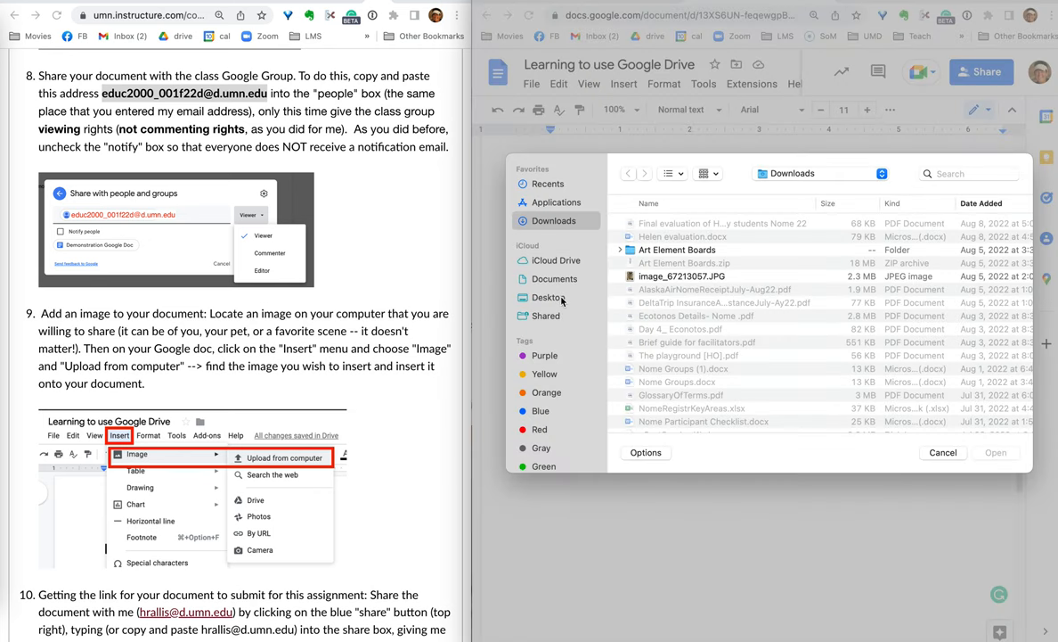
left_click(548, 296)
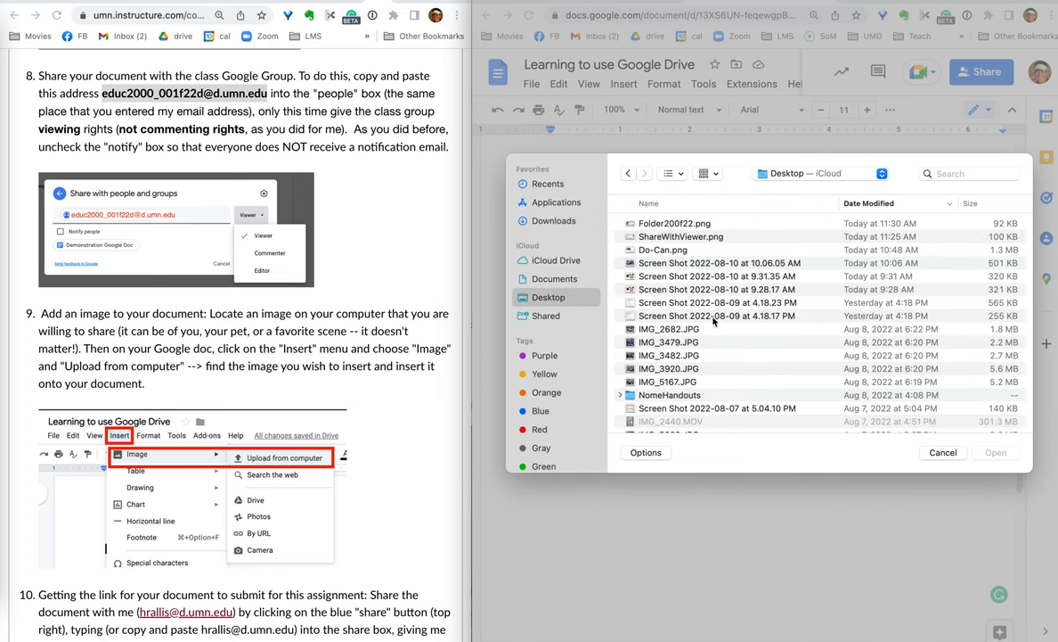
scroll("down", 3)
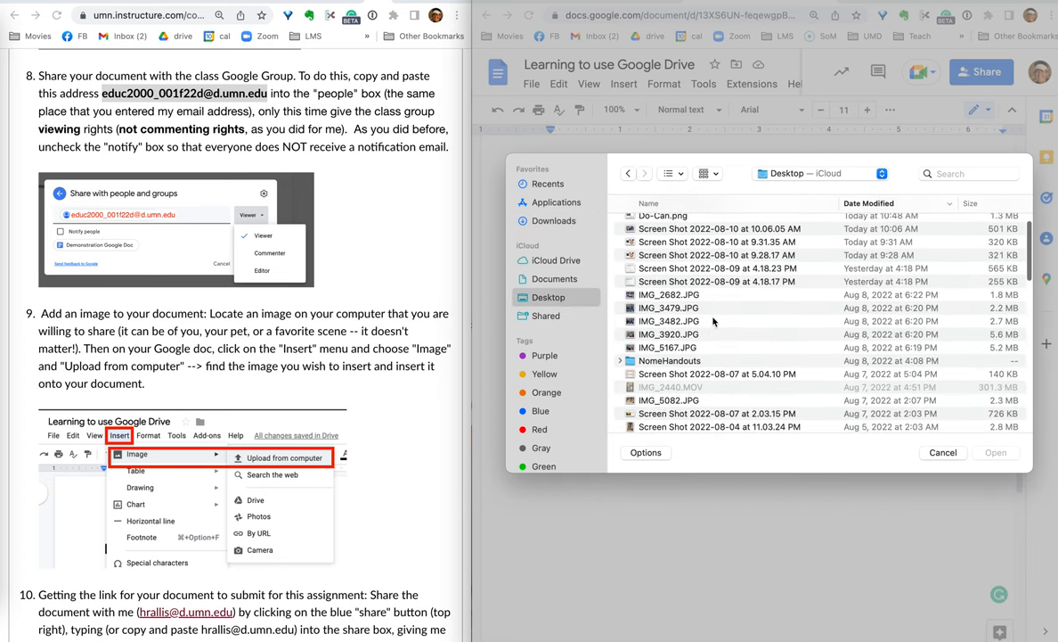
scroll("down", 3)
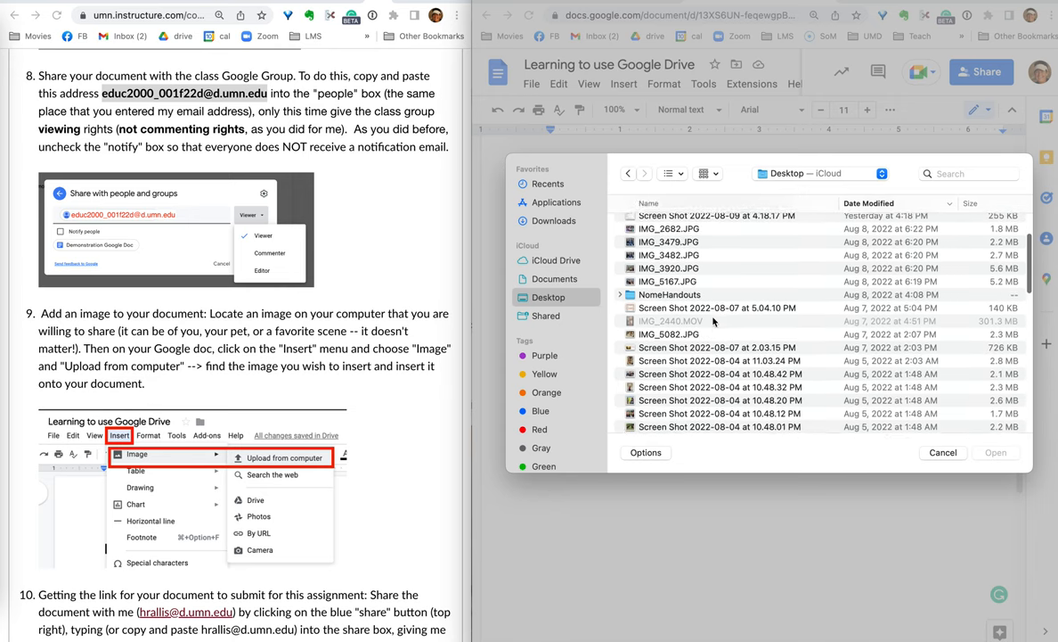
scroll("down", 3)
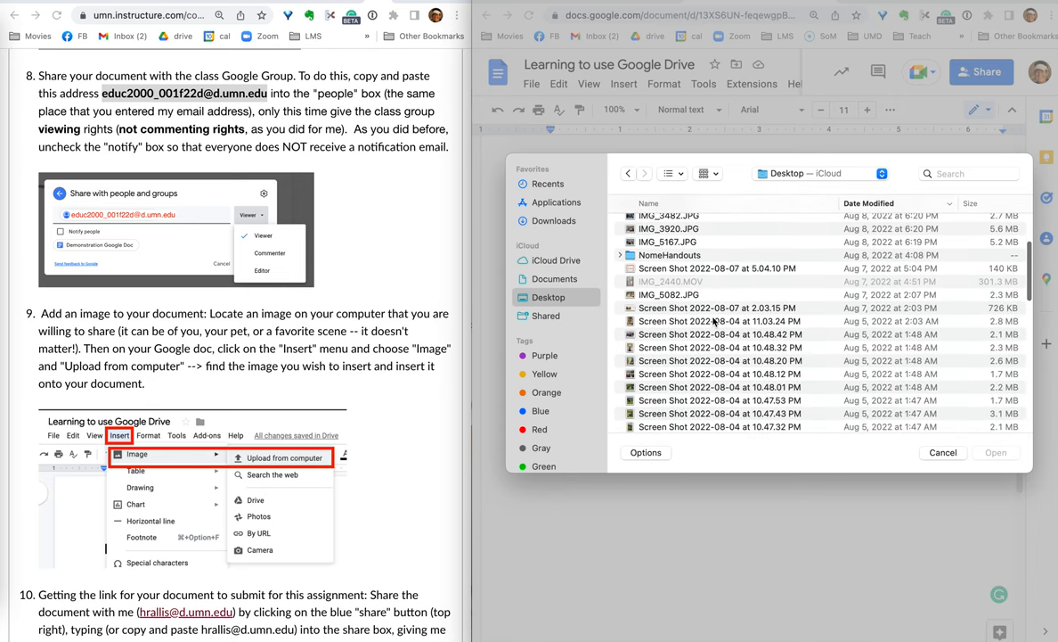
left_click(670, 173)
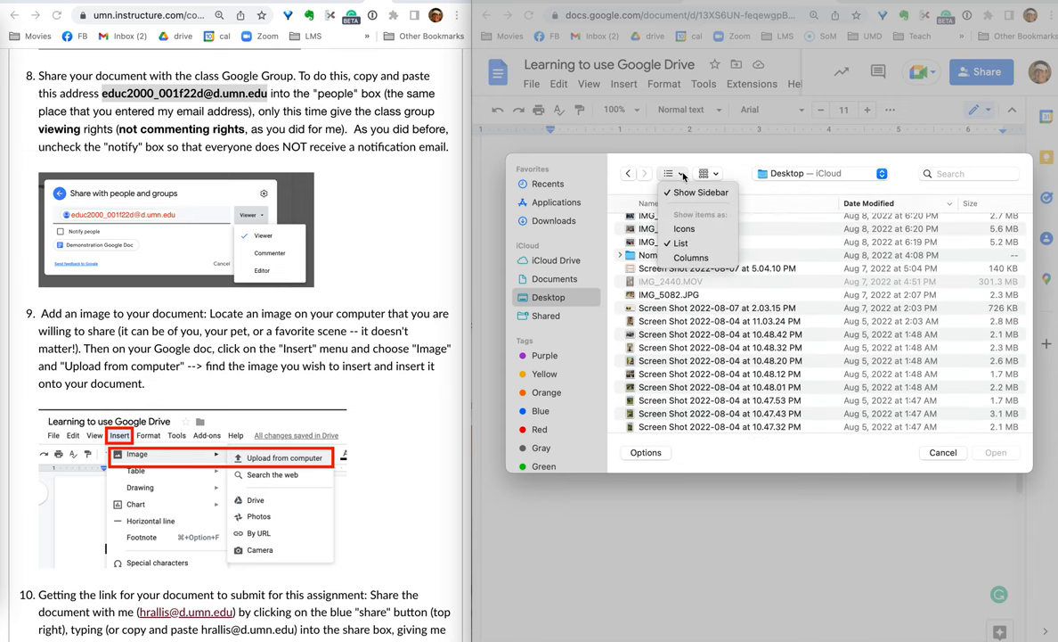
left_click(684, 228)
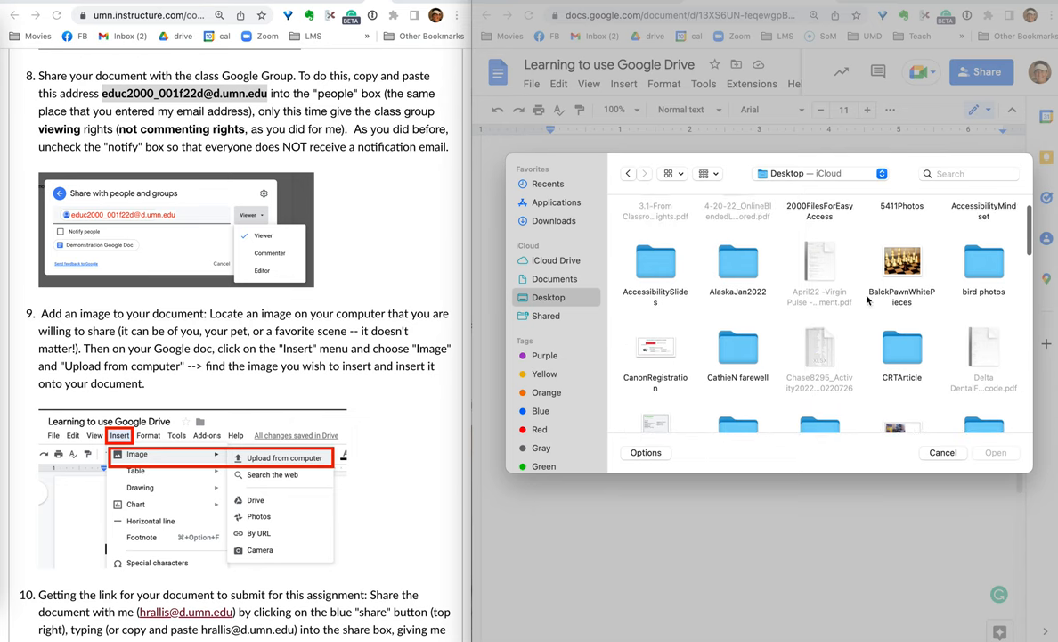
left_click(902, 261)
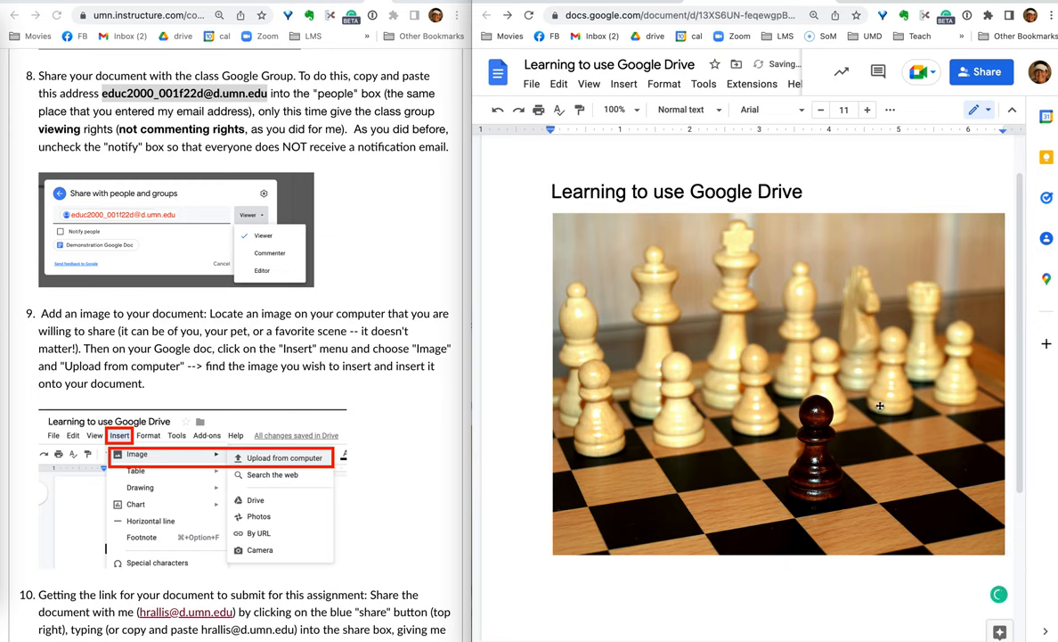
mouse_move(787, 387)
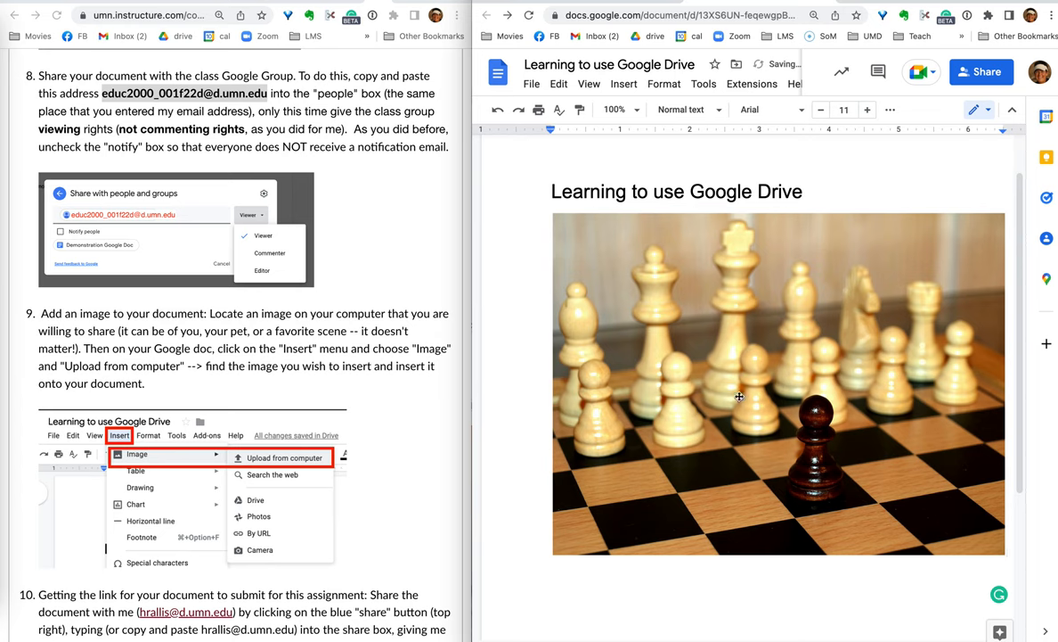
Select the inserted chess pieces image below the title and shrink it to about half page width
left_click(740, 396)
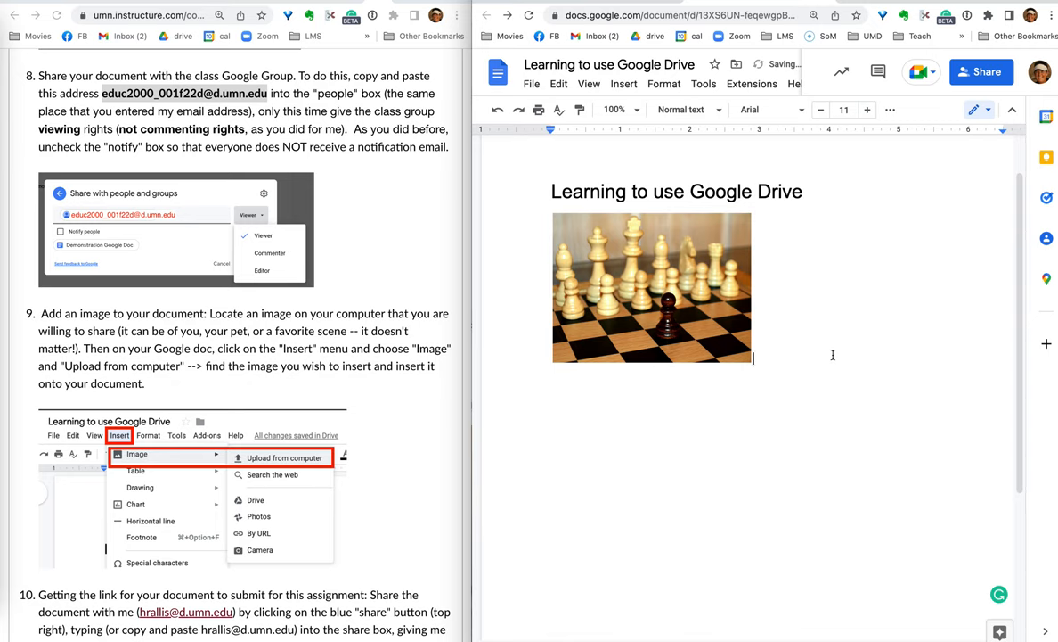
mouse_move(439, 487)
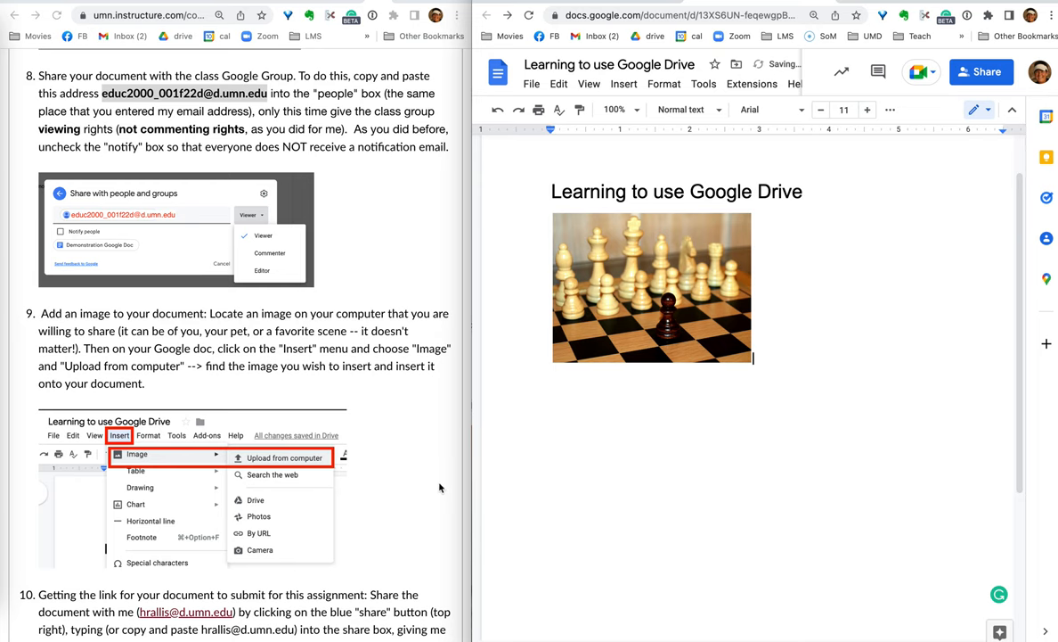
scroll("down", 3)
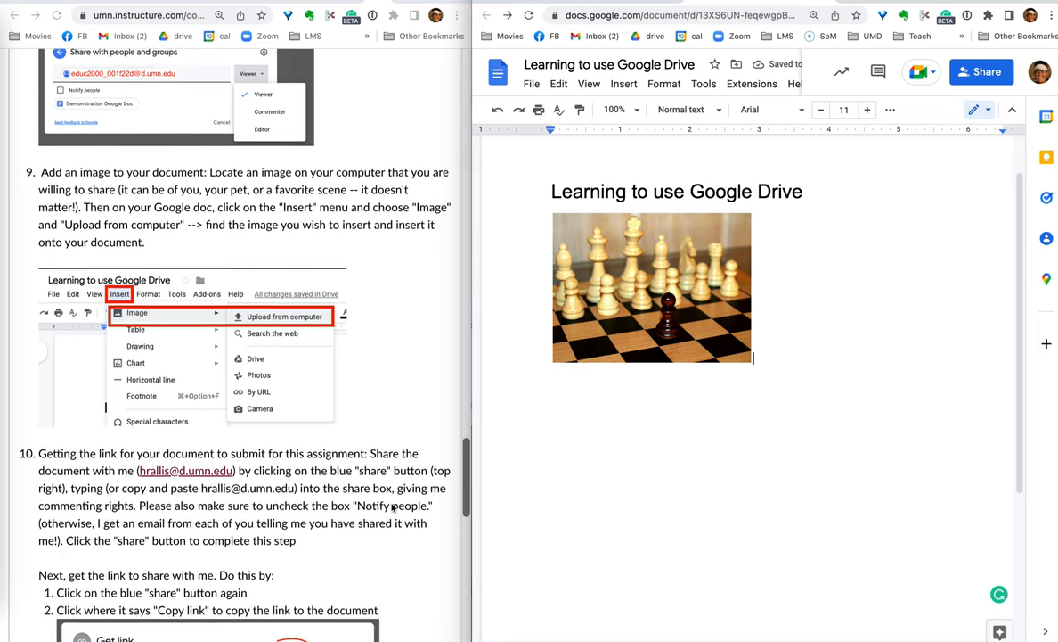
scroll("down", 3)
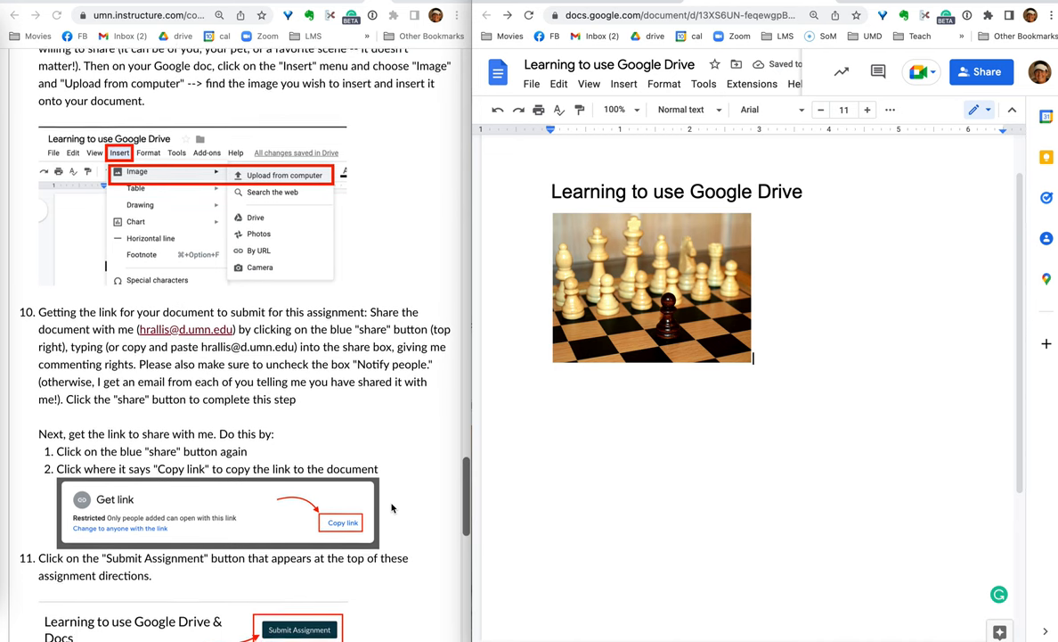
scroll("down", 3)
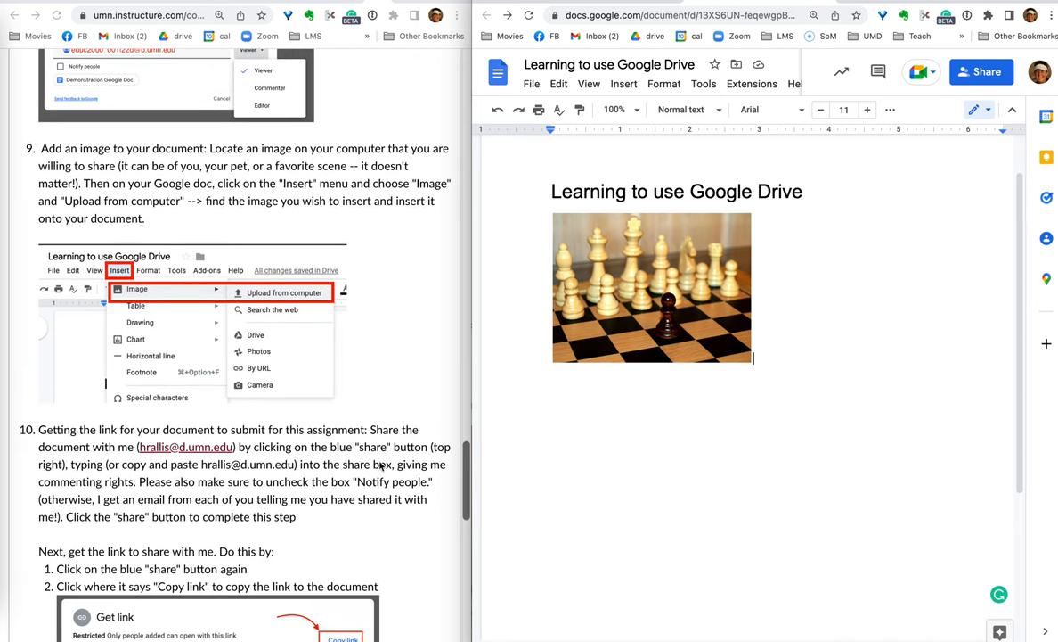
scroll("down", 3)
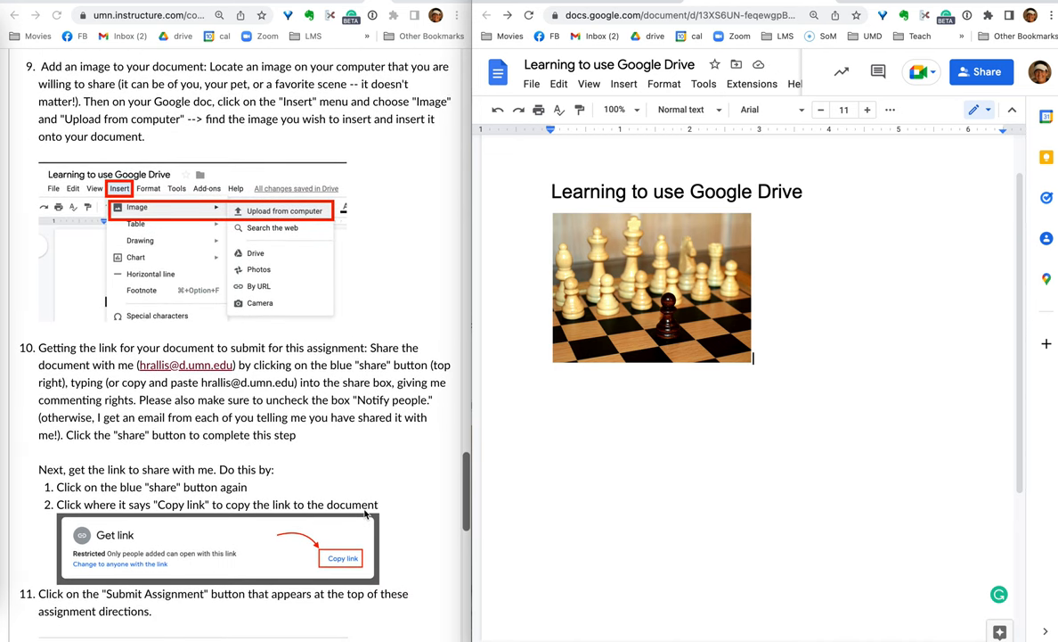
scroll("down", 3)
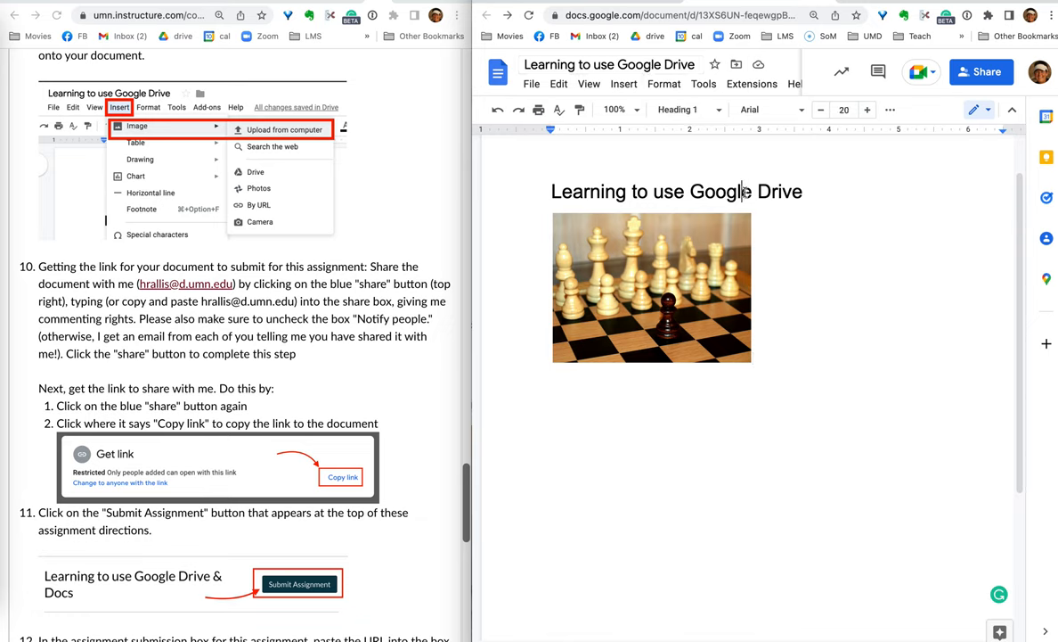
mouse_move(598, 529)
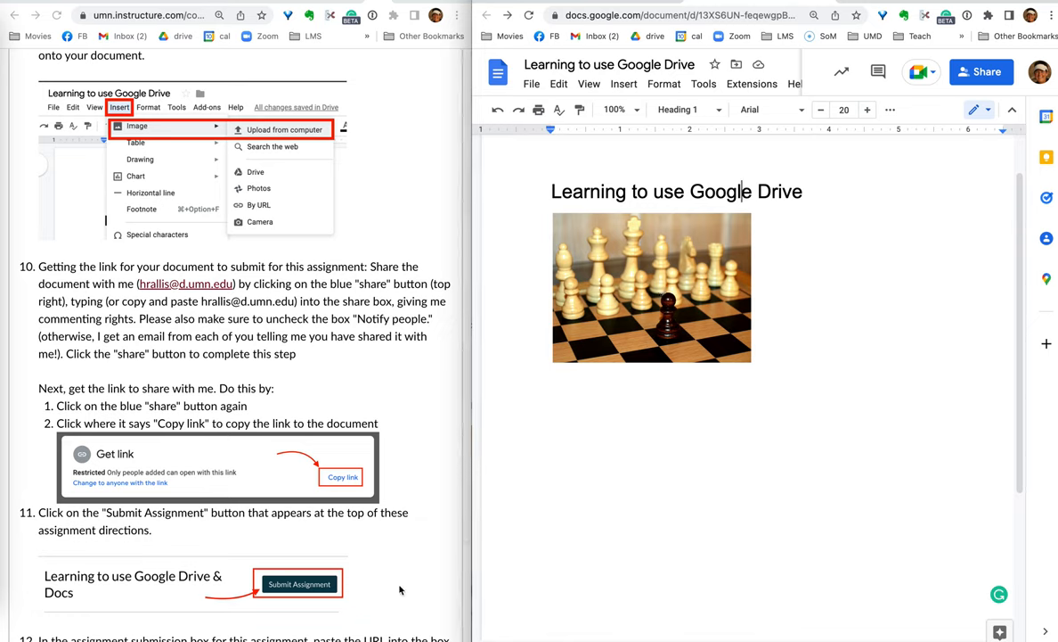
left_click(651, 287)
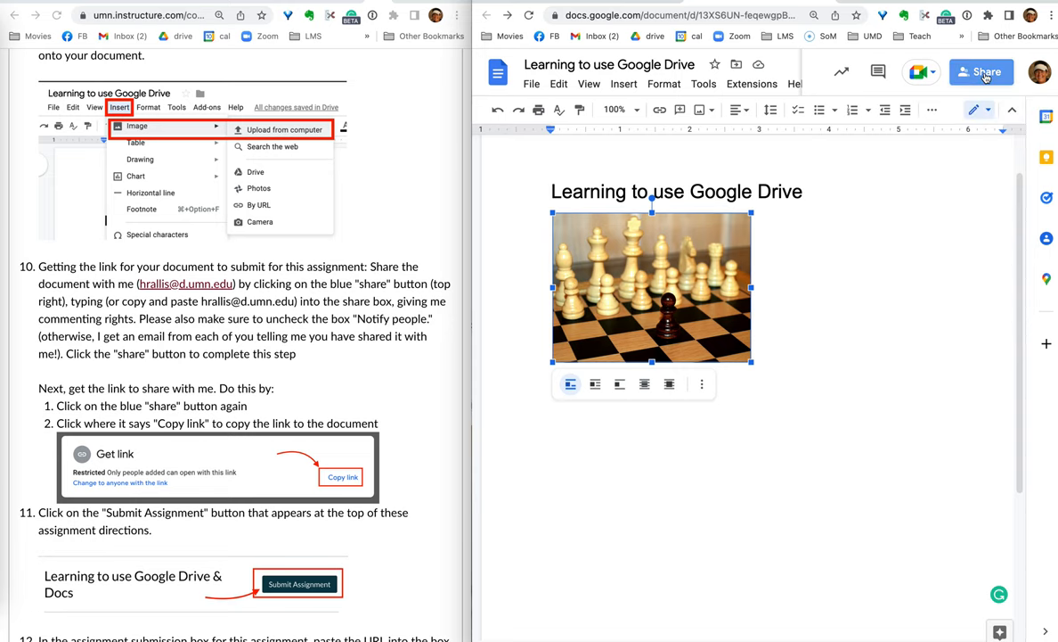
Copy the document's share link from the Share dialog and close it with Done
left_click(981, 72)
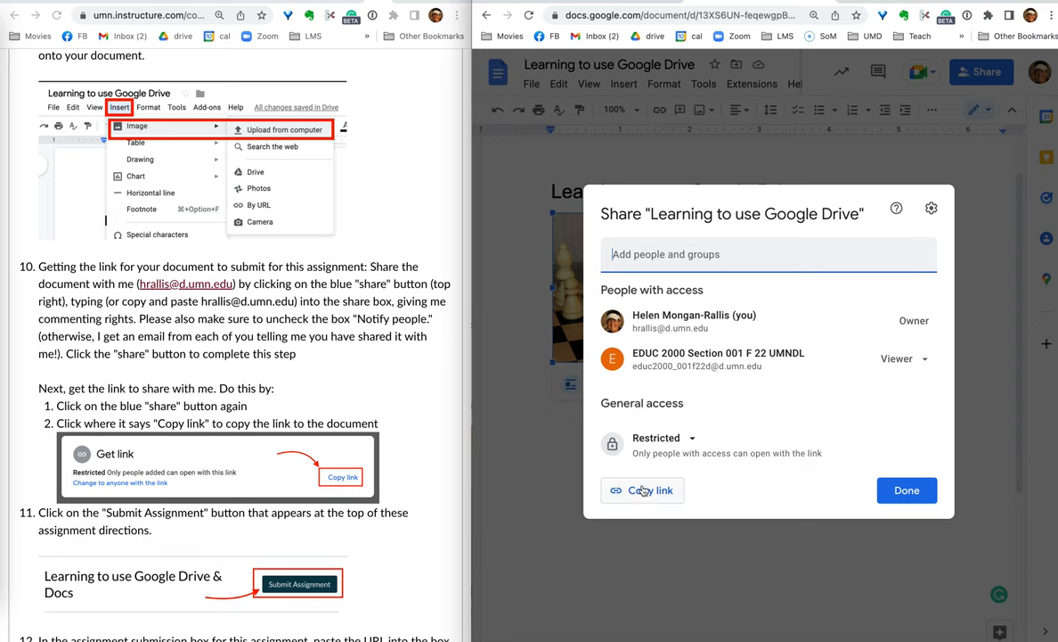
left_click(642, 490)
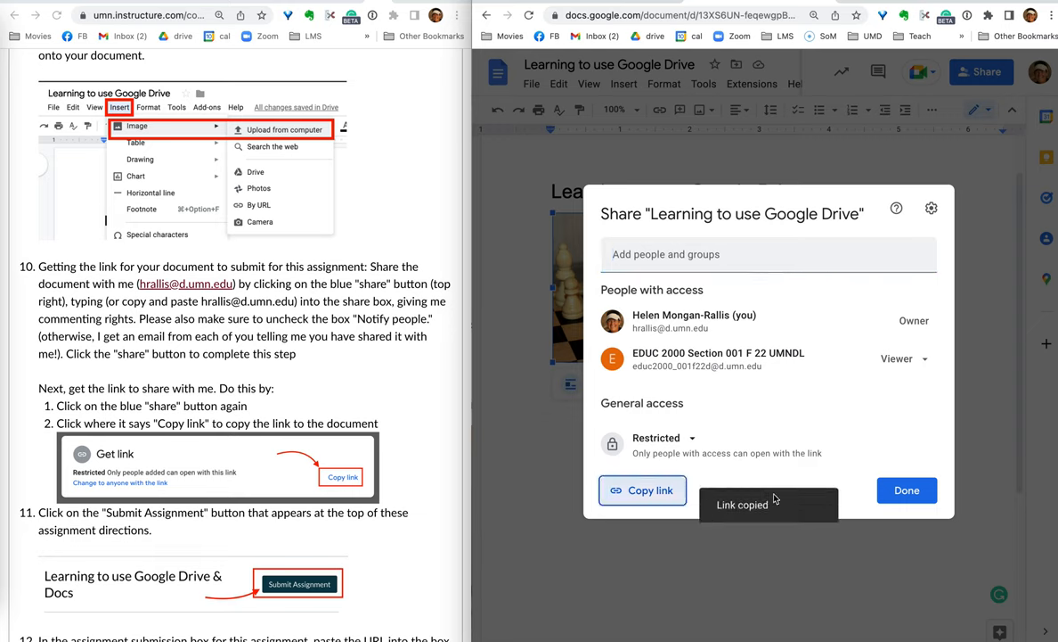
left_click(906, 490)
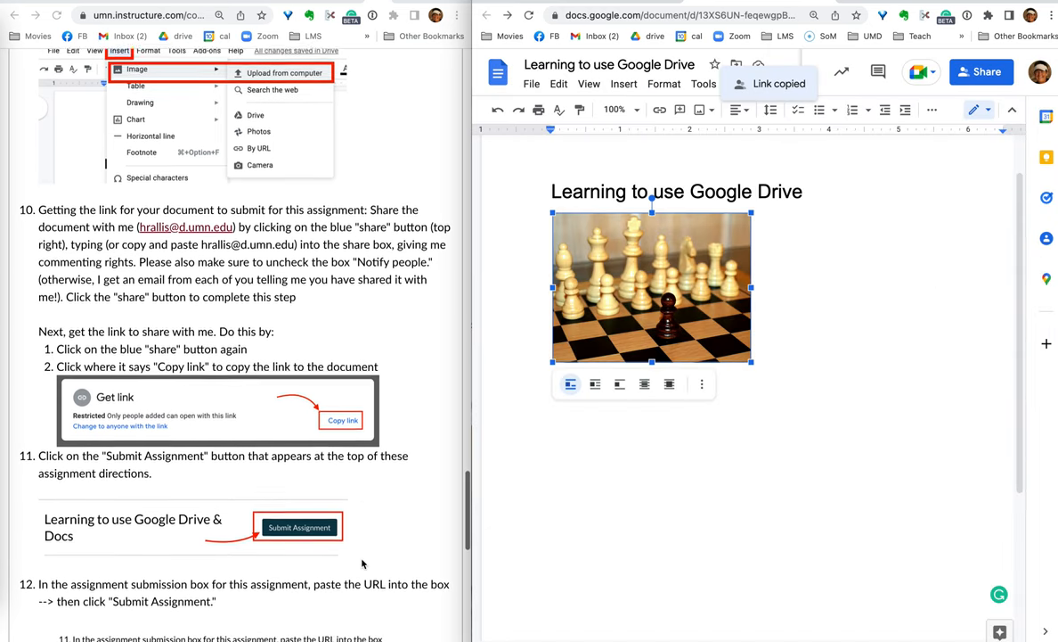
scroll("down", 3)
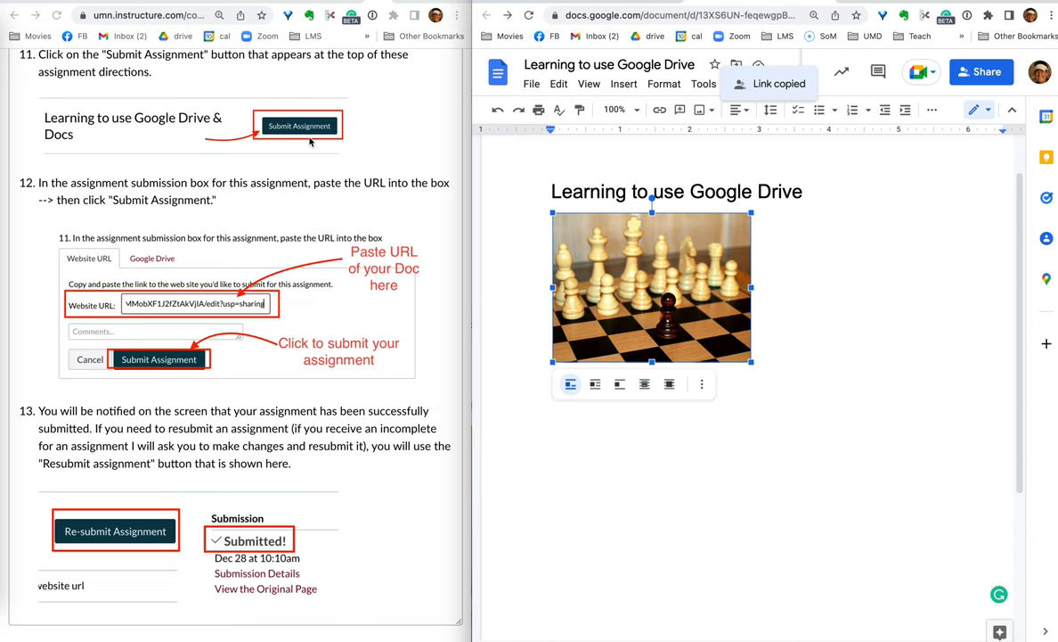
mouse_move(327, 225)
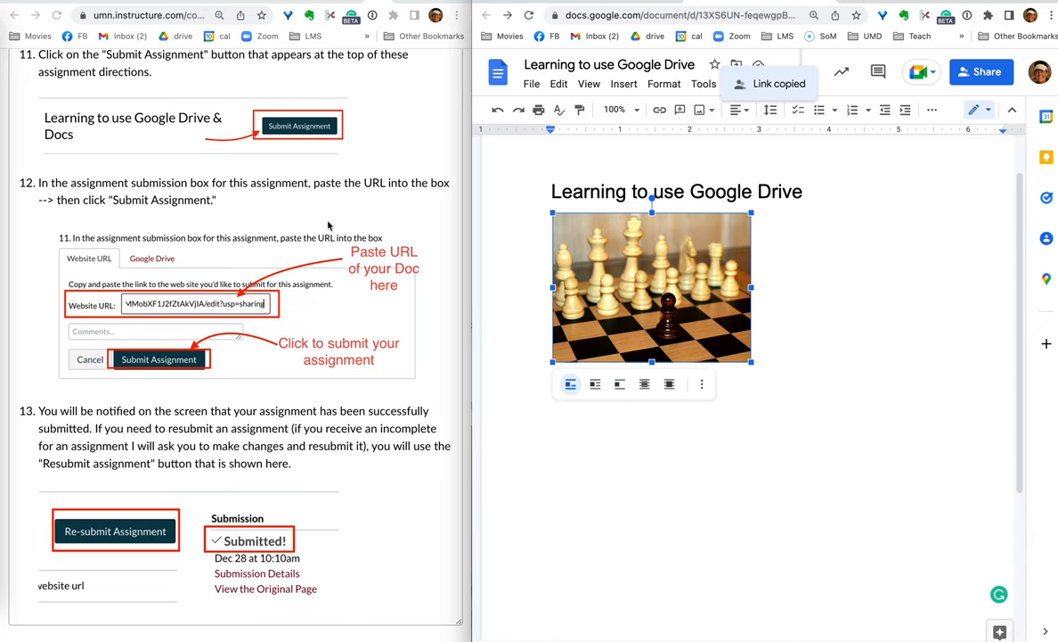
scroll("down", 3)
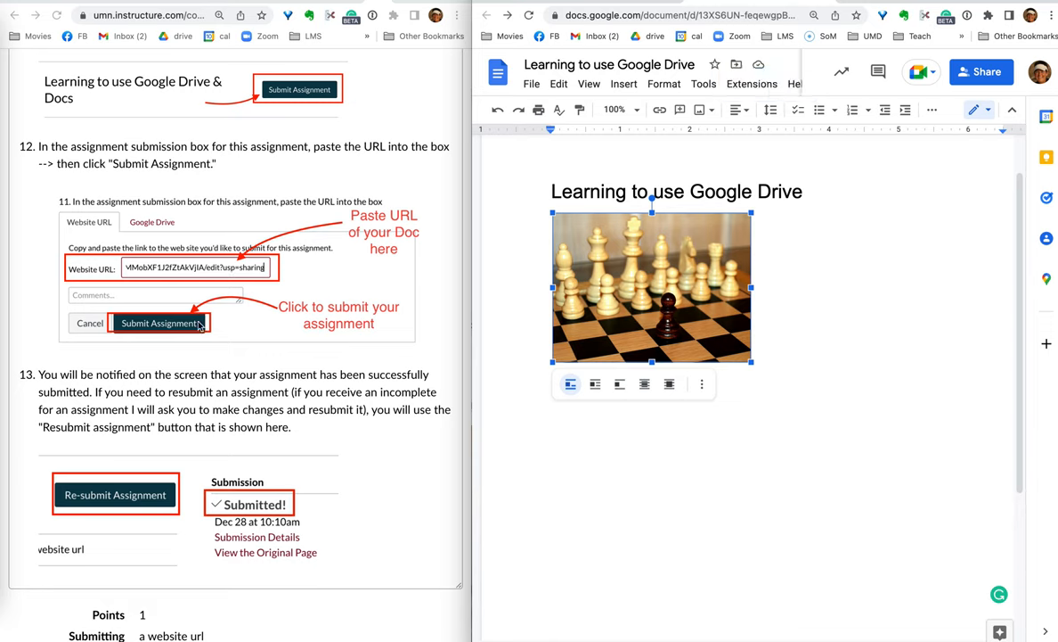
mouse_move(200, 327)
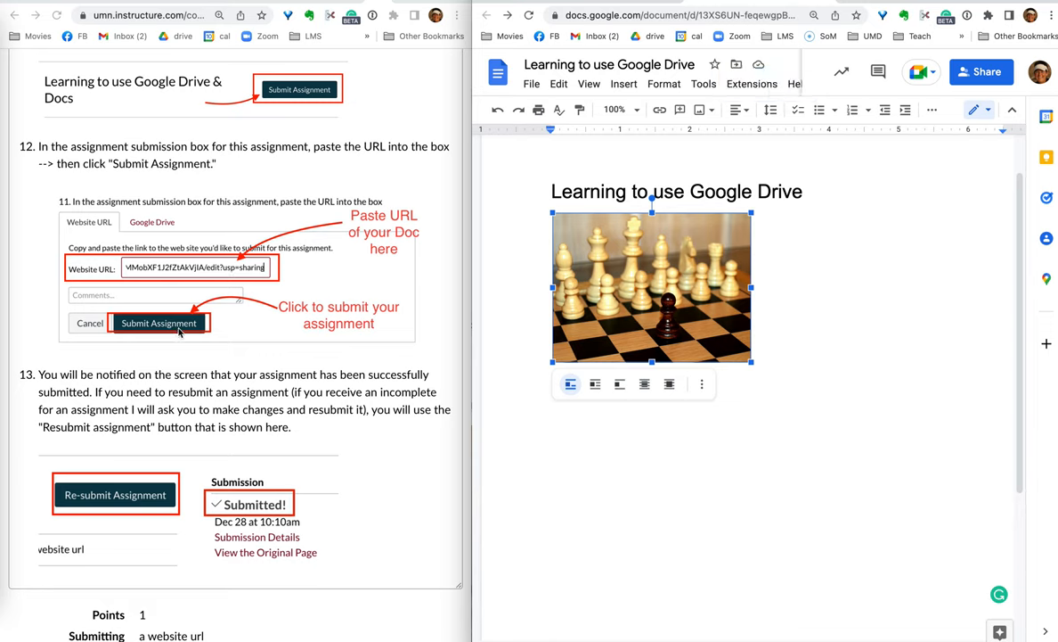